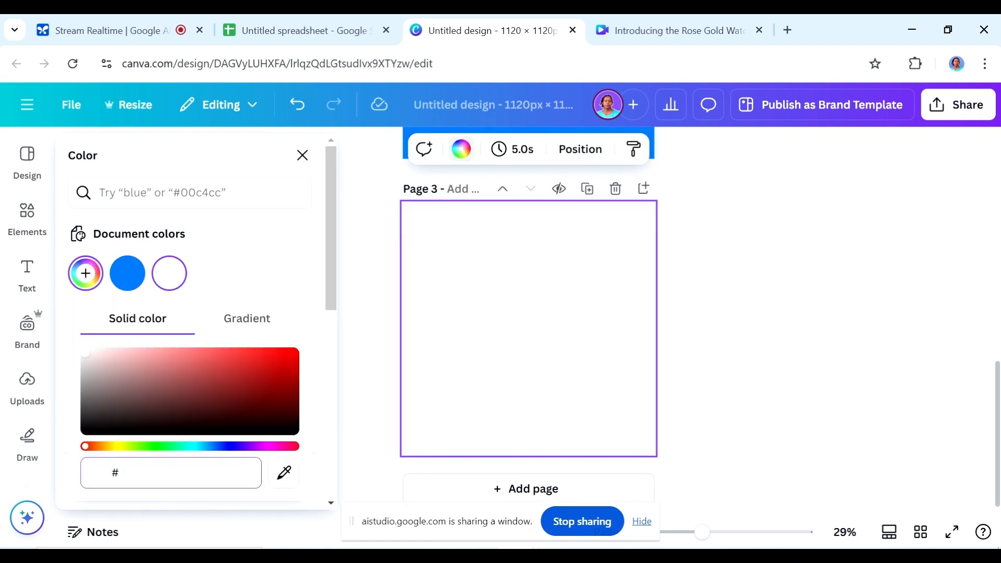
- End the live stream and browse results on how to access Google AI Studio
click(300, 30)
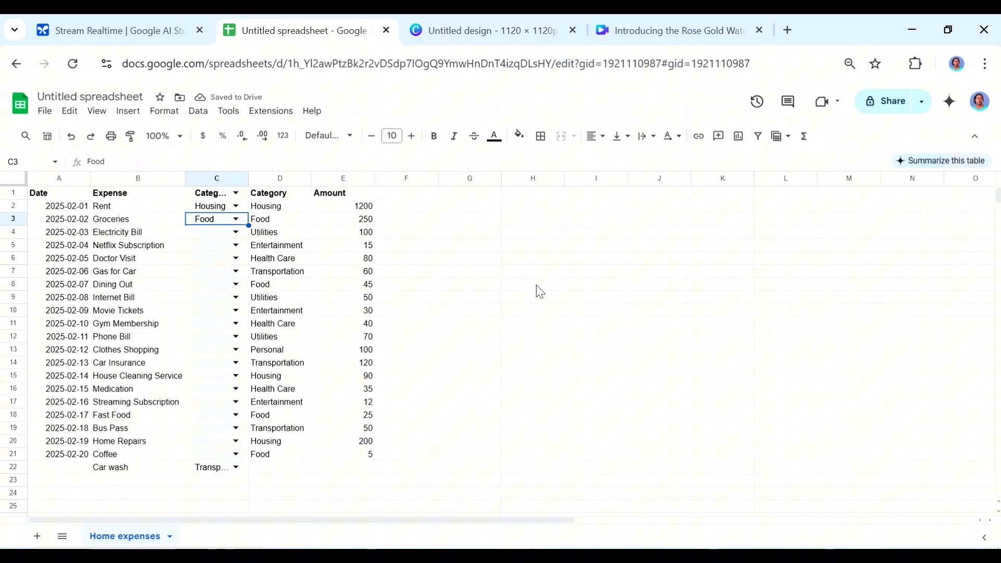
click(115, 31)
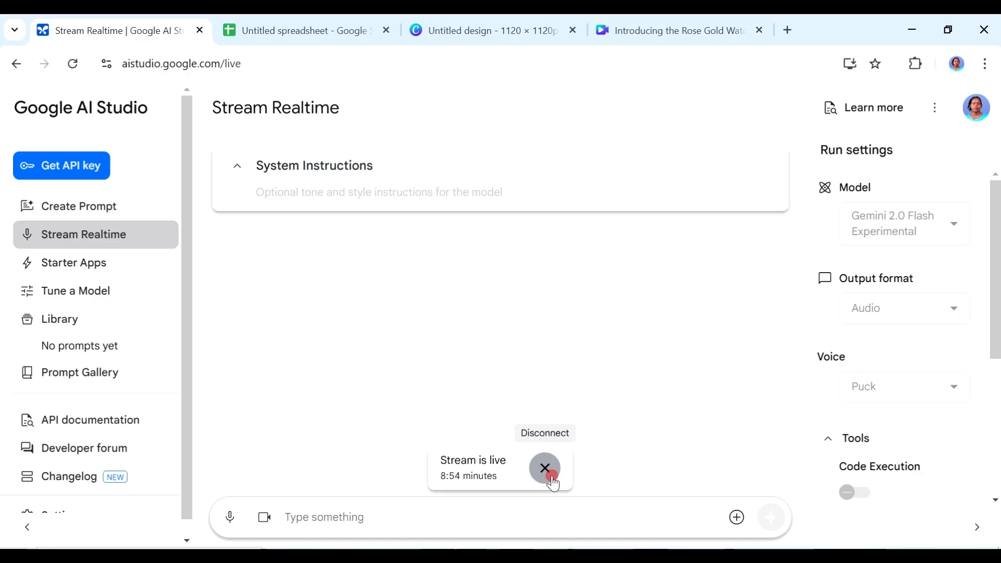
click(545, 468)
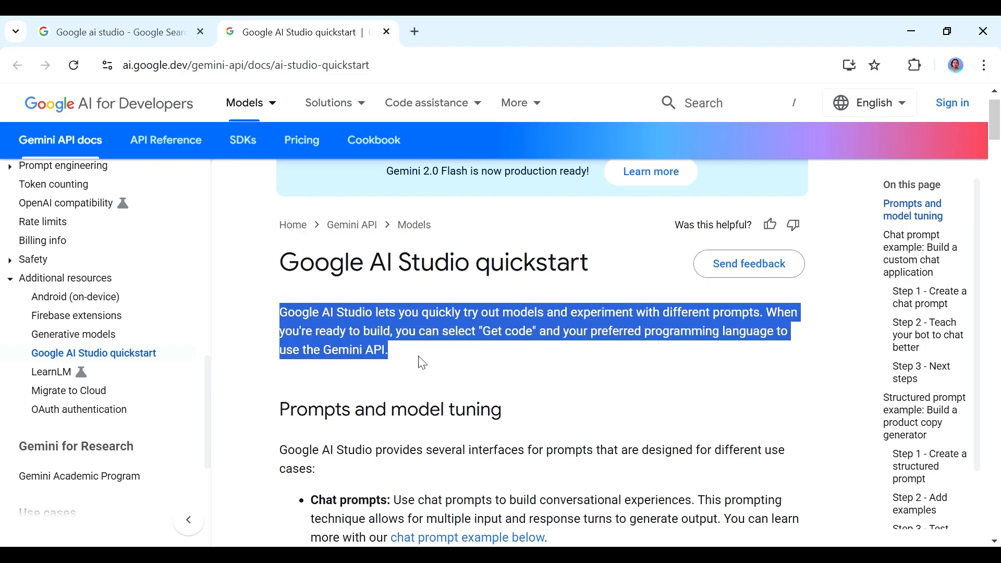
mouse_move(998, 174)
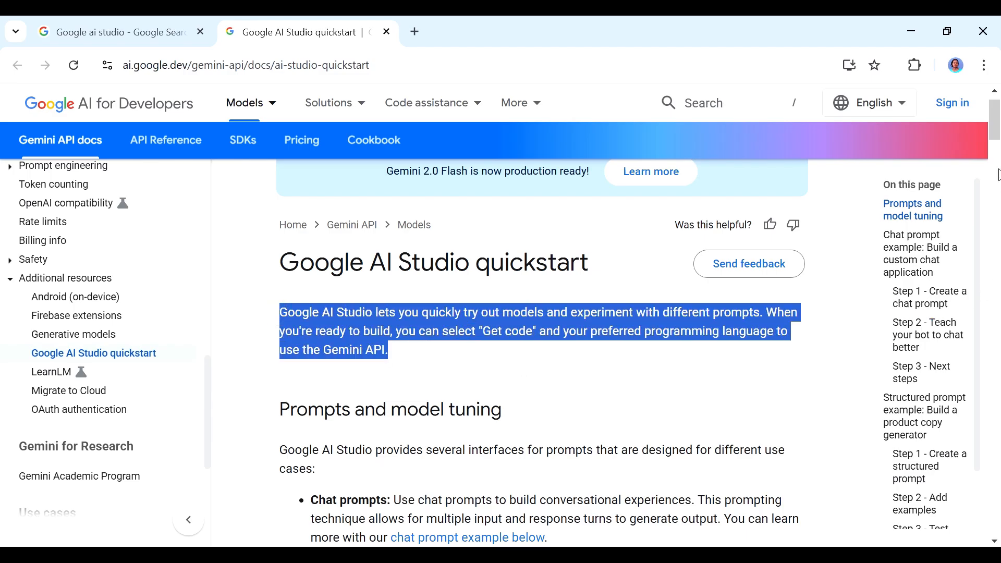
scroll(down, 3)
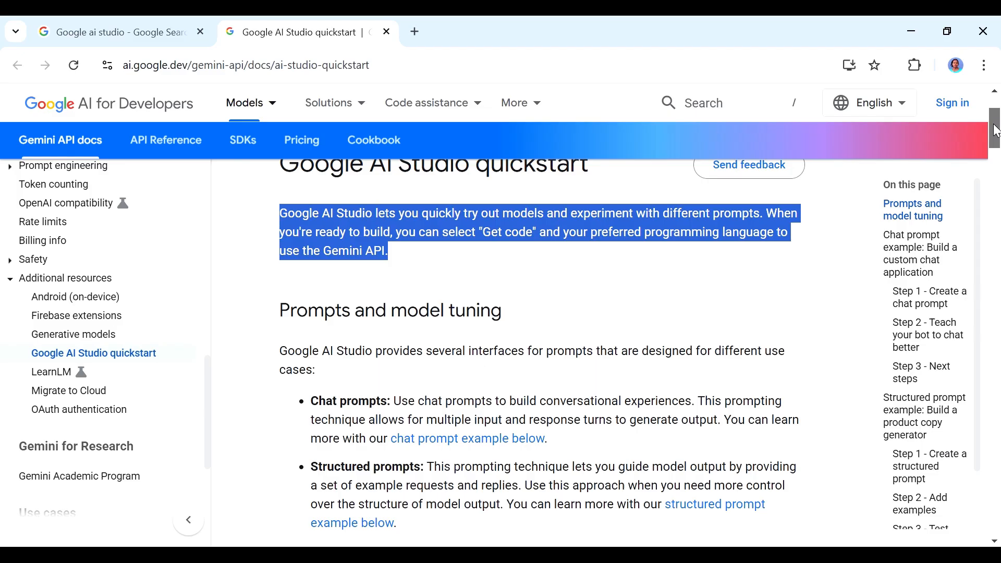
scroll(down, 3)
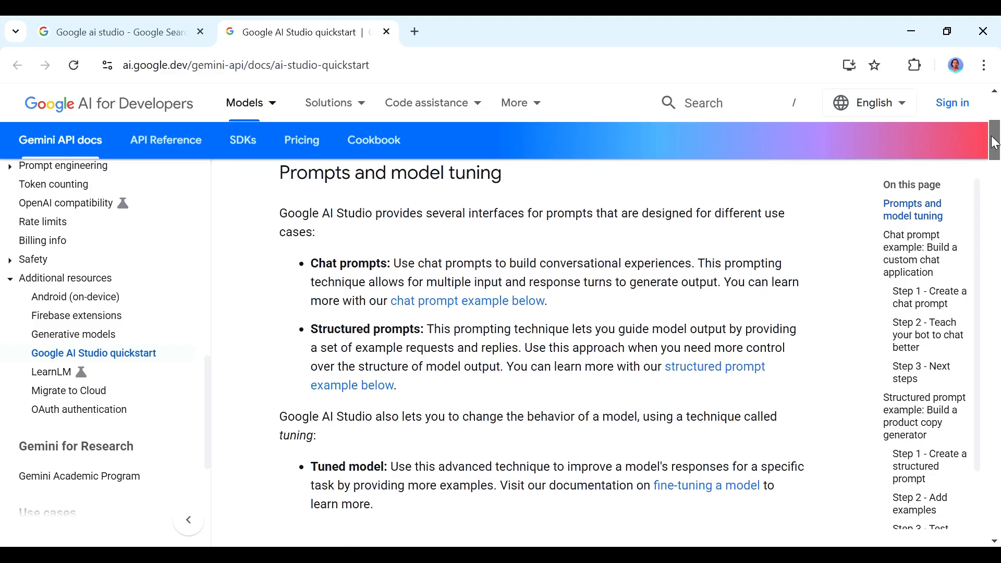
click(115, 32)
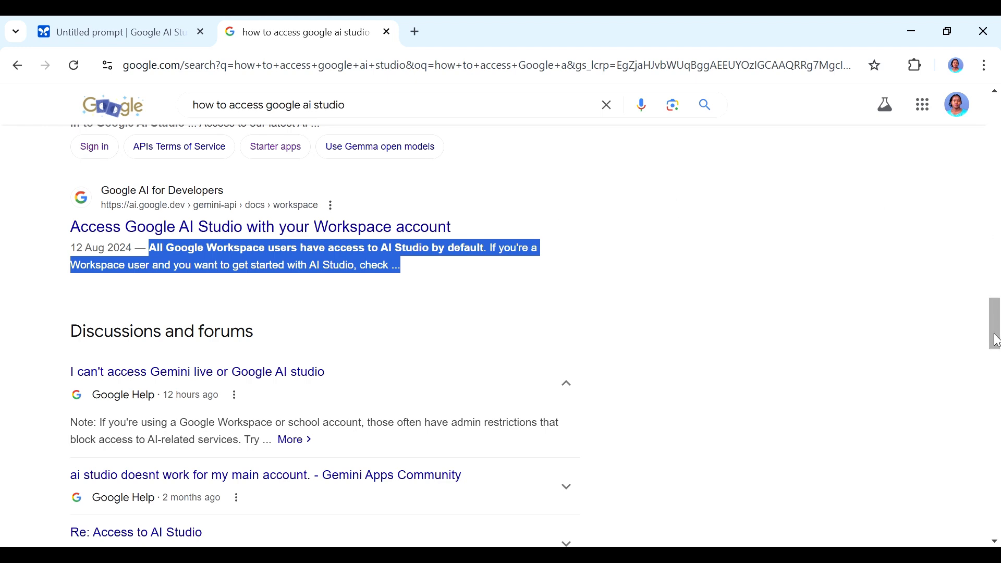
- Open aistudio.google.com from the Google search results
scroll(up, 3)
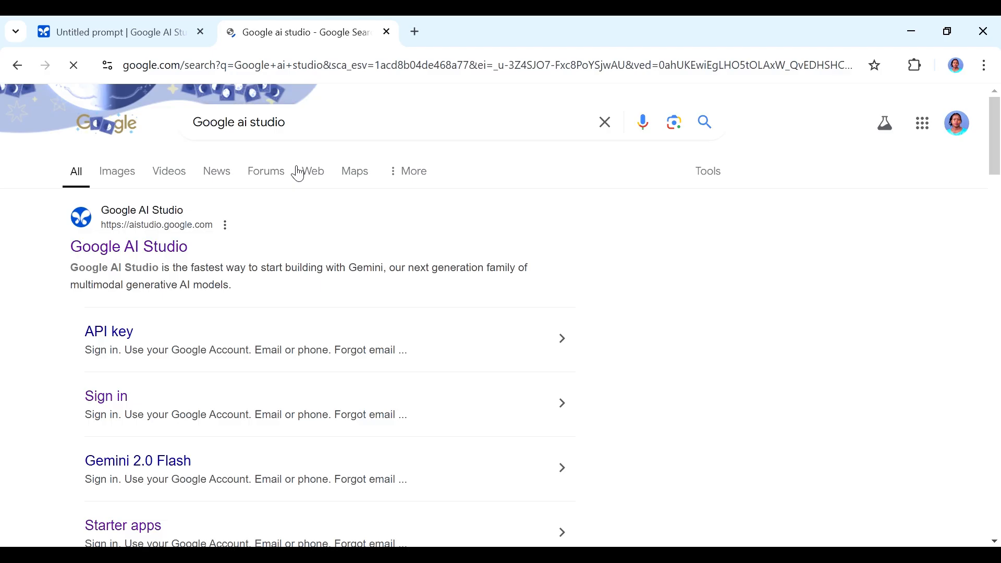
mouse_move(129, 246)
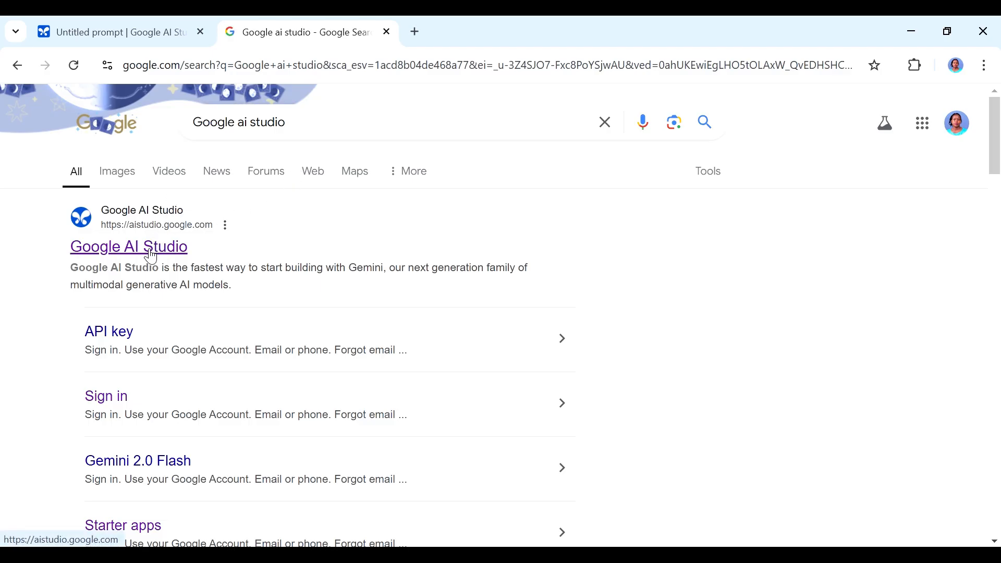
click(128, 246)
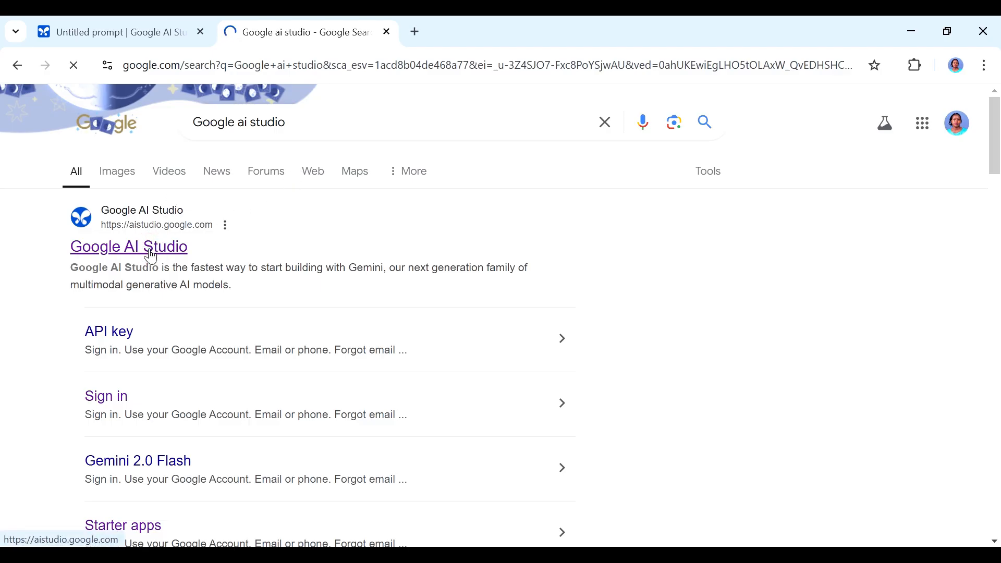
click(129, 247)
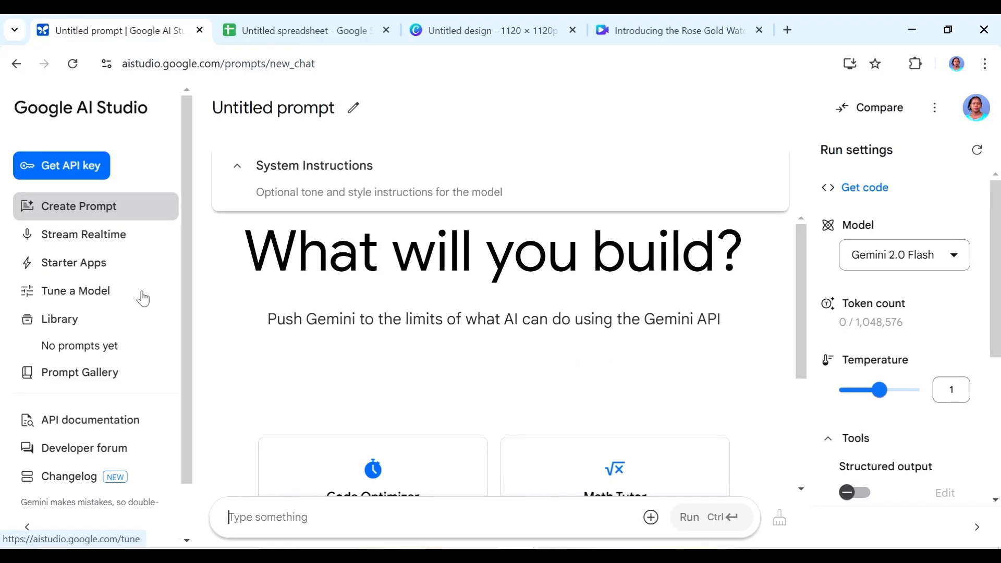
mouse_move(260, 232)
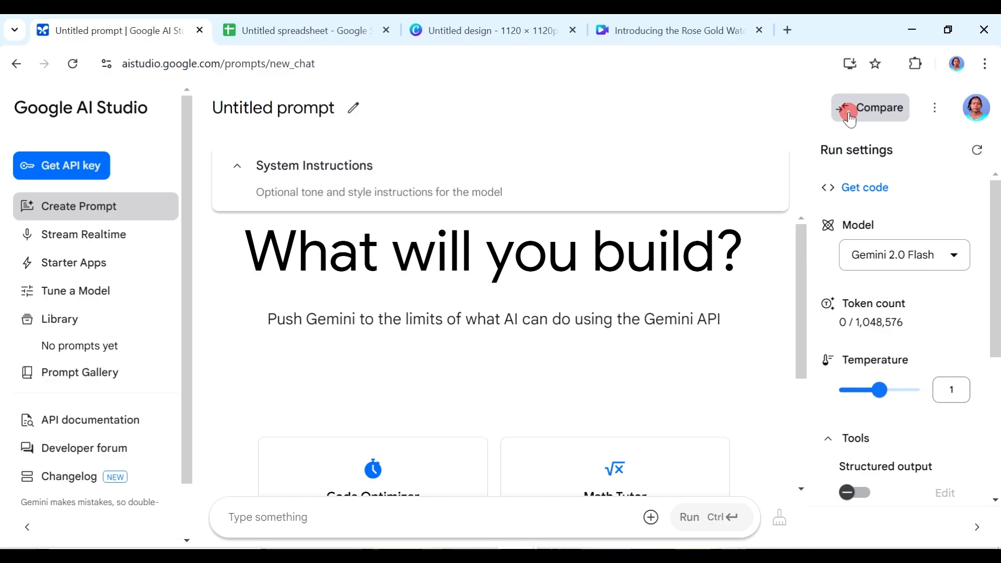
- Compare two Gemini 2.0 Flash models side by side, then go to Stream Realtime
click(869, 108)
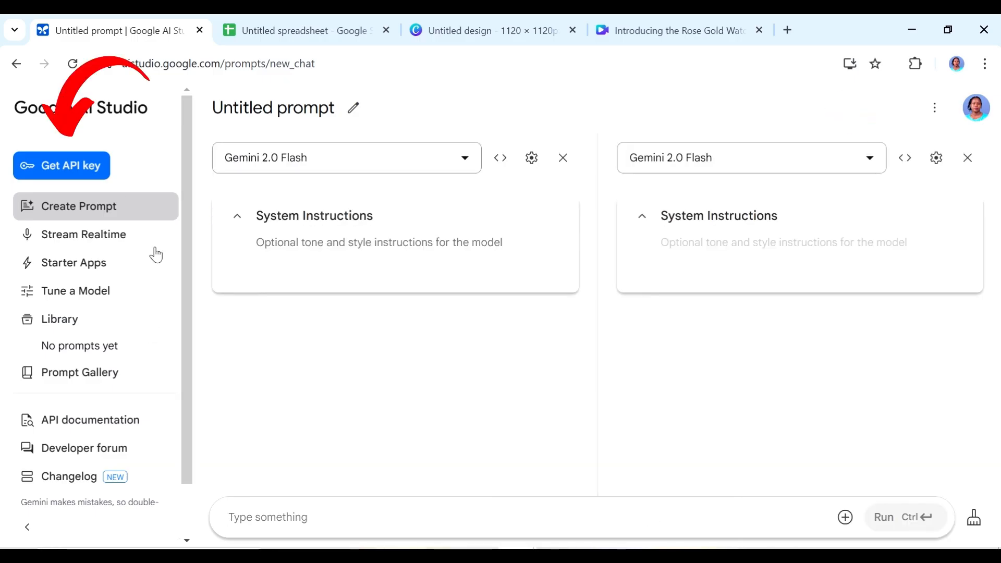
mouse_move(130, 393)
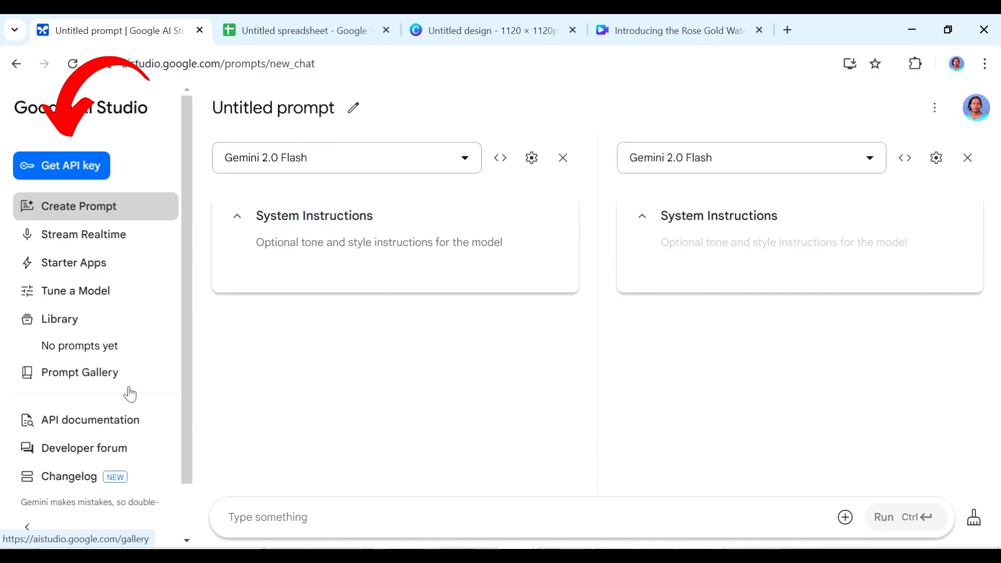
mouse_move(129, 215)
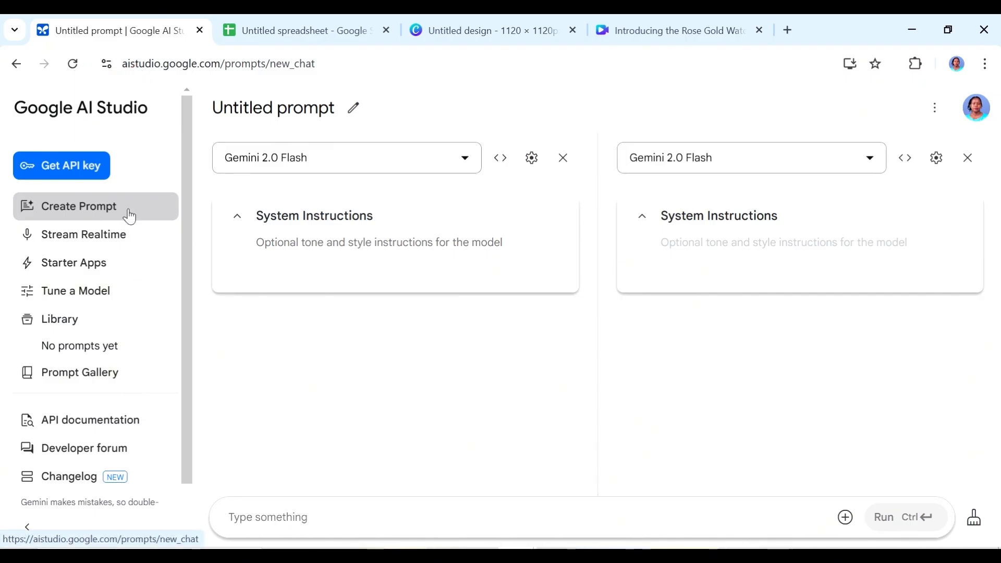
mouse_move(104, 251)
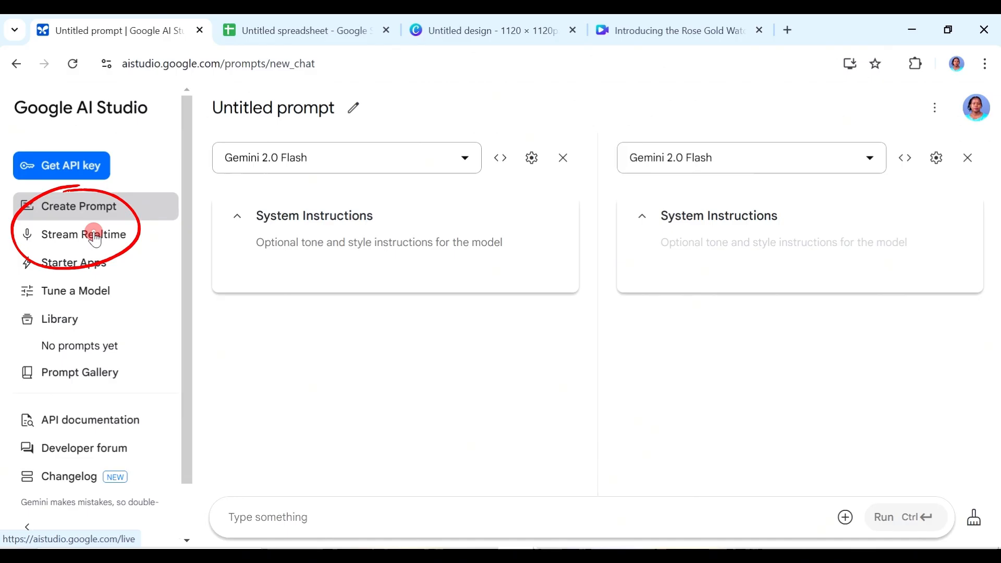
click(83, 234)
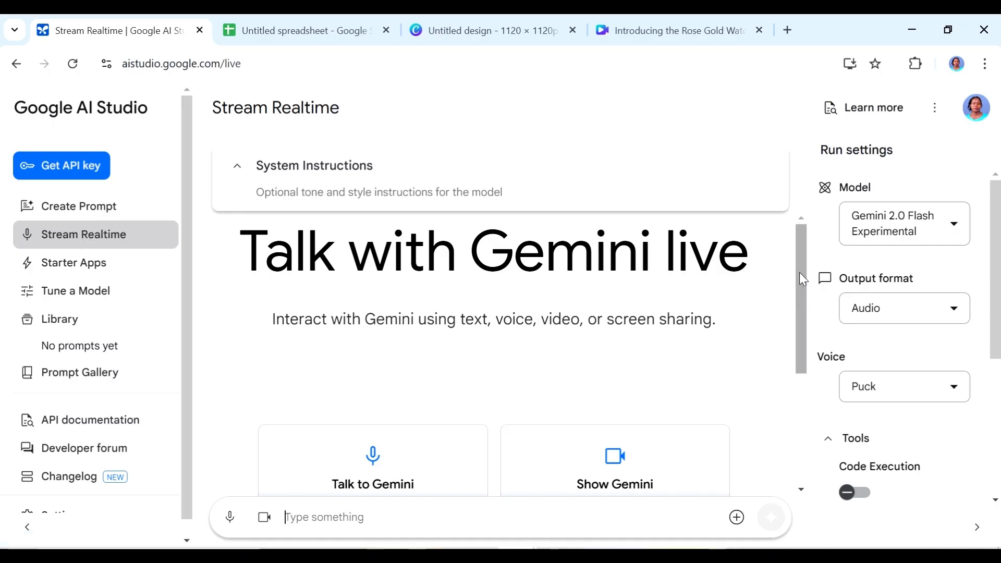
scroll(down, 3)
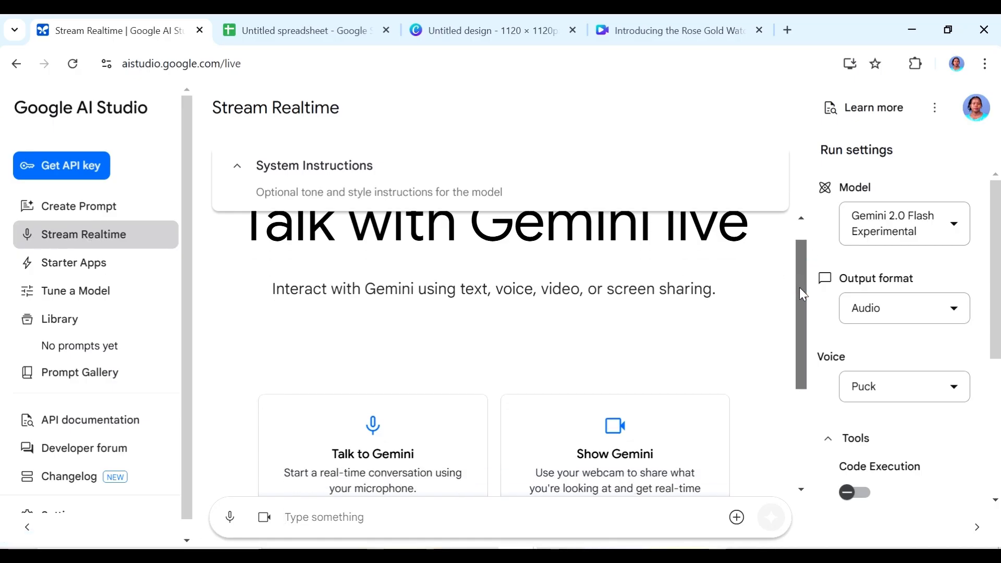
scroll(down, 3)
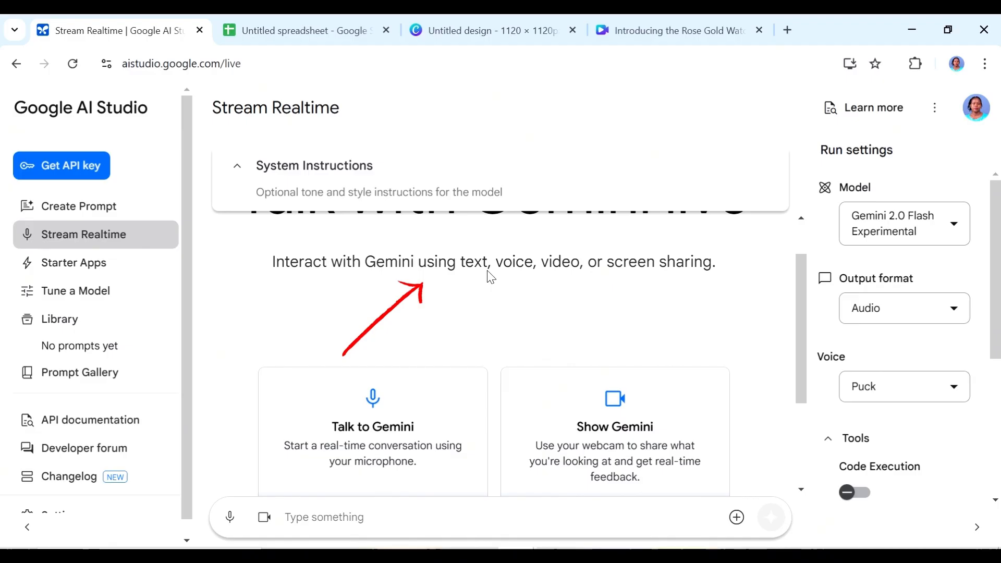
mouse_move(617, 276)
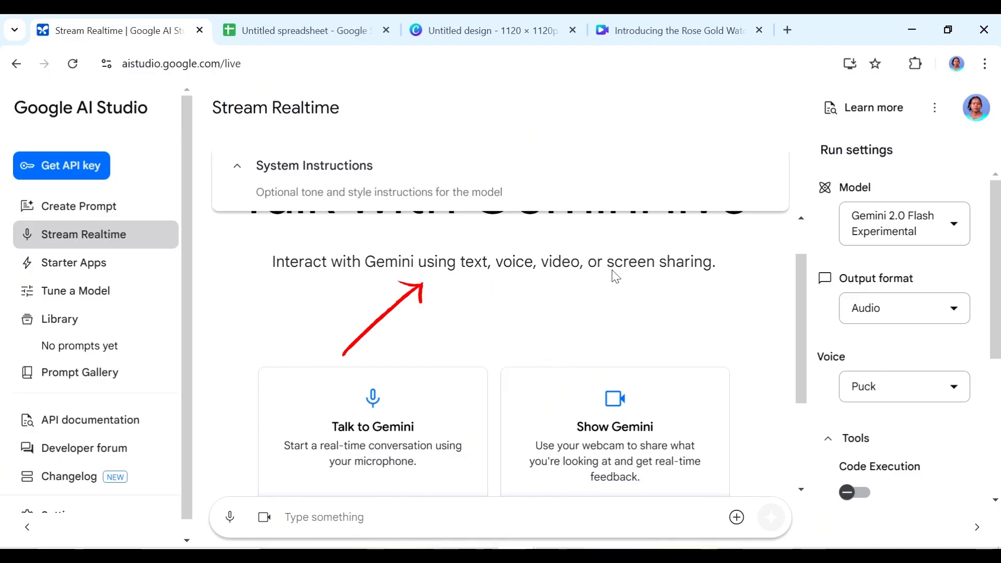
scroll(down, 3)
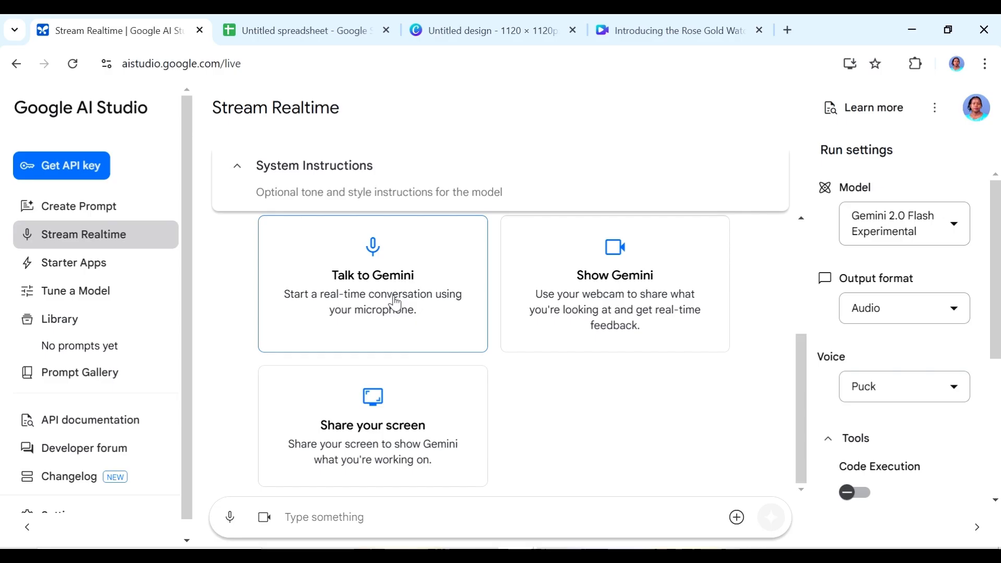
mouse_move(425, 317)
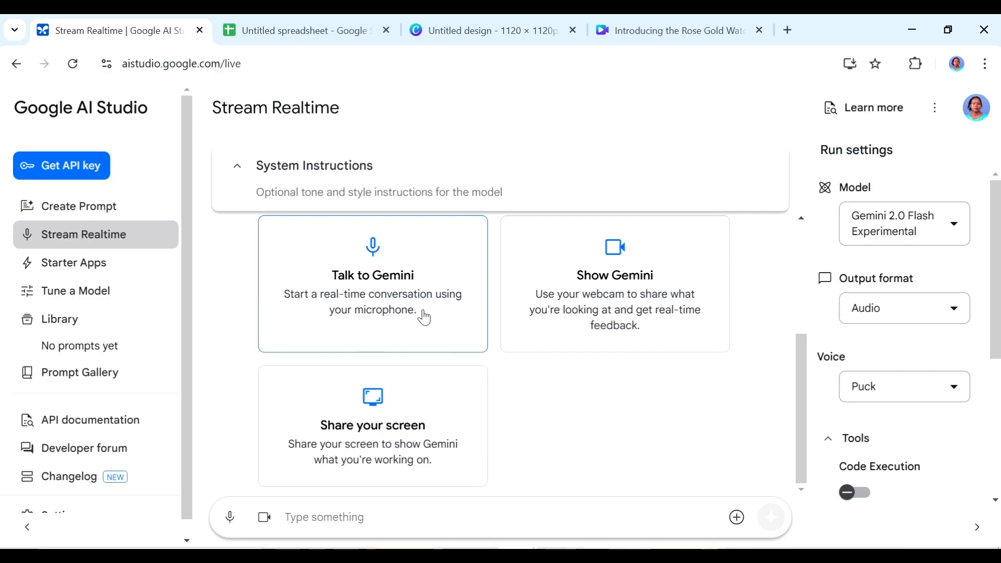
mouse_move(468, 322)
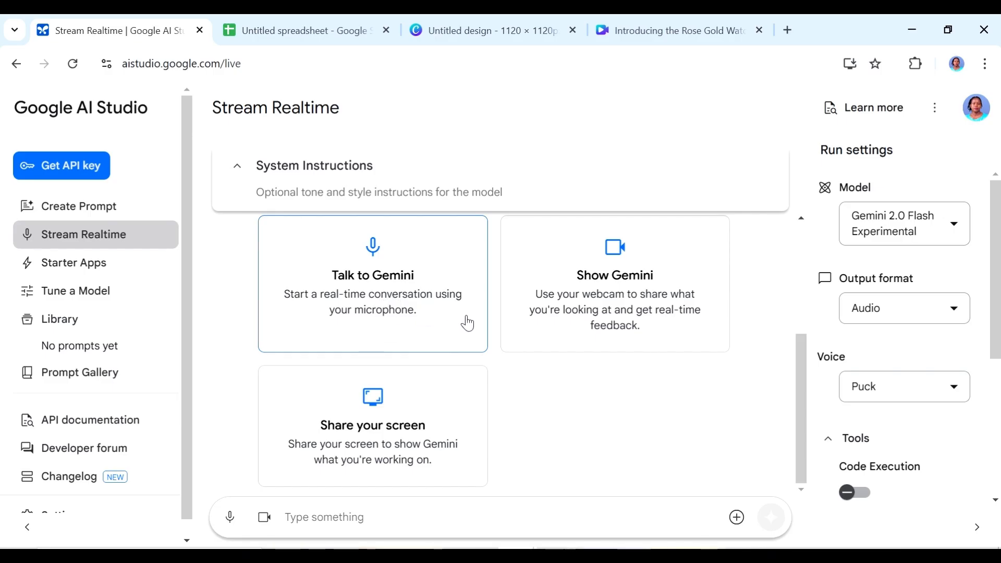
mouse_move(373, 425)
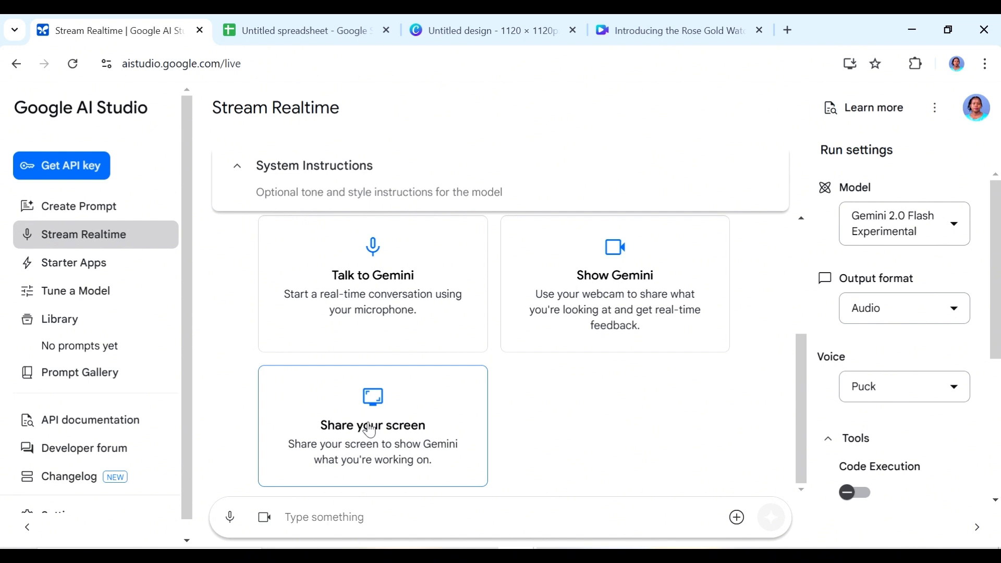
mouse_move(405, 466)
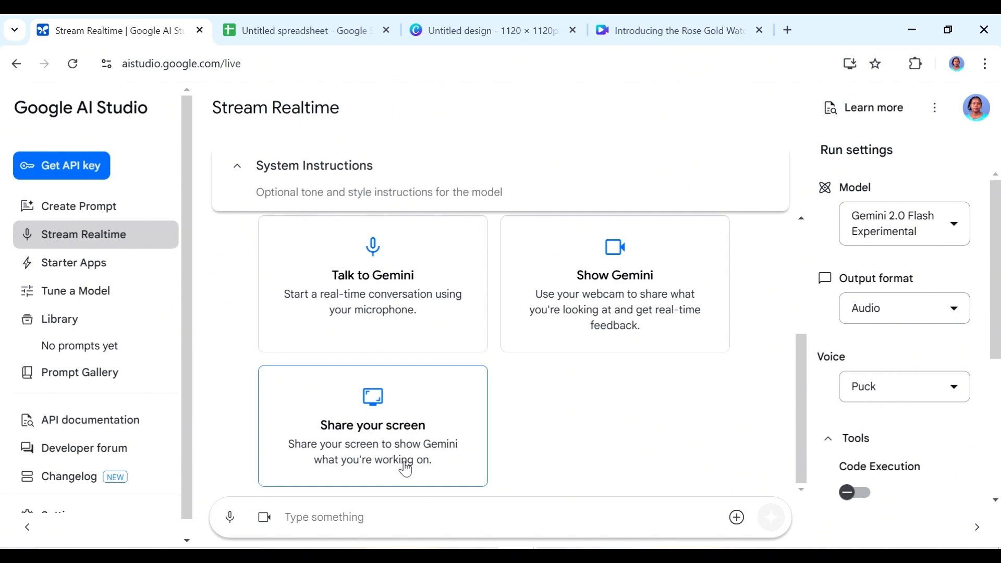
mouse_move(361, 283)
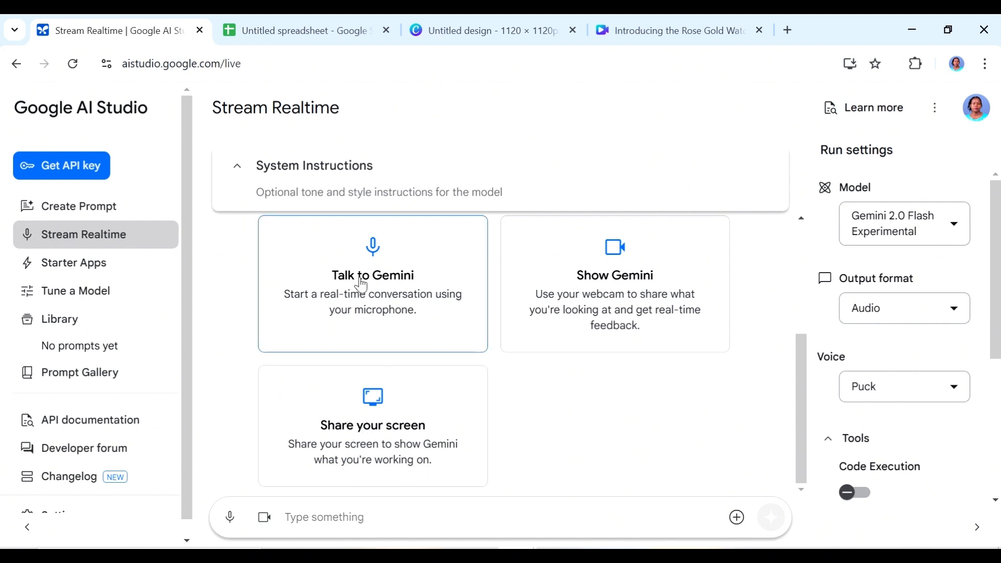
- Start a voice conversation with Gemini, allowing microphone access this time
click(229, 517)
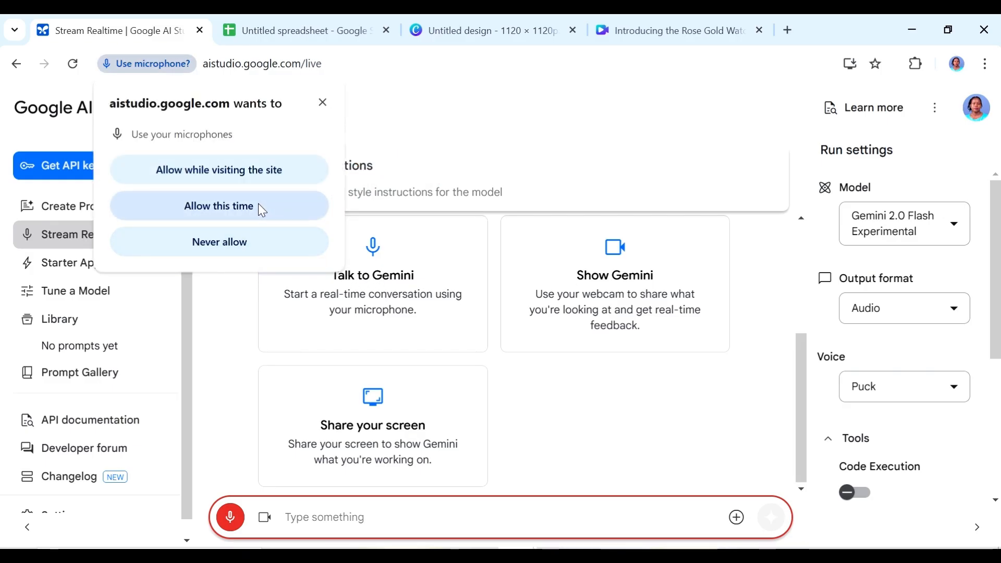
click(219, 206)
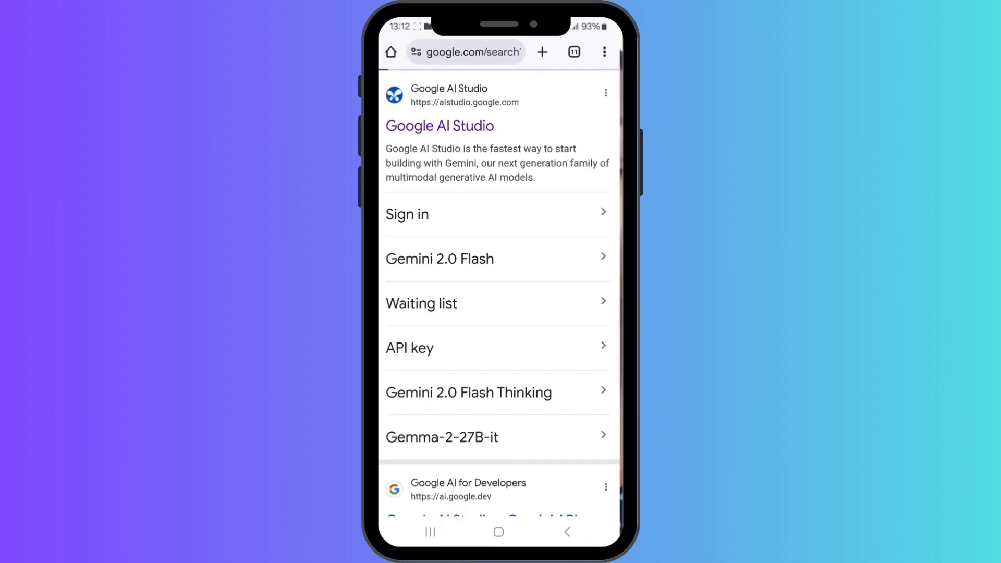
- On the phone, start a Stream Realtime voice conversation with Gemini, letting Chrome record audio
click(439, 125)
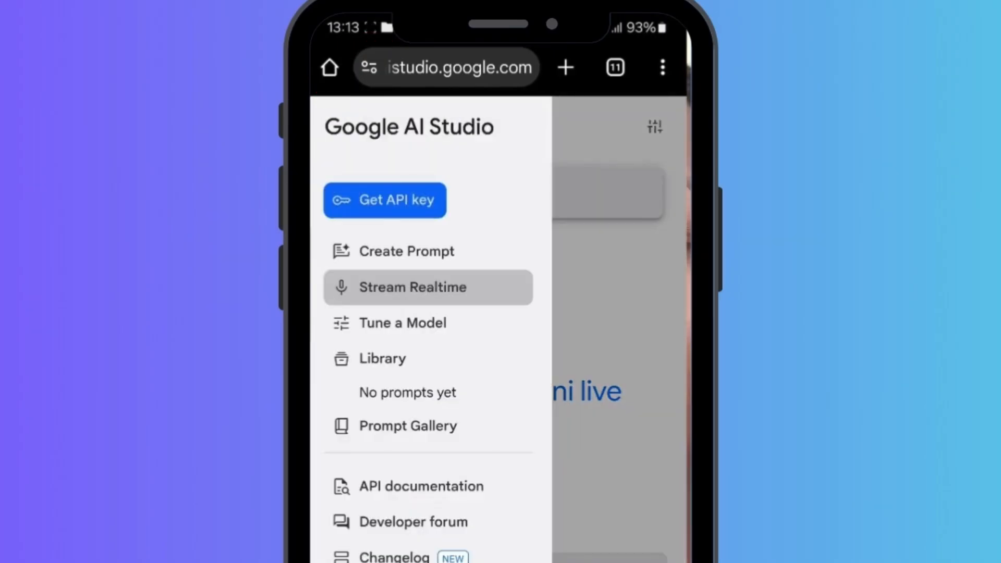
click(412, 287)
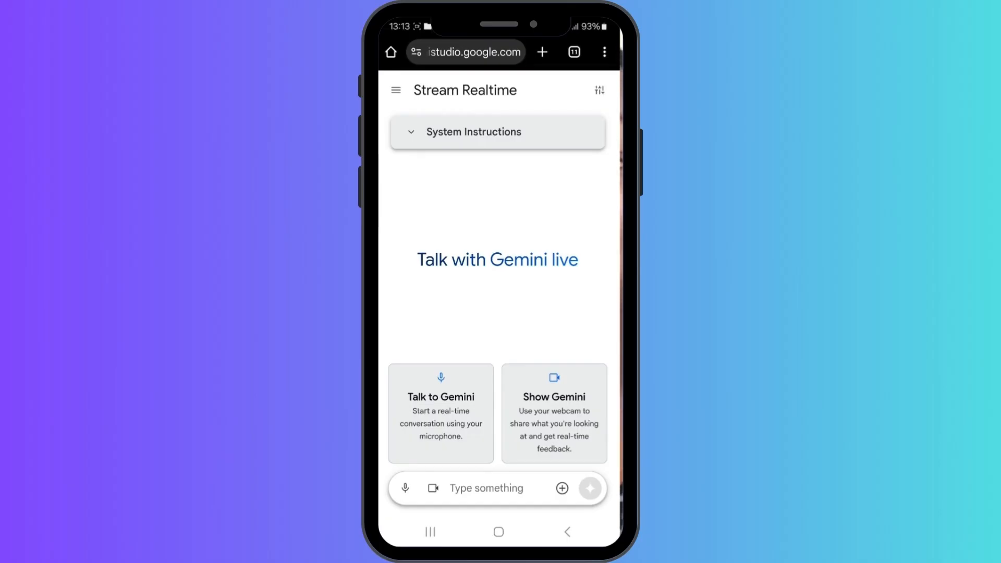
click(440, 413)
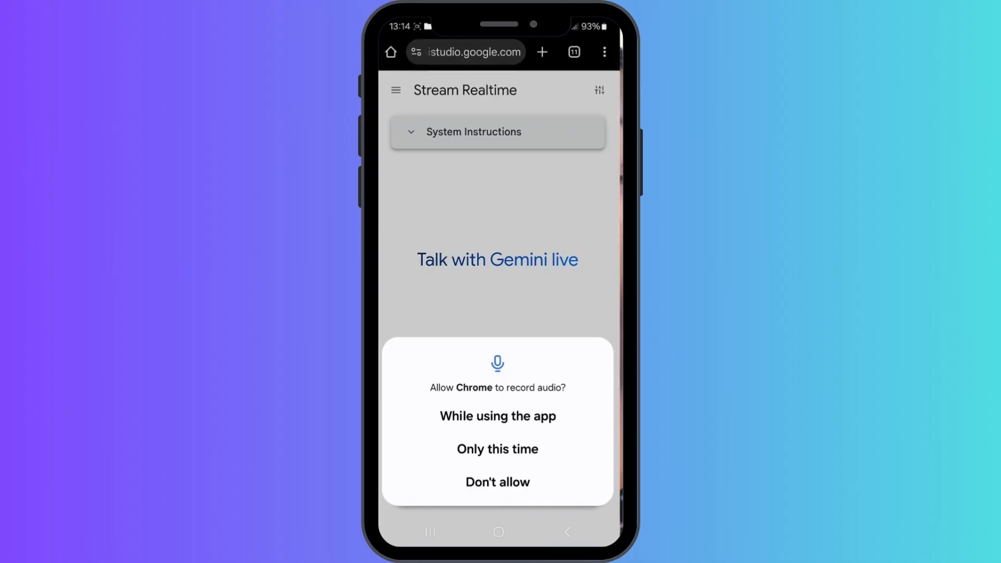
click(497, 417)
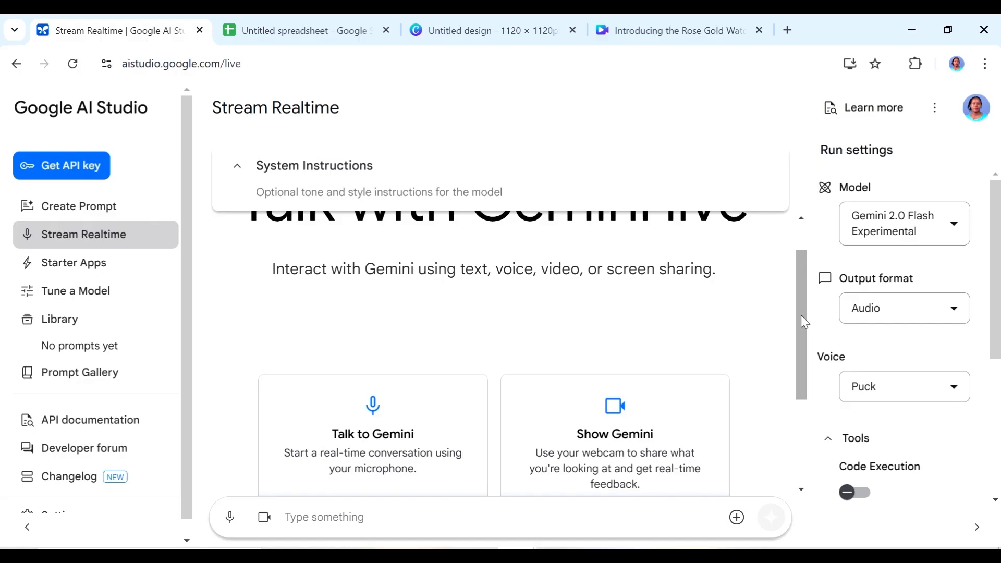
- Share the AI Studio browser window live with Gemini and bring the expense spreadsheet into view
scroll(down, 3)
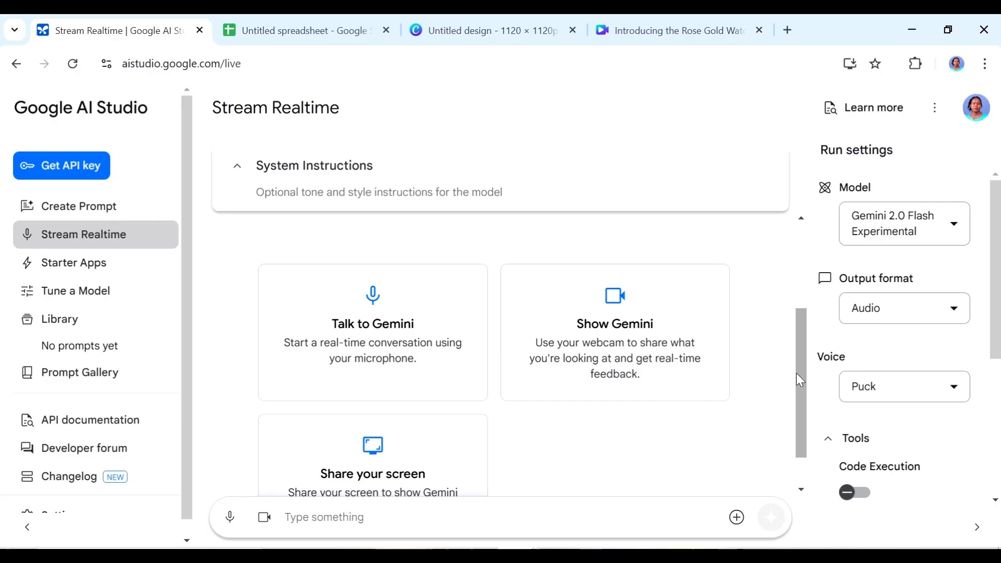
scroll(up, 3)
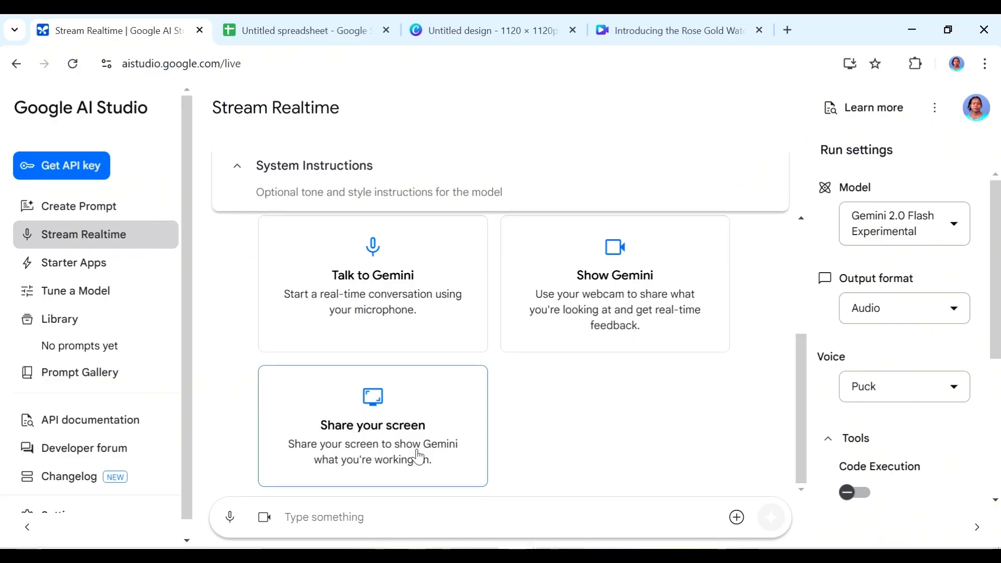
click(372, 426)
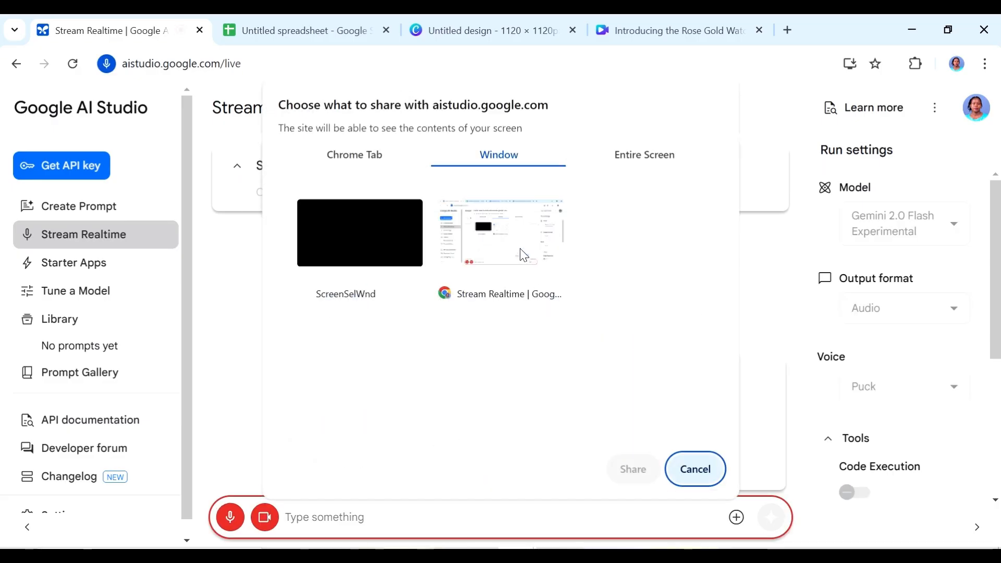
click(501, 231)
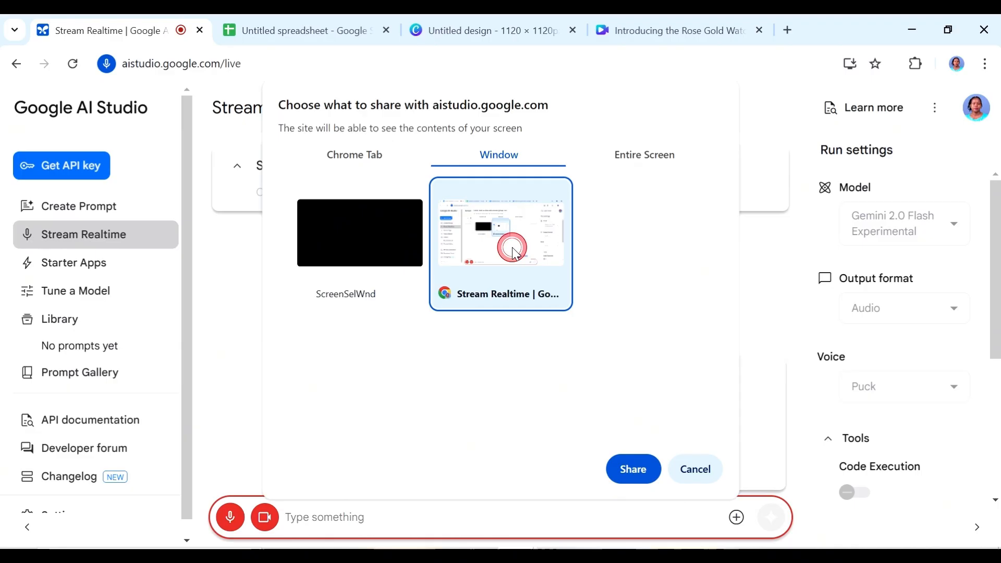
click(633, 468)
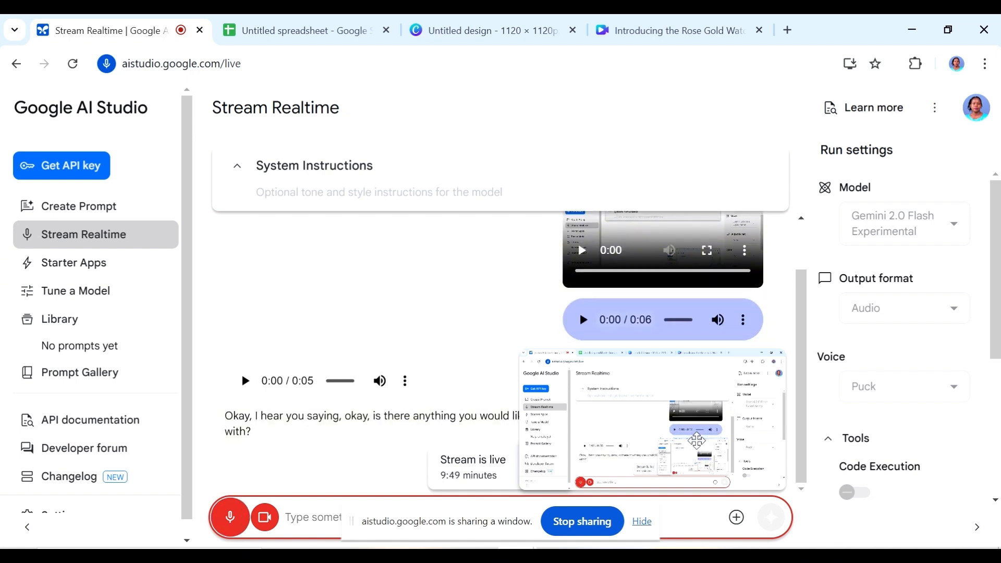
mouse_move(622, 408)
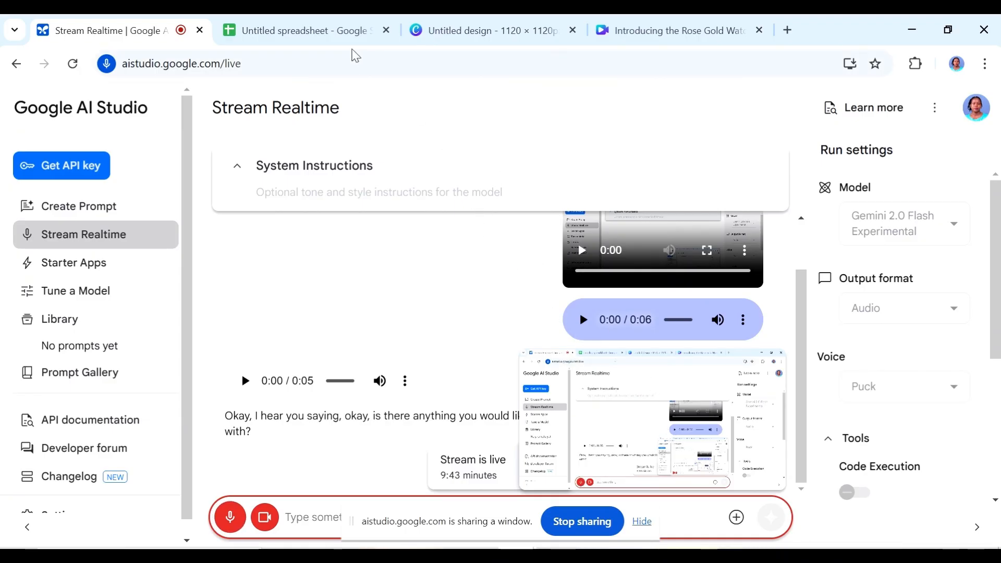
click(300, 30)
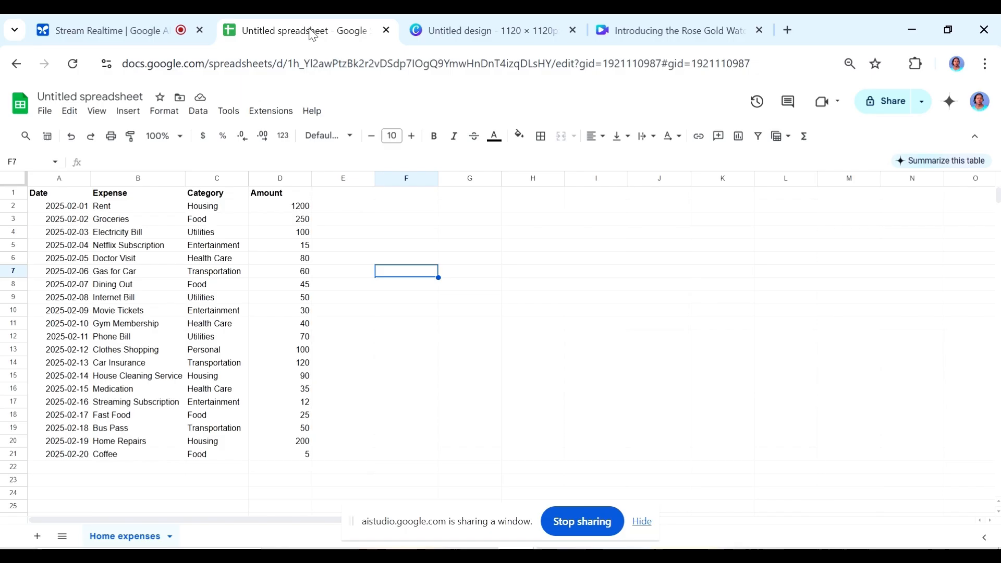
mouse_move(365, 260)
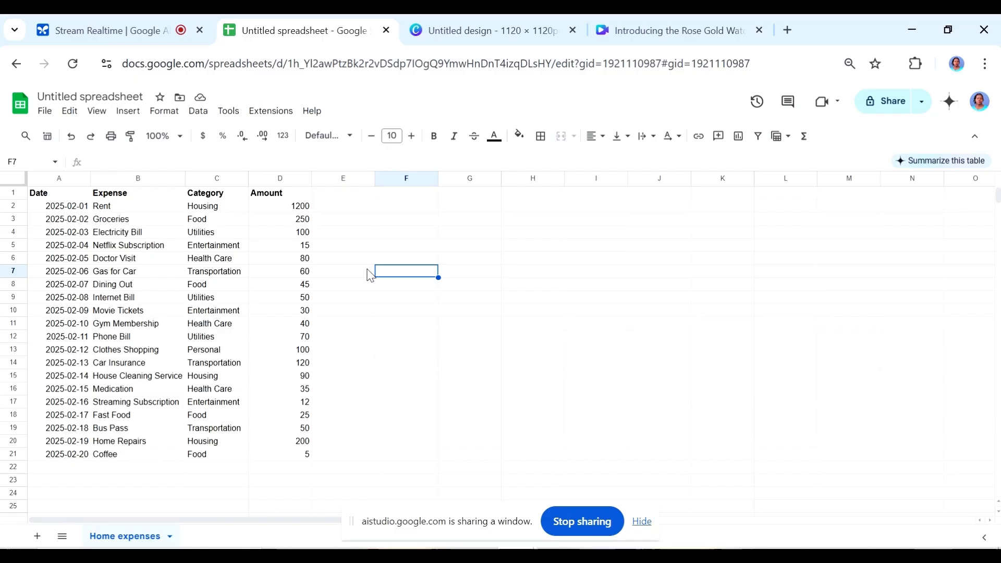
mouse_move(223, 181)
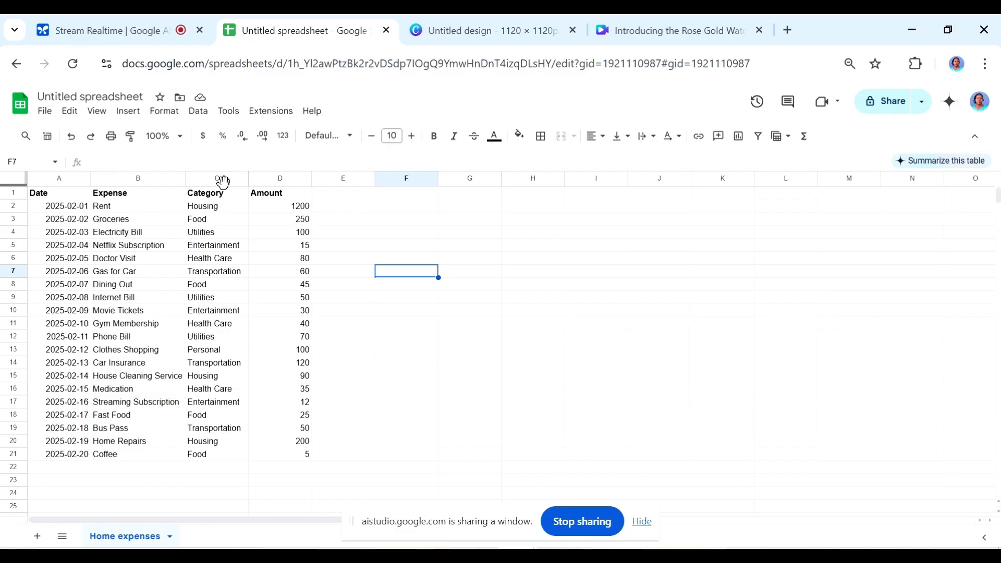
mouse_move(255, 242)
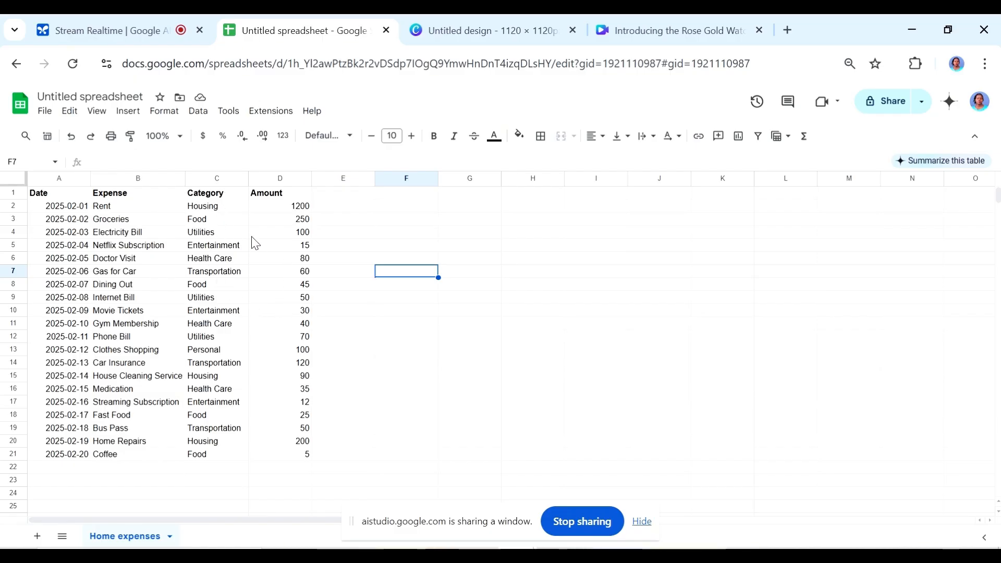
mouse_move(275, 323)
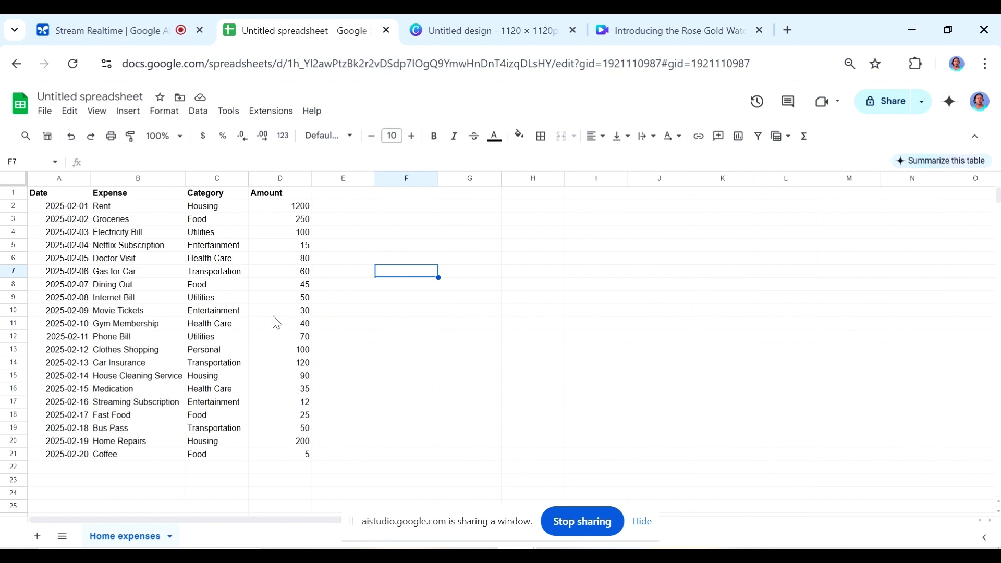
mouse_move(217, 222)
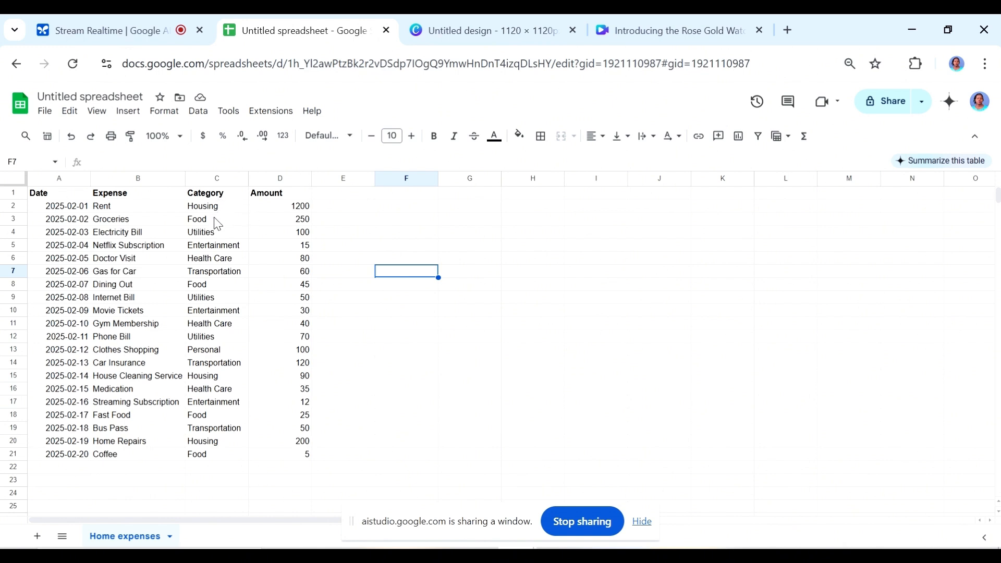
mouse_move(237, 292)
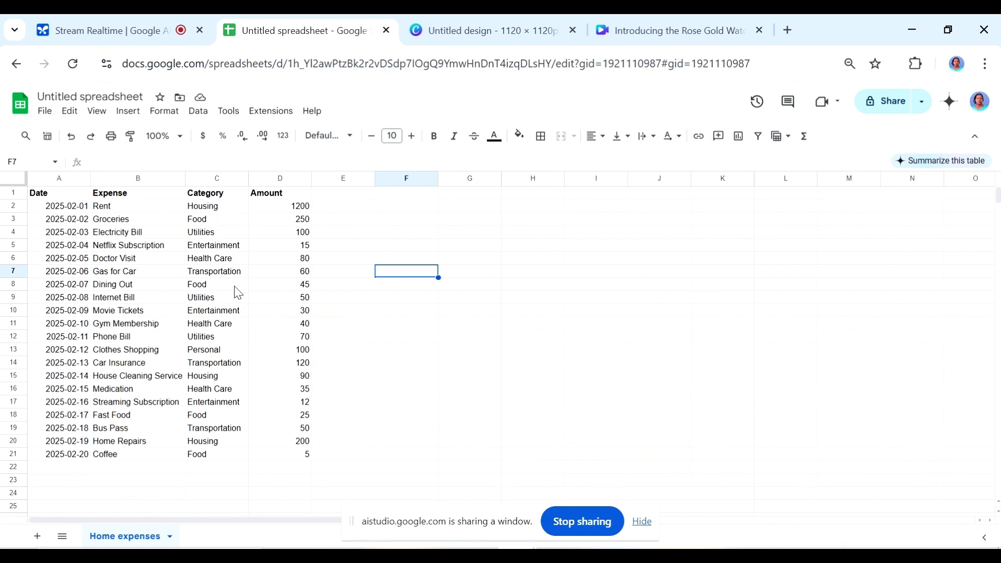
mouse_move(220, 398)
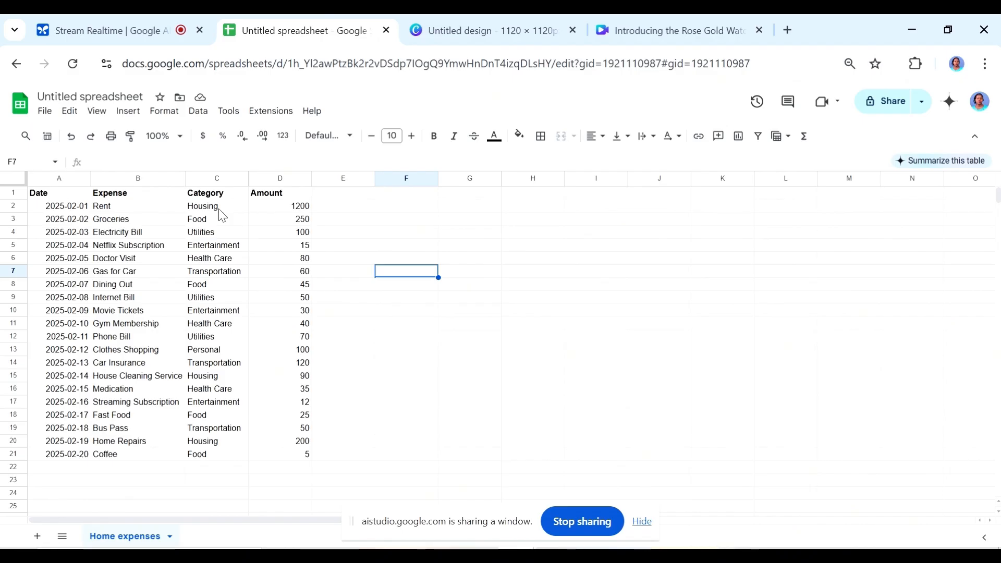
mouse_move(228, 187)
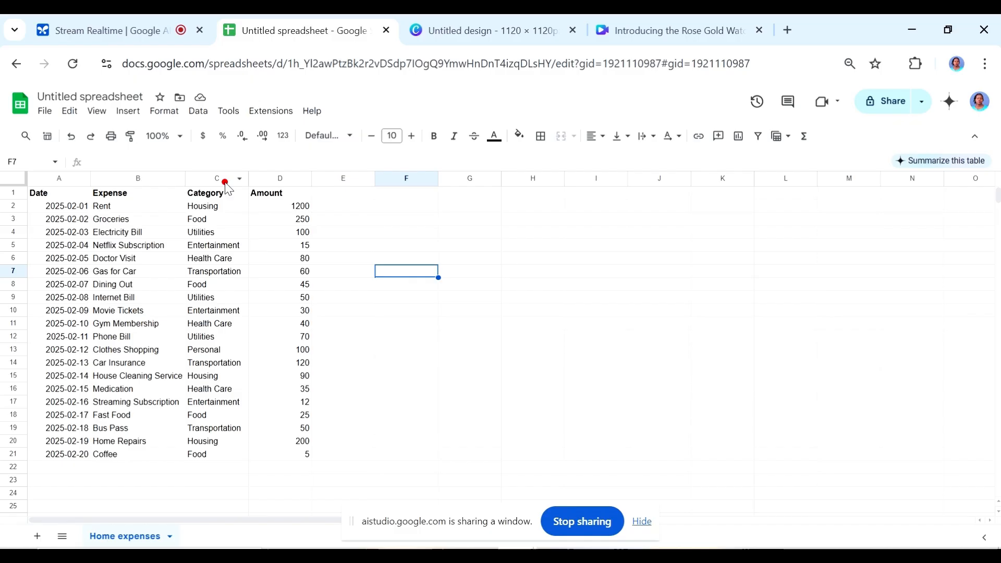
- Select column C and bring up its data validation rules from the Data menu
click(215, 178)
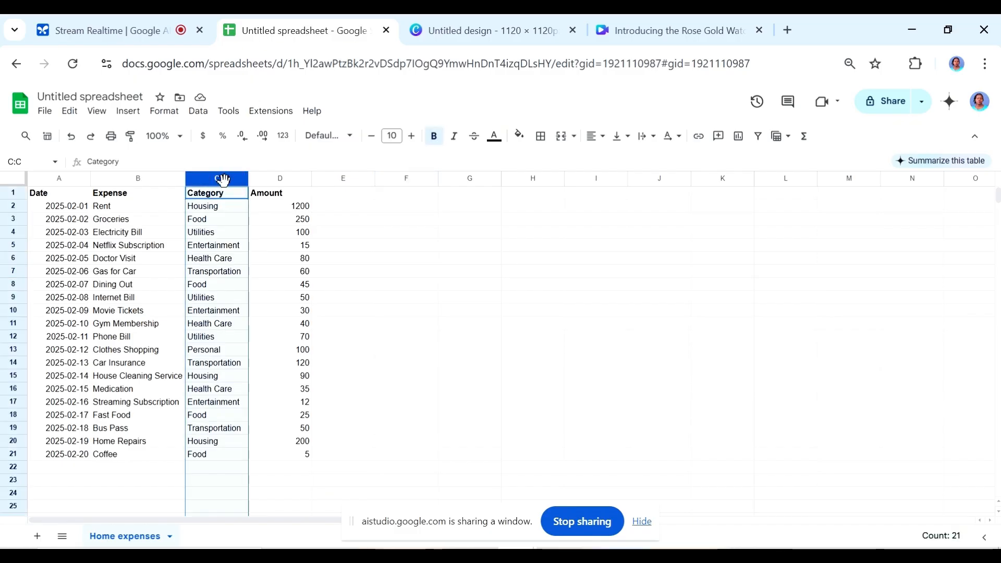
mouse_move(339, 189)
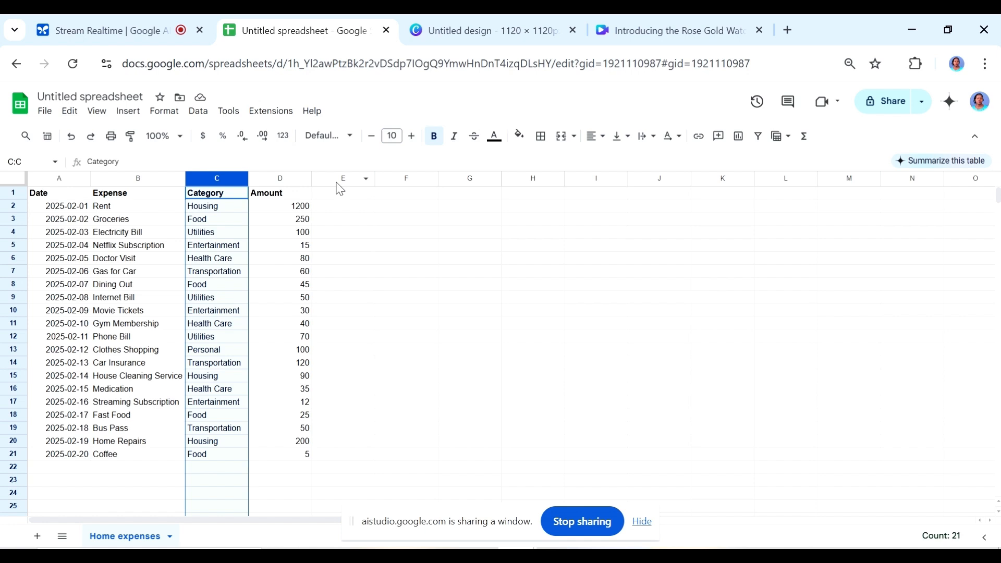
mouse_move(198, 111)
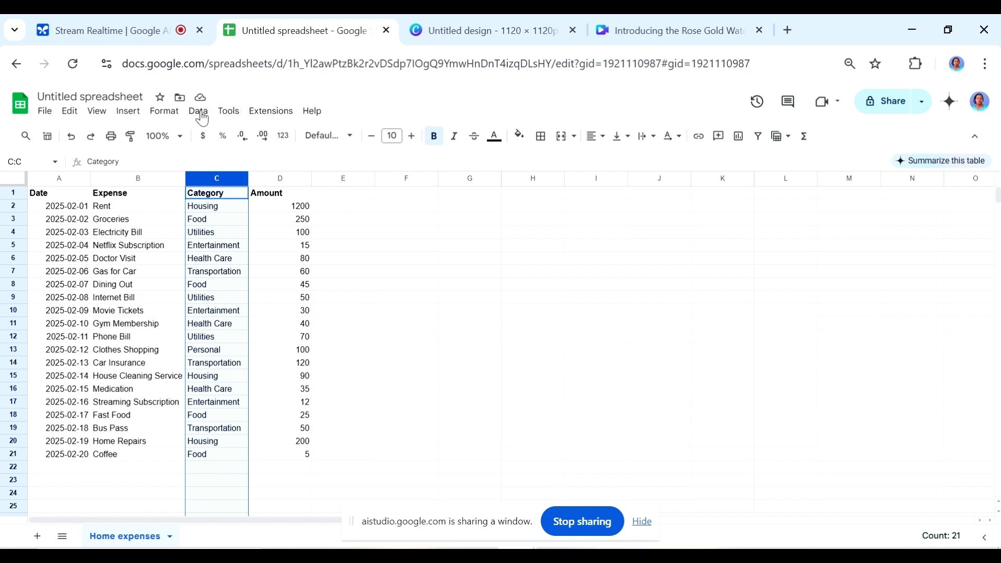
click(198, 110)
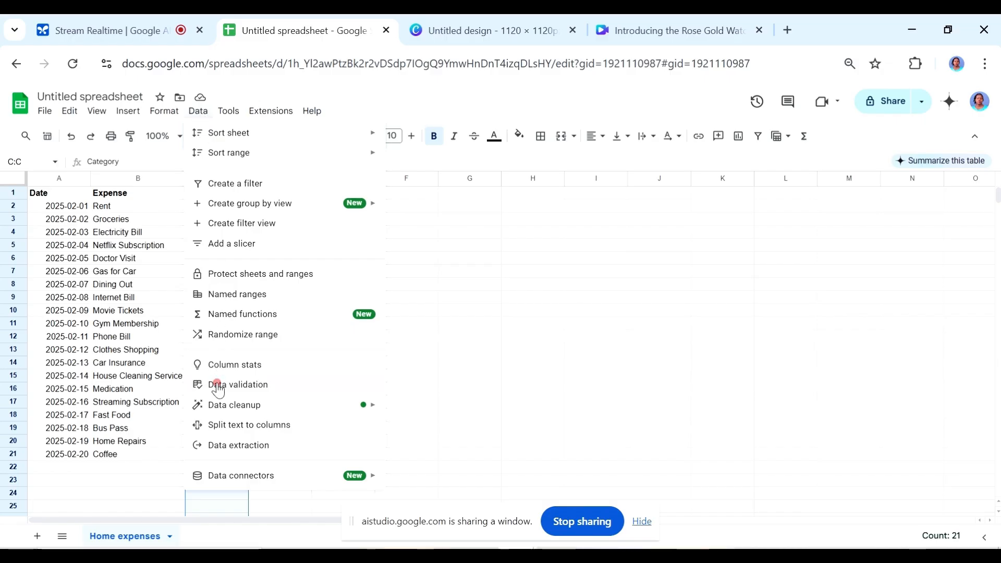
click(239, 385)
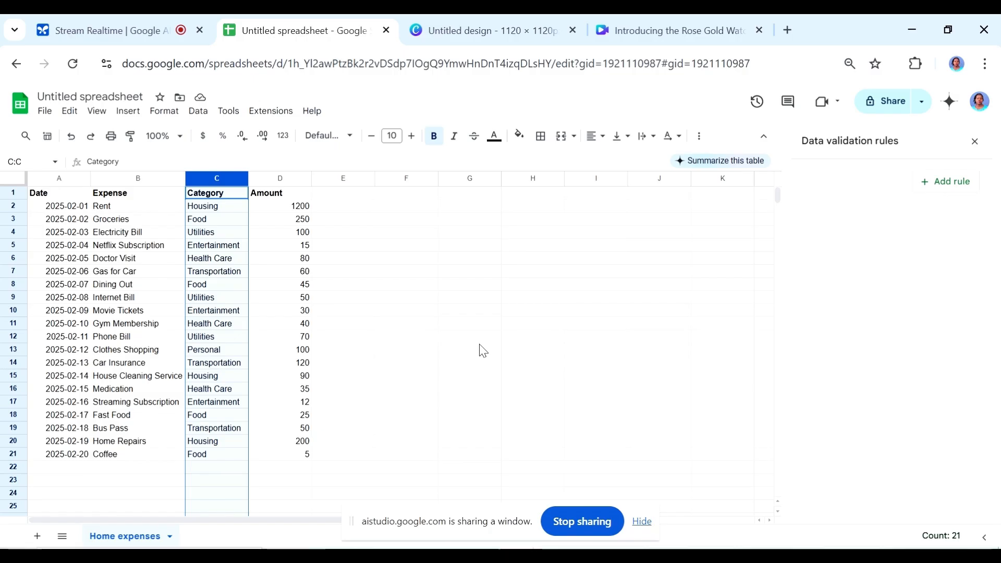
mouse_move(833, 265)
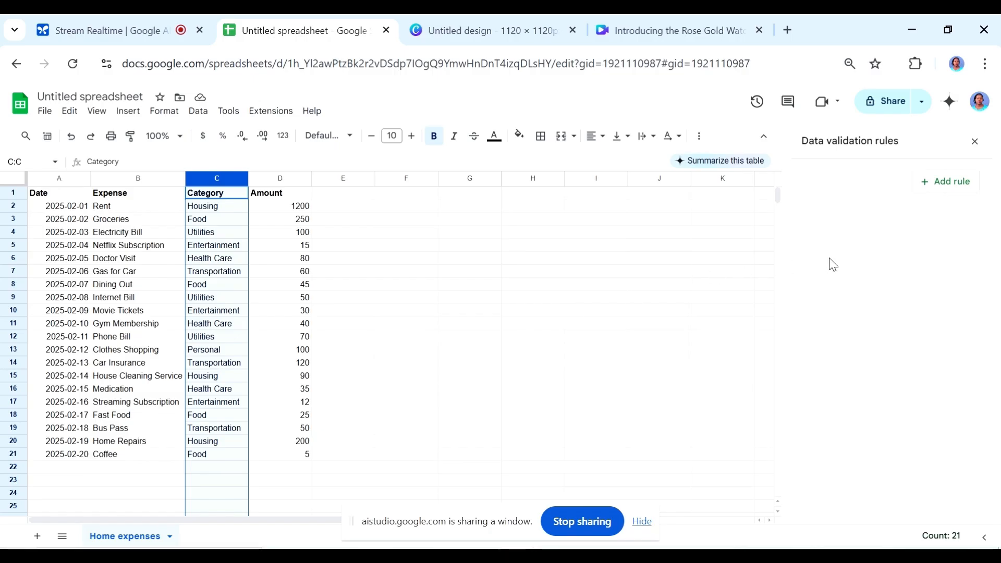
mouse_move(898, 204)
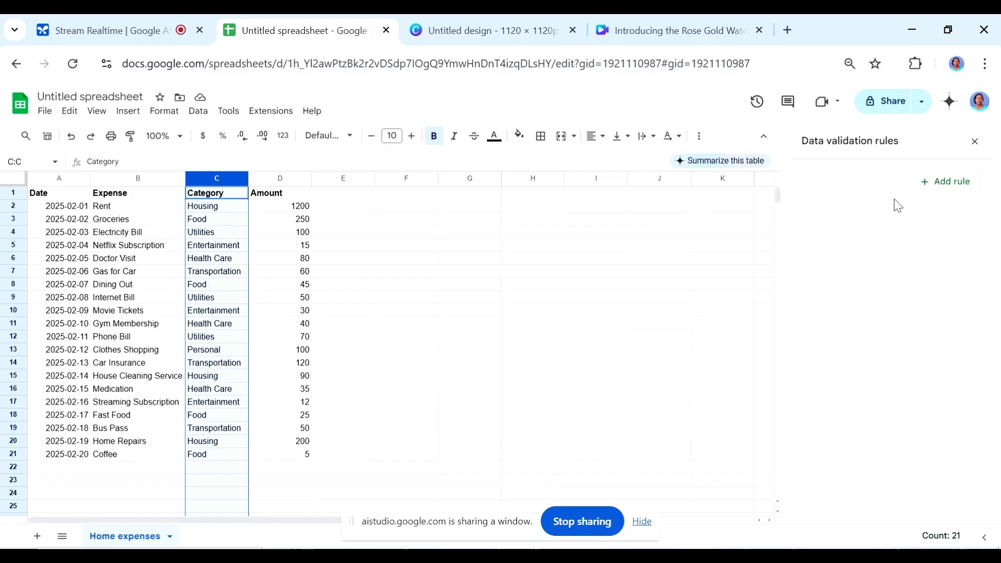
mouse_move(904, 203)
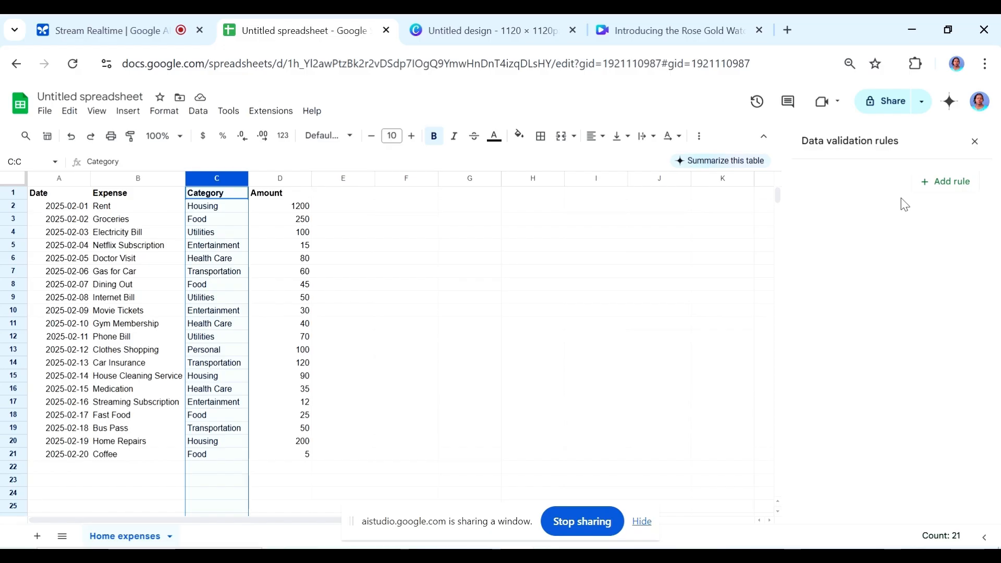
mouse_move(926, 231)
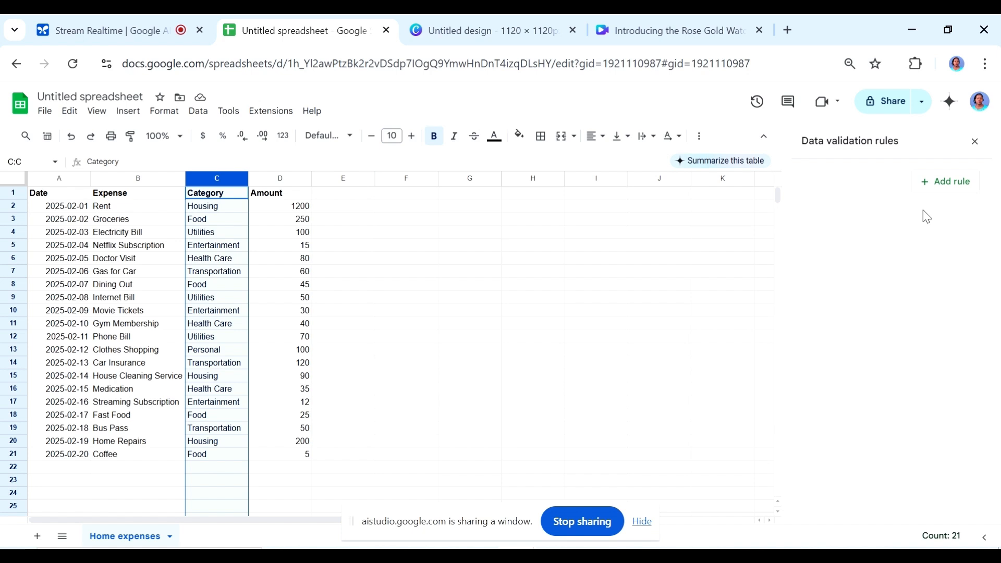
mouse_move(951, 186)
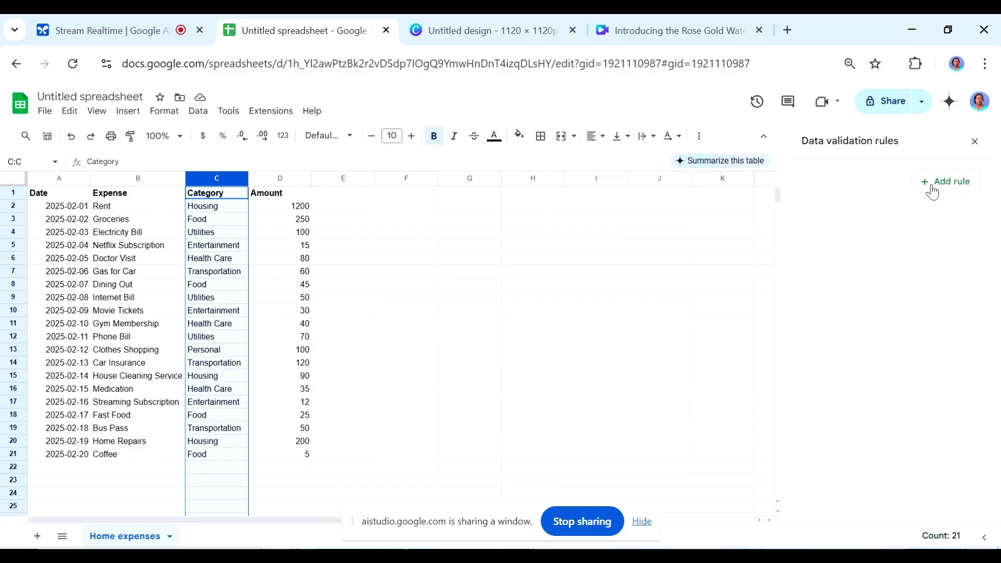
- Add a validation rule for column C with criteria 'Dropdown (from a range)'
click(947, 182)
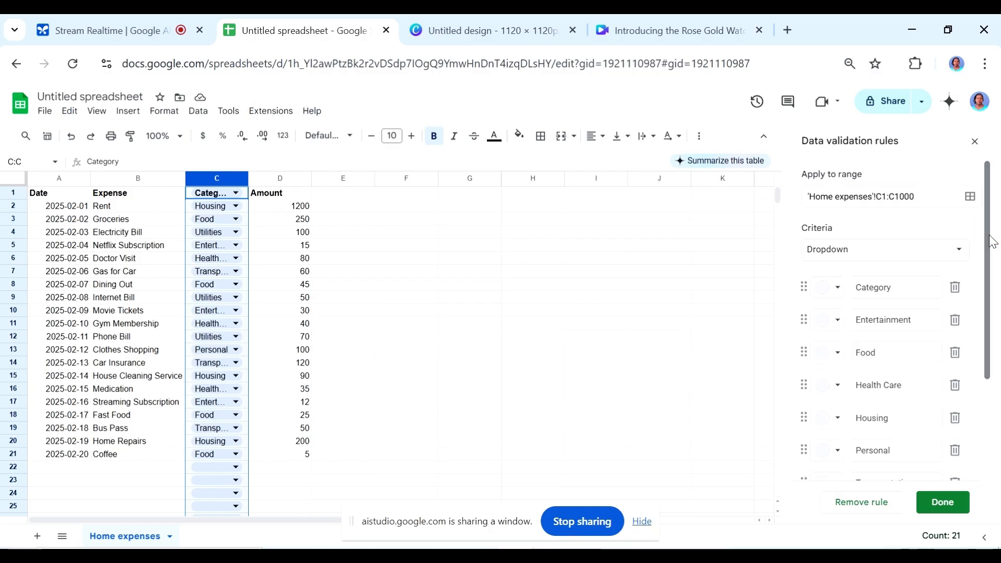
mouse_move(971, 248)
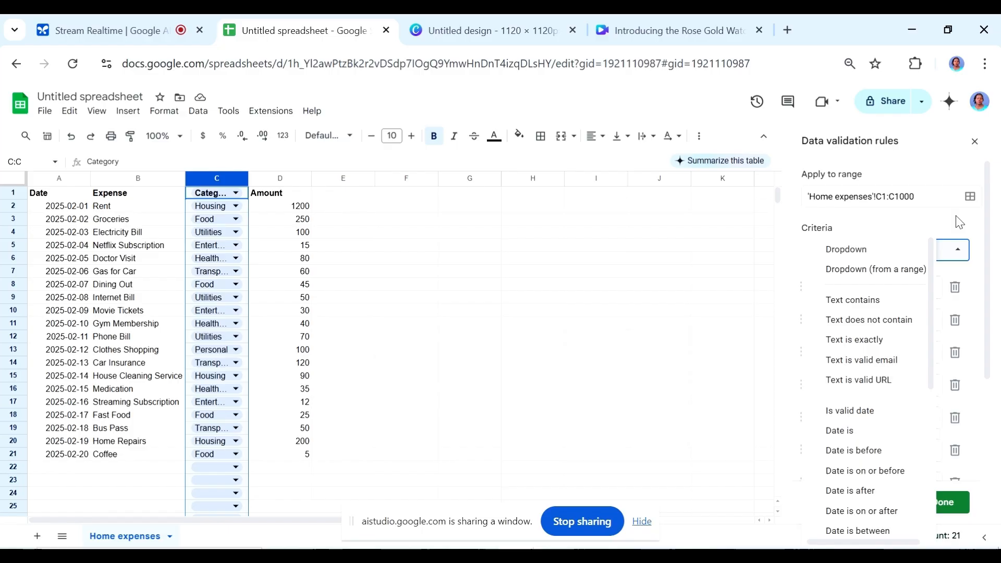
click(846, 249)
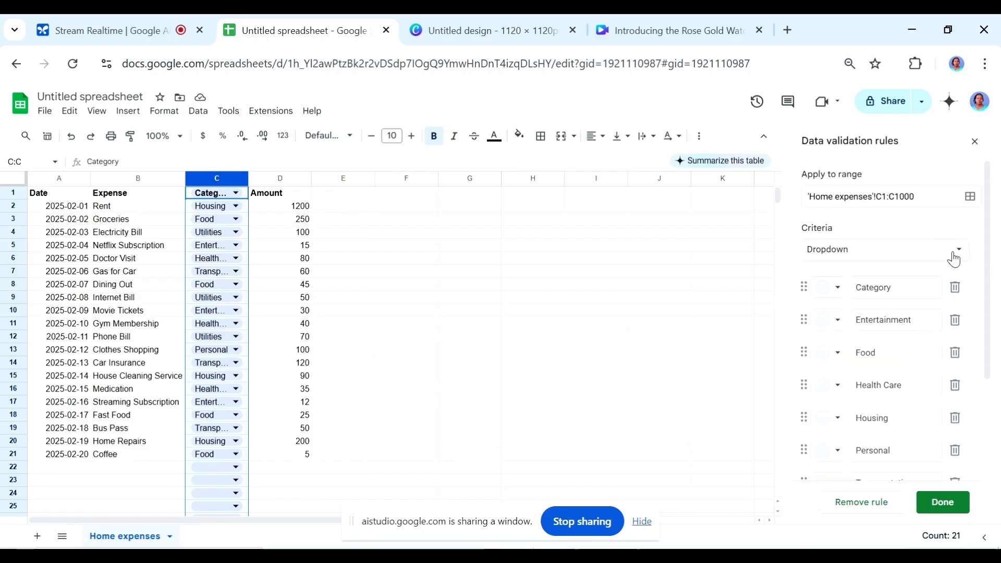
click(955, 249)
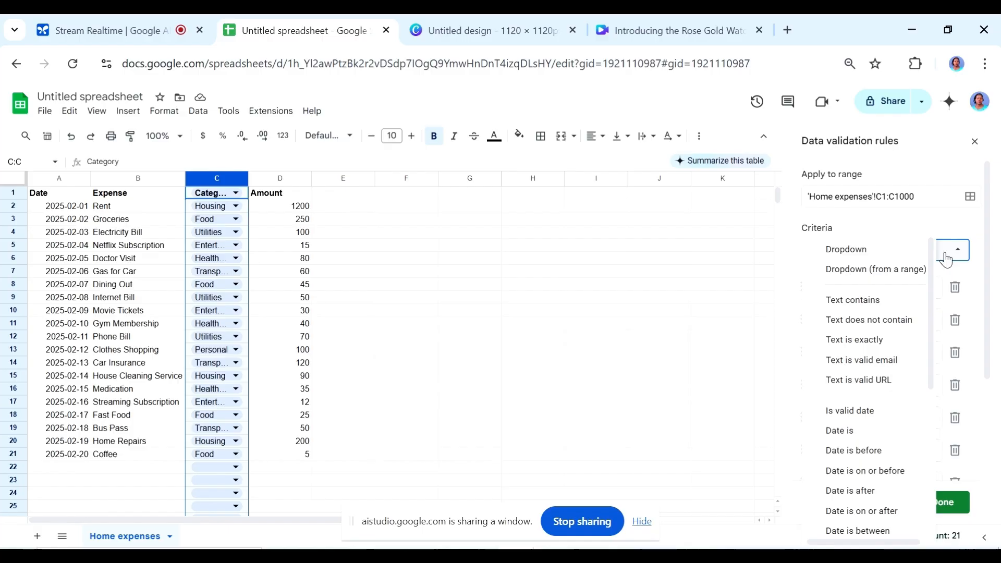
click(845, 249)
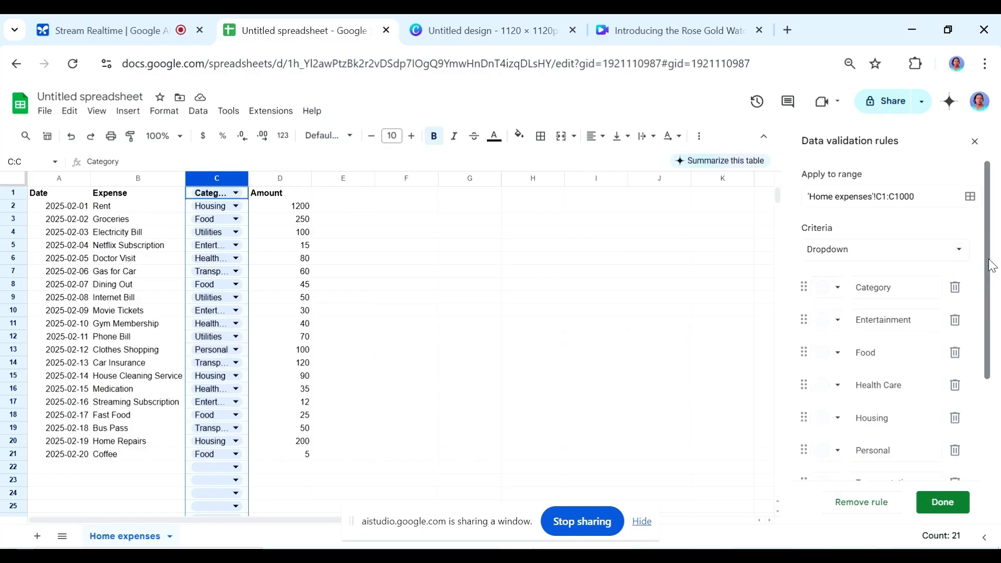
scroll(down, 3)
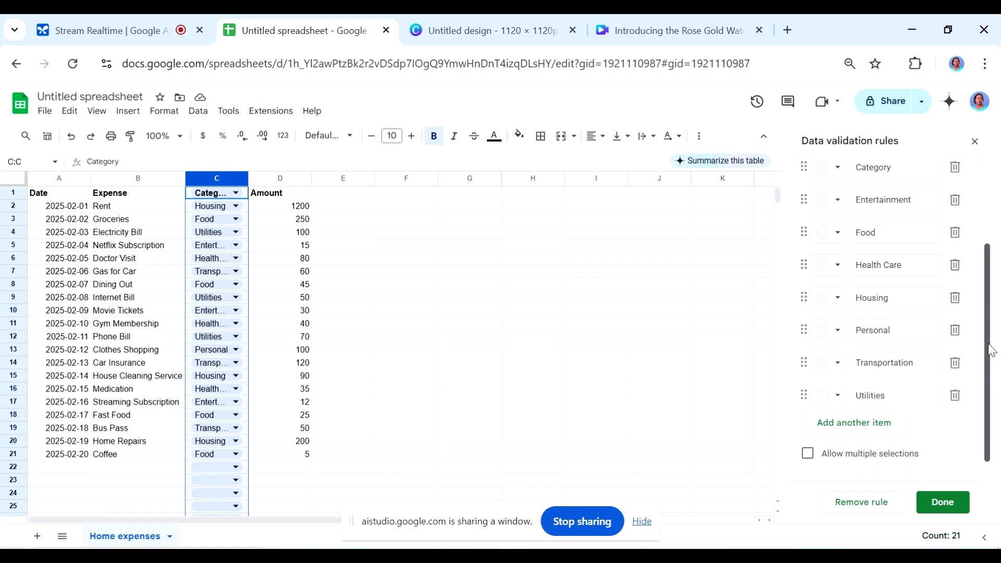
scroll(up, 3)
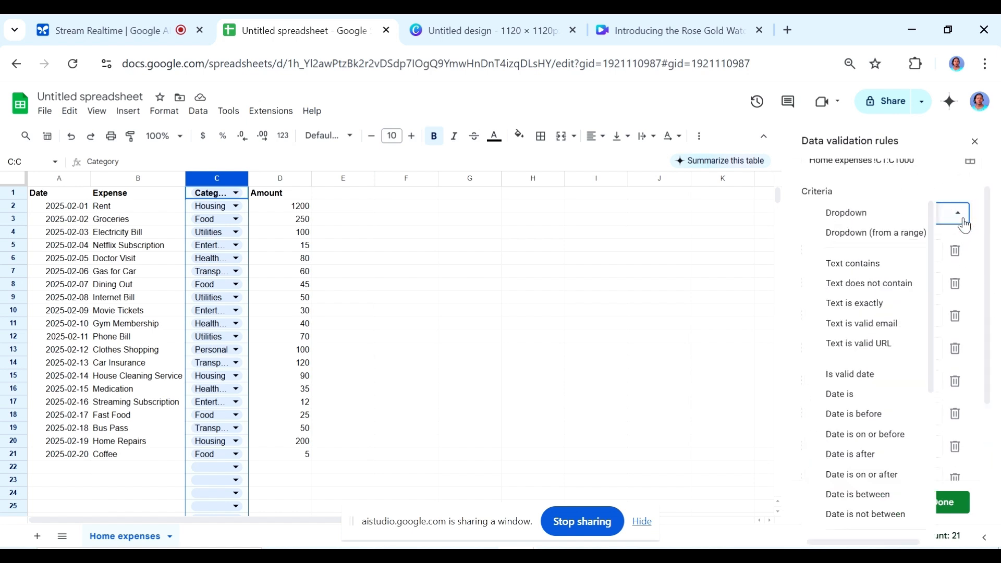
click(875, 233)
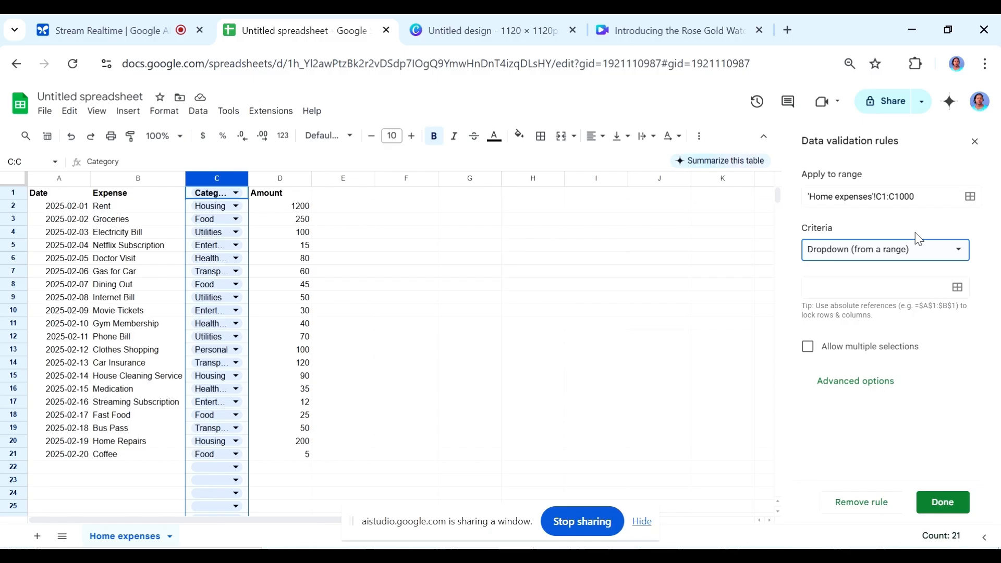
mouse_move(957, 287)
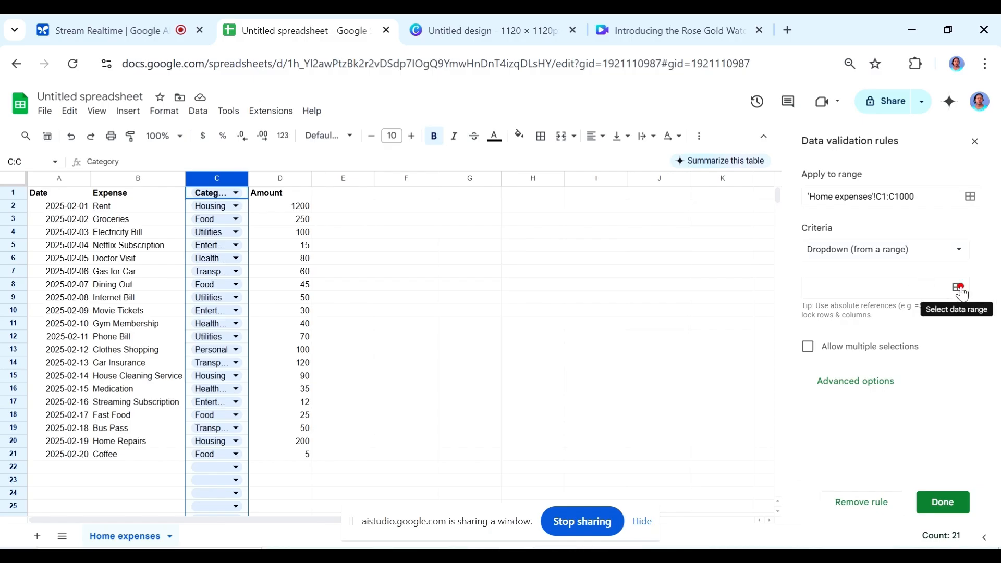
- Set the dropdown's source range to the Category cells C1:C21 and confirm it
click(958, 287)
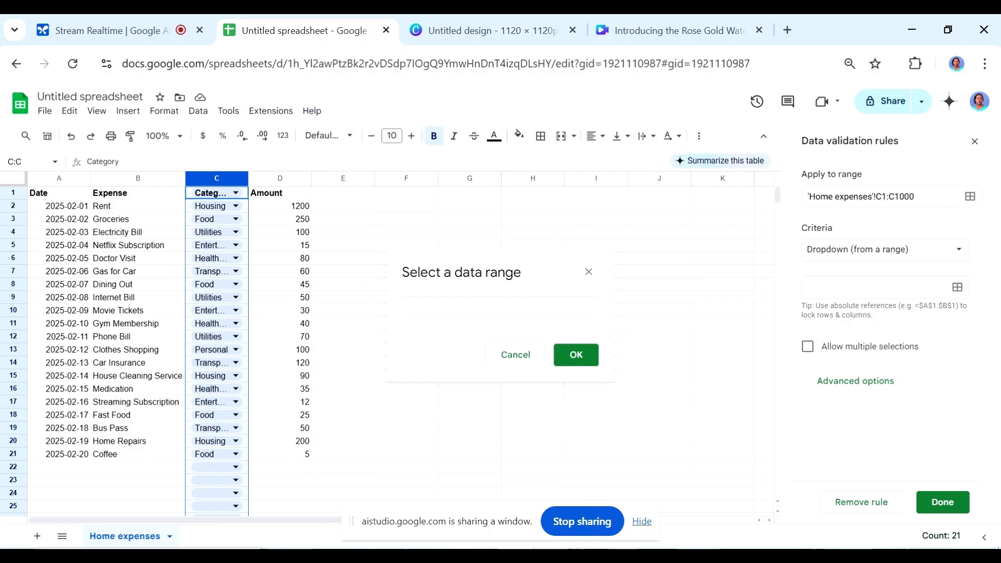
click(500, 307)
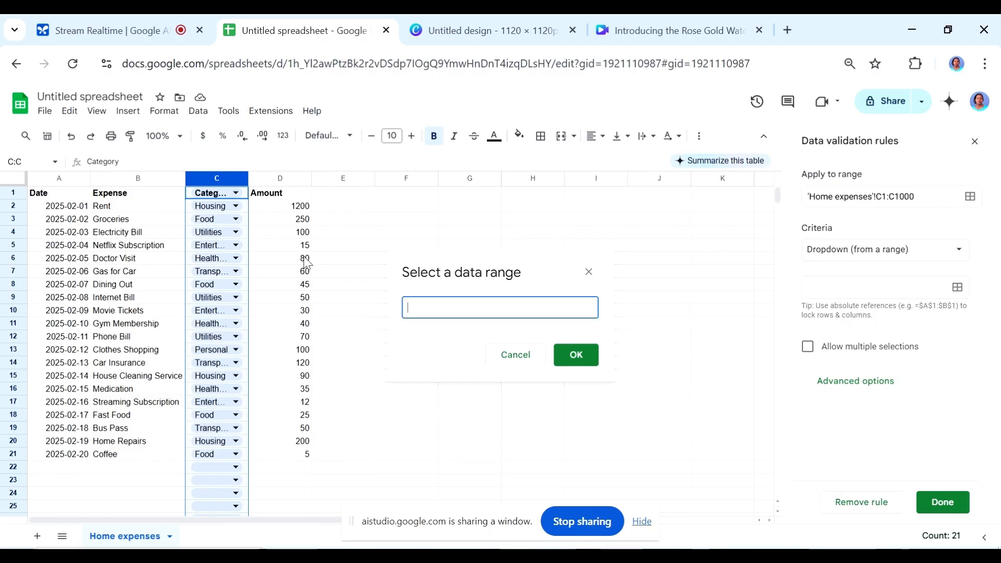
mouse_move(465, 346)
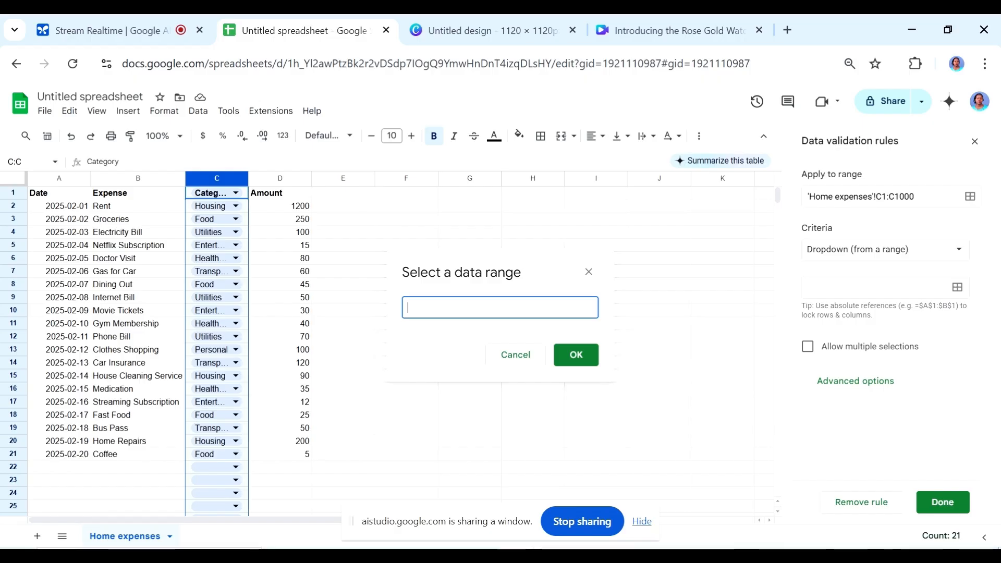
mouse_move(546, 356)
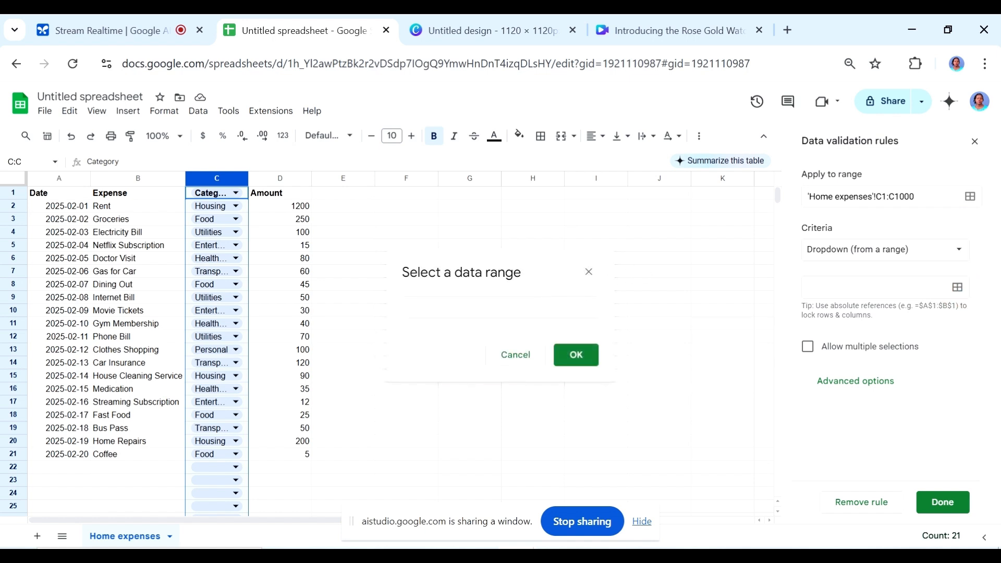
click(500, 306)
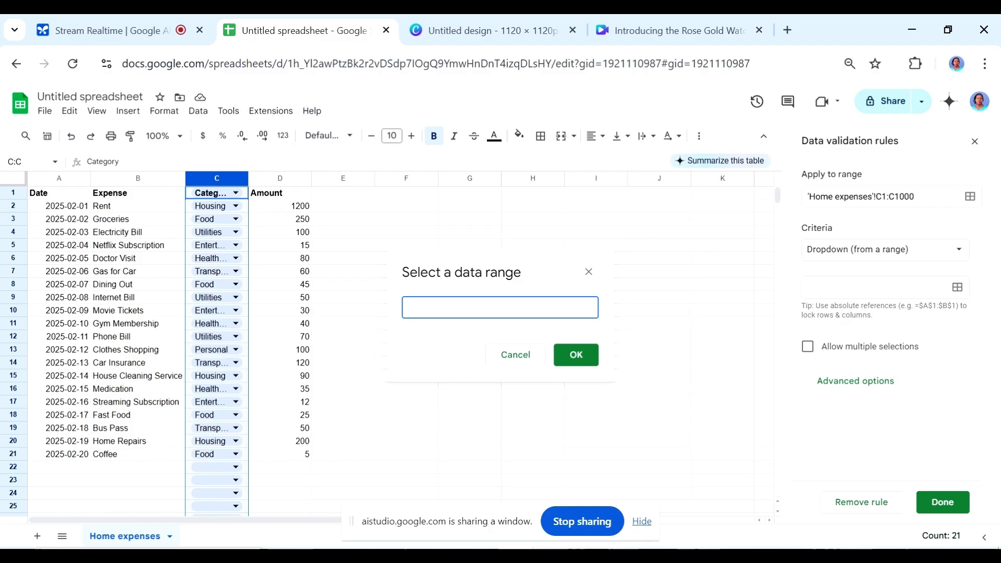
click(499, 307)
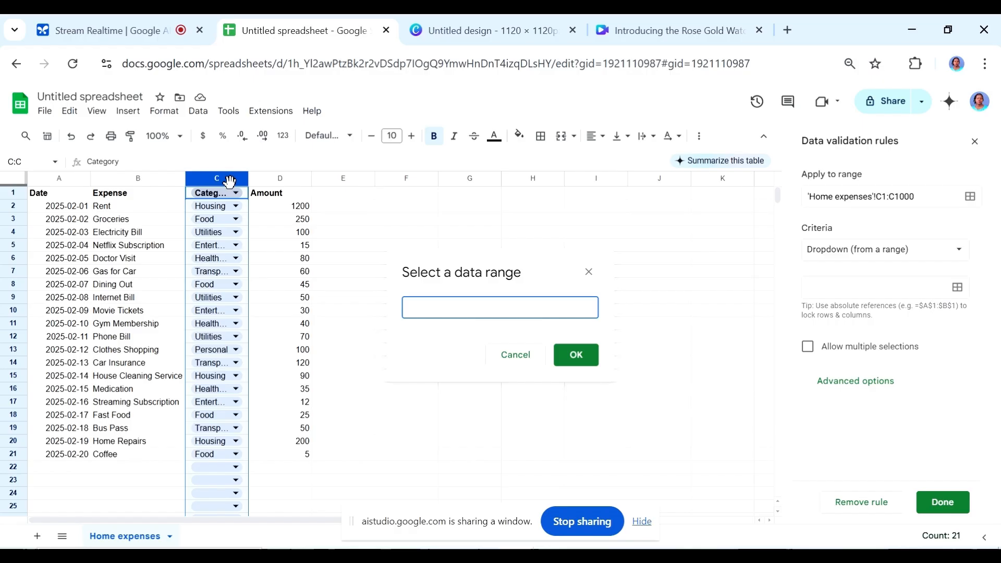
click(500, 307)
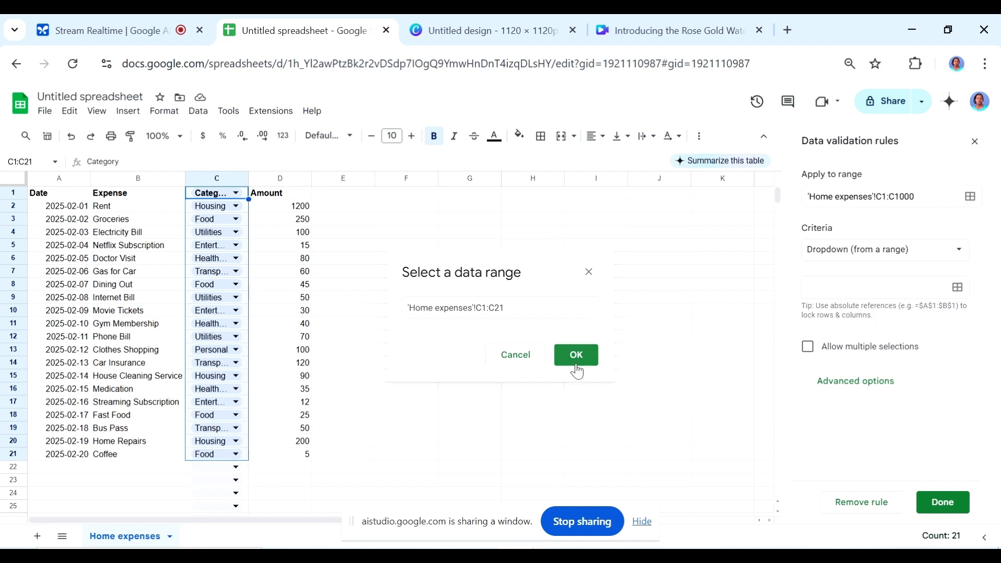
click(575, 355)
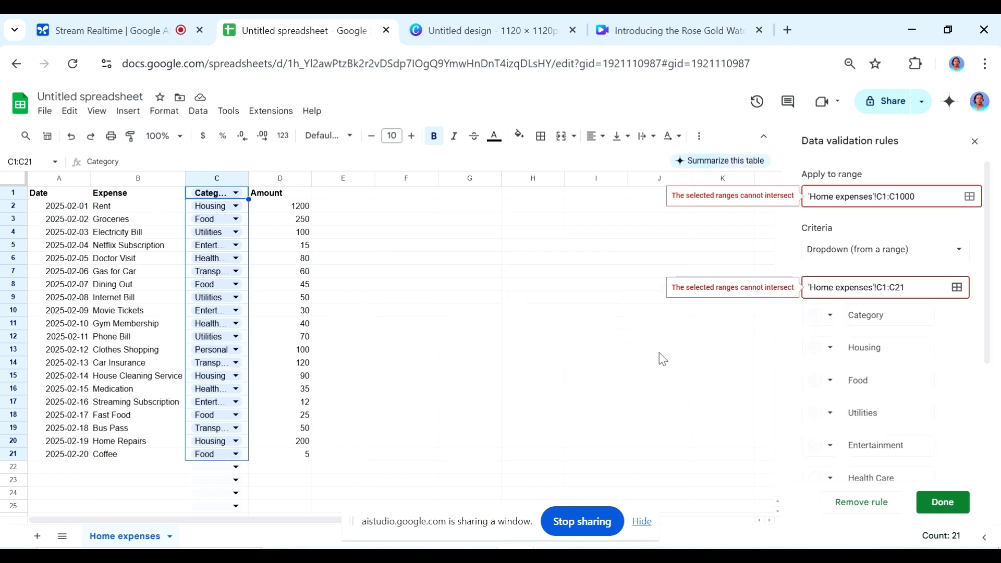
mouse_move(786, 190)
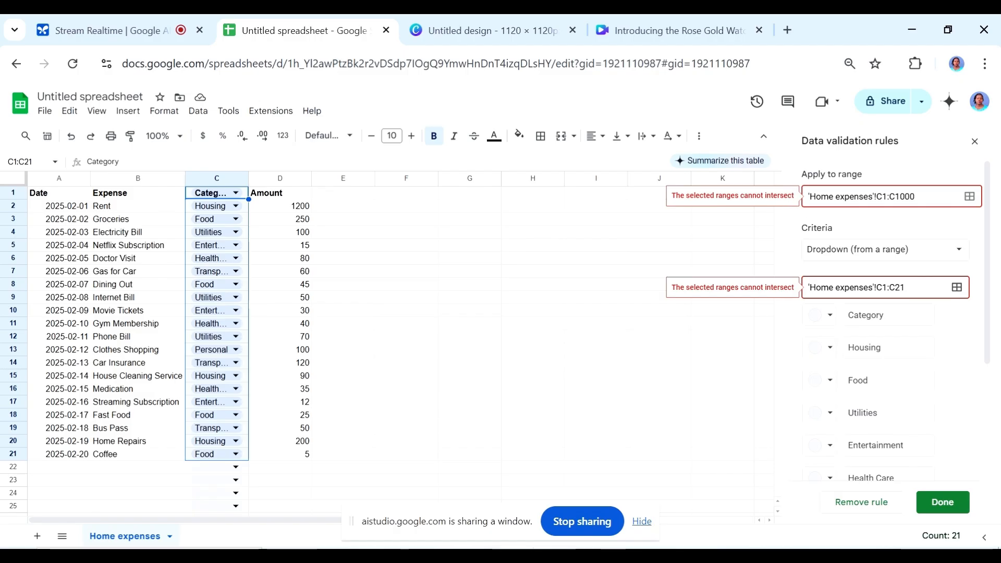
mouse_move(791, 208)
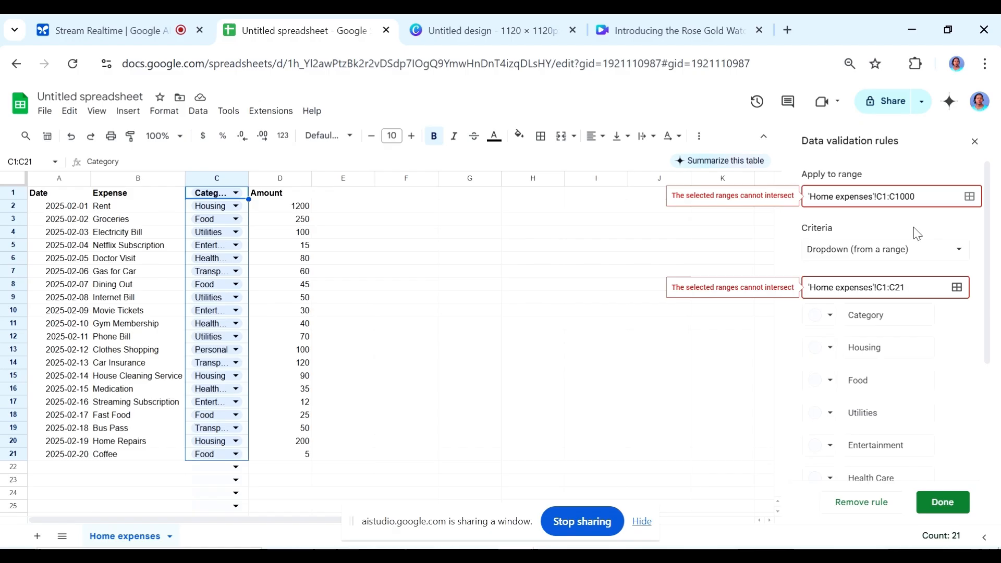
mouse_move(953, 279)
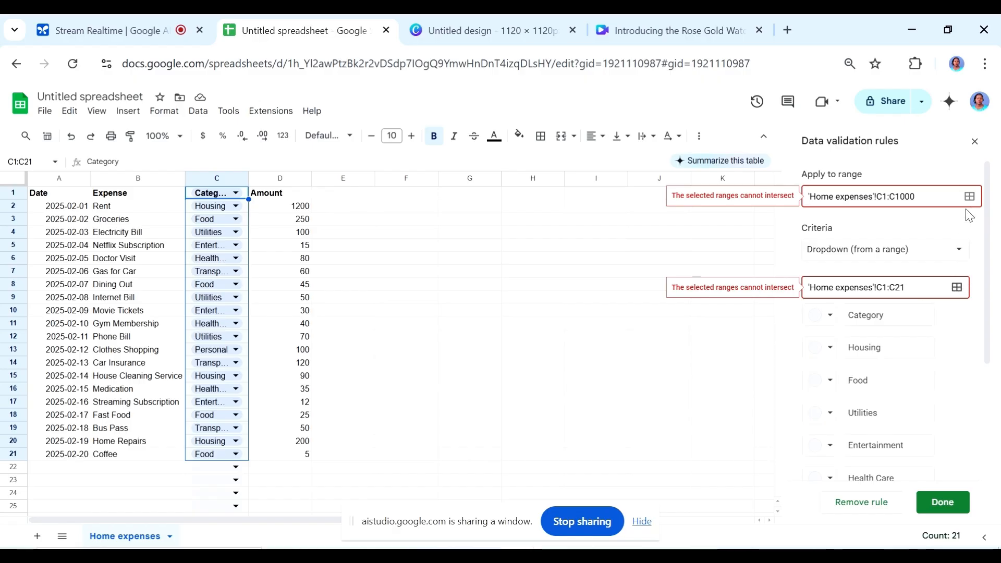
mouse_move(968, 197)
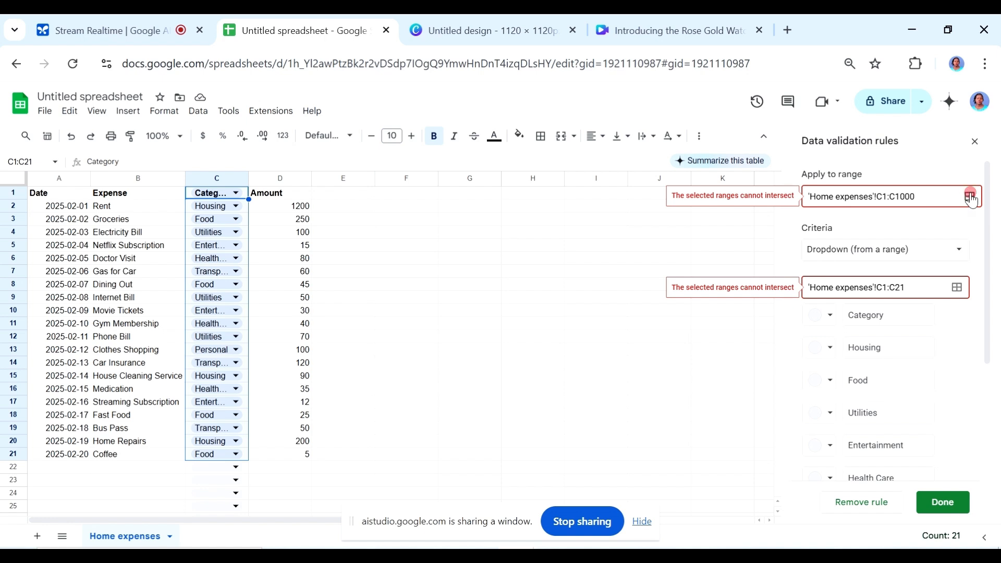
- Re-pick the rule's apply-to range so it reads 'Home expenses'!C1
click(969, 196)
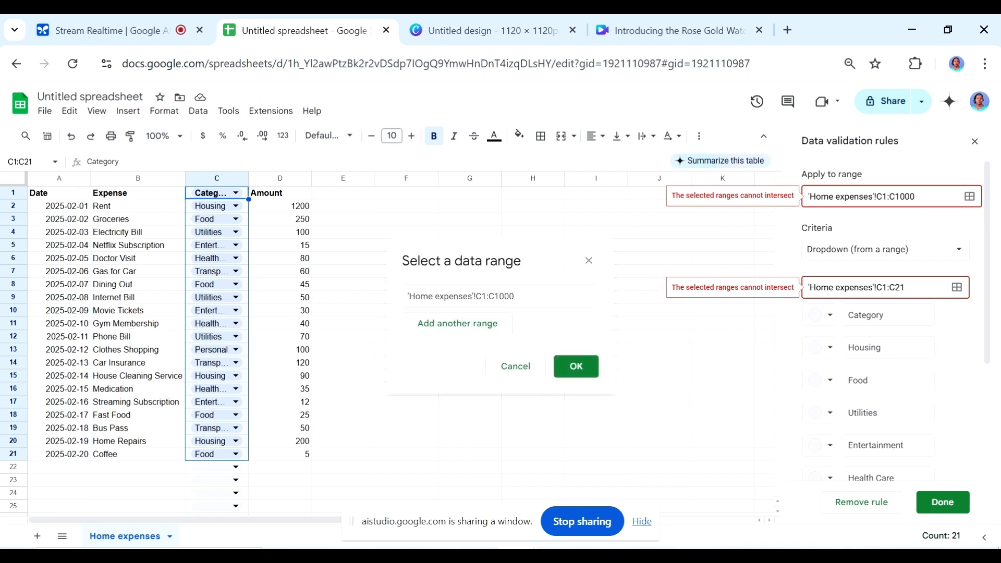
mouse_move(497, 330)
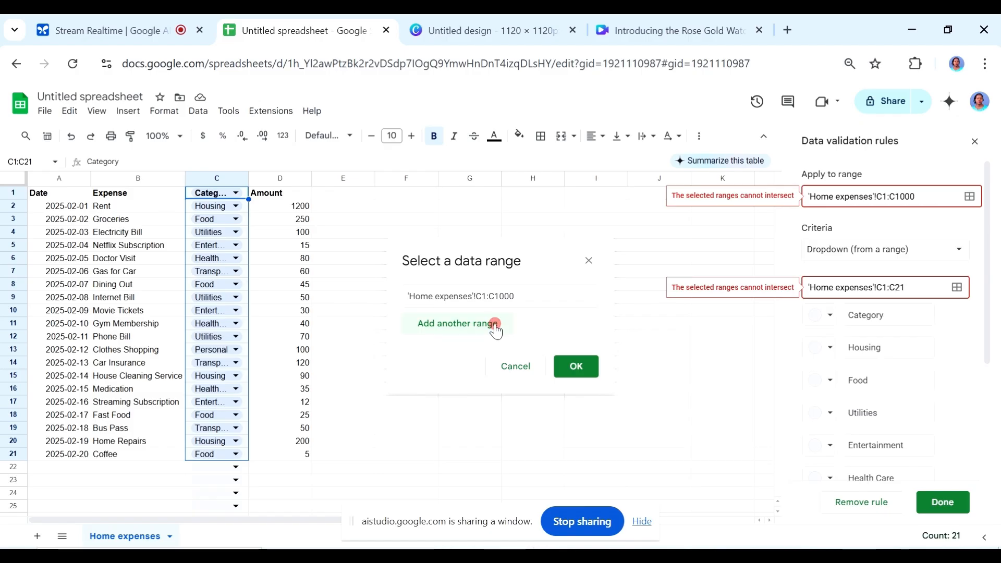
click(457, 324)
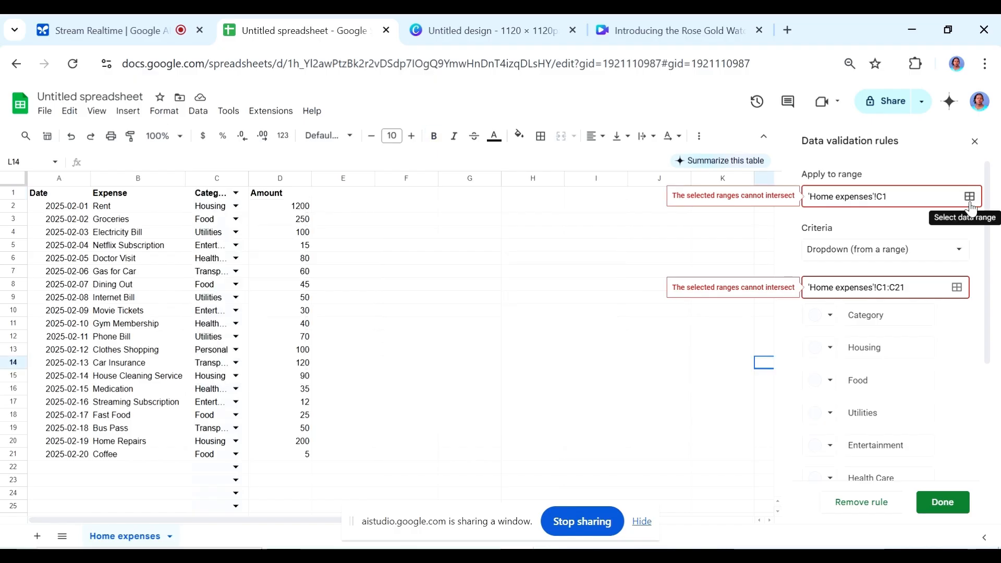
- Set the dropdown rule's Apply to range to cell E1 and confirm it
click(970, 197)
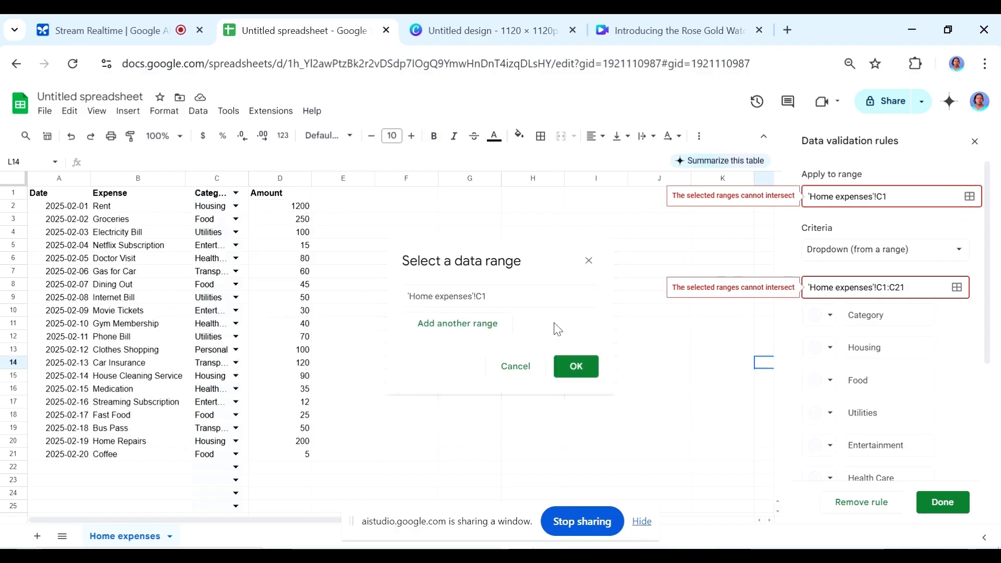
mouse_move(361, 204)
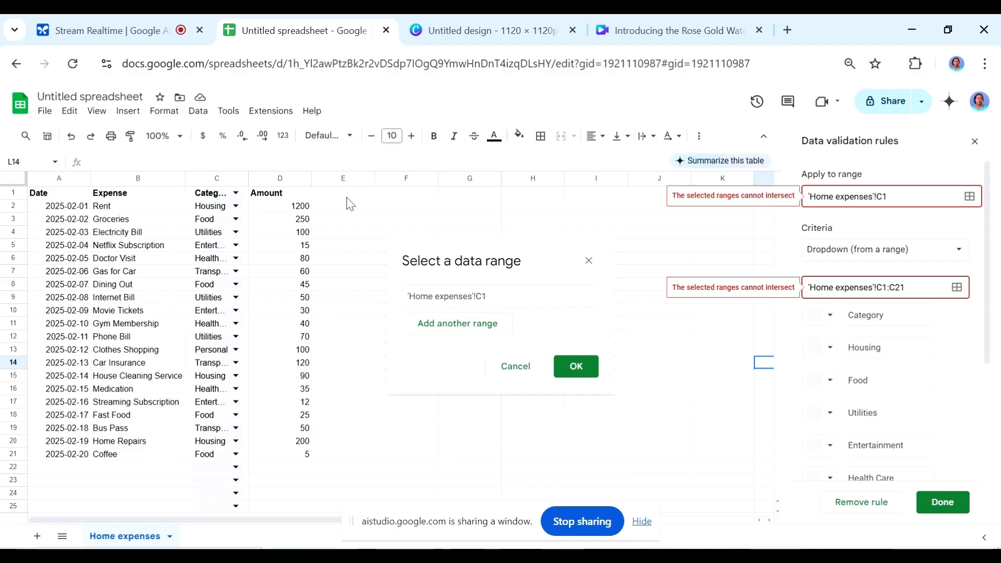
click(343, 191)
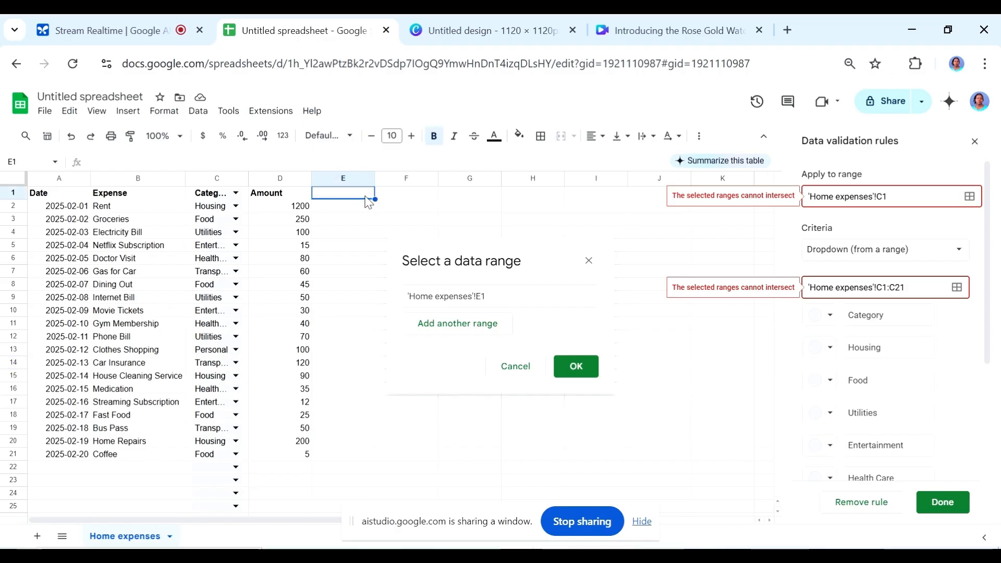
mouse_move(361, 220)
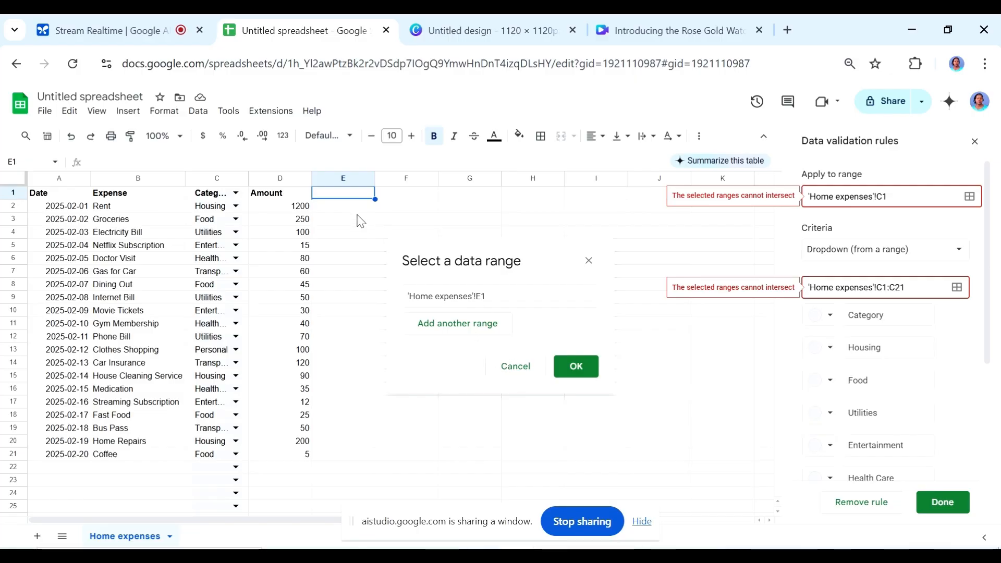
mouse_move(356, 213)
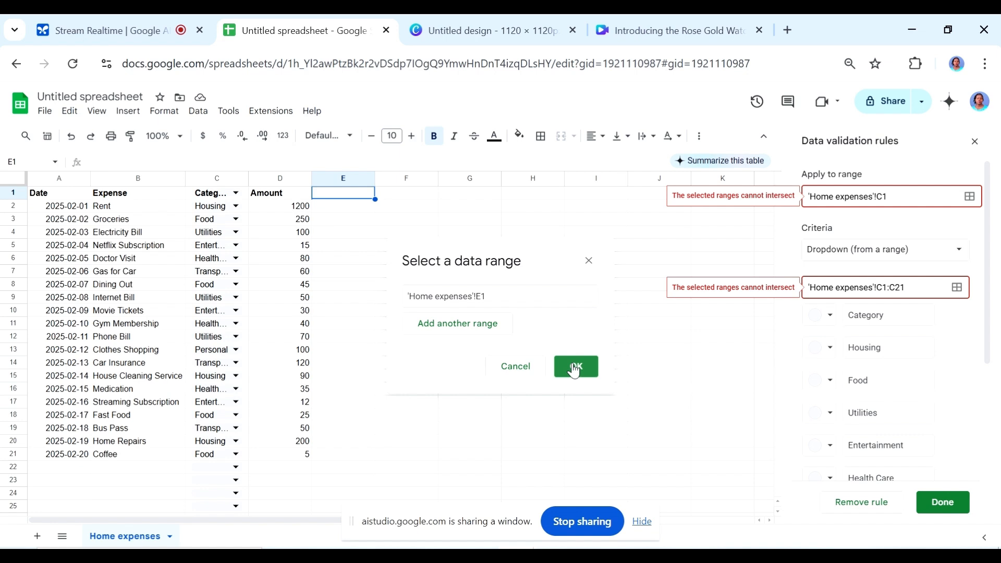
click(575, 366)
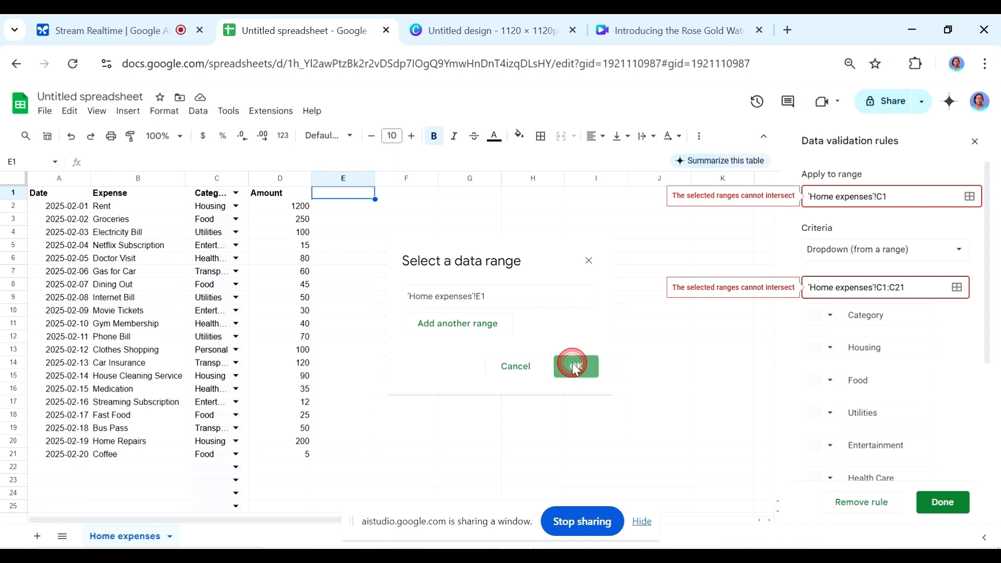
click(574, 366)
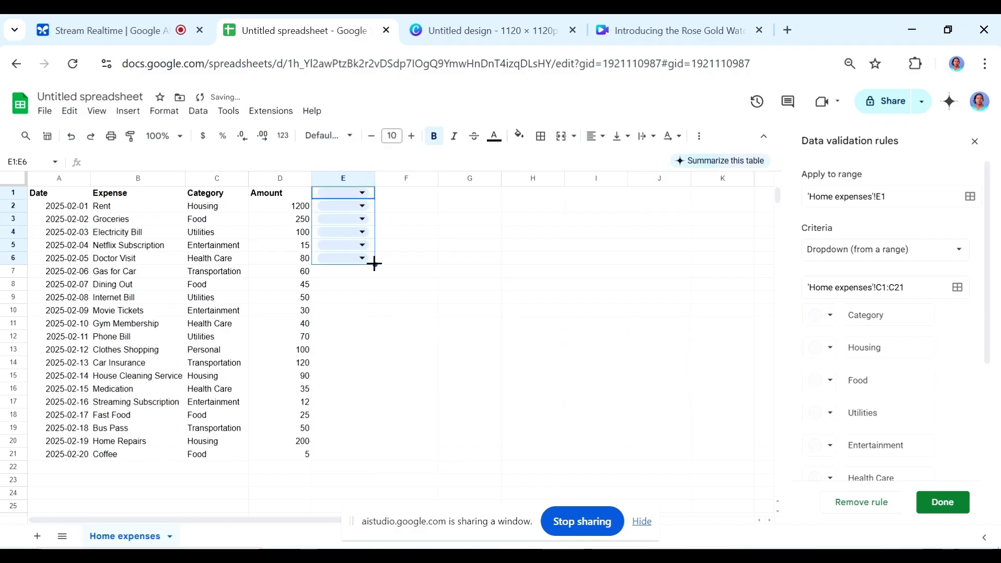
click(406, 218)
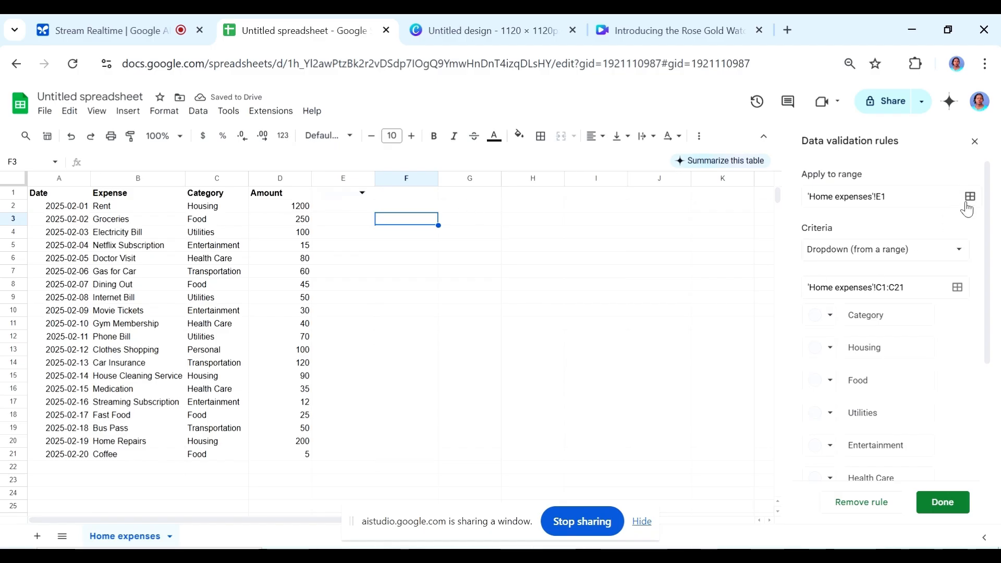
- Extend the rule's range to E2 and check the dropdowns list Housing, Food, Utilities and the rest
click(970, 196)
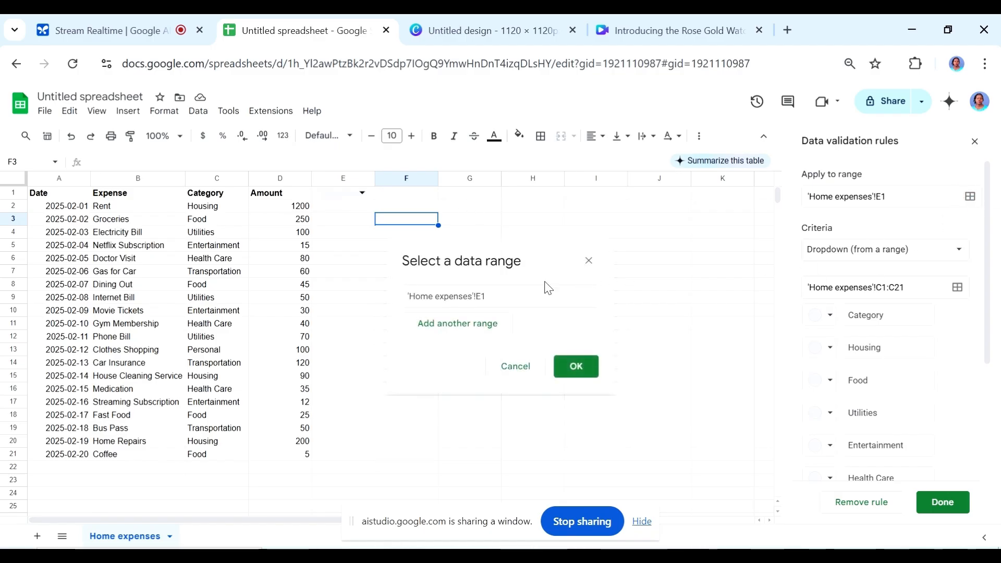
click(500, 295)
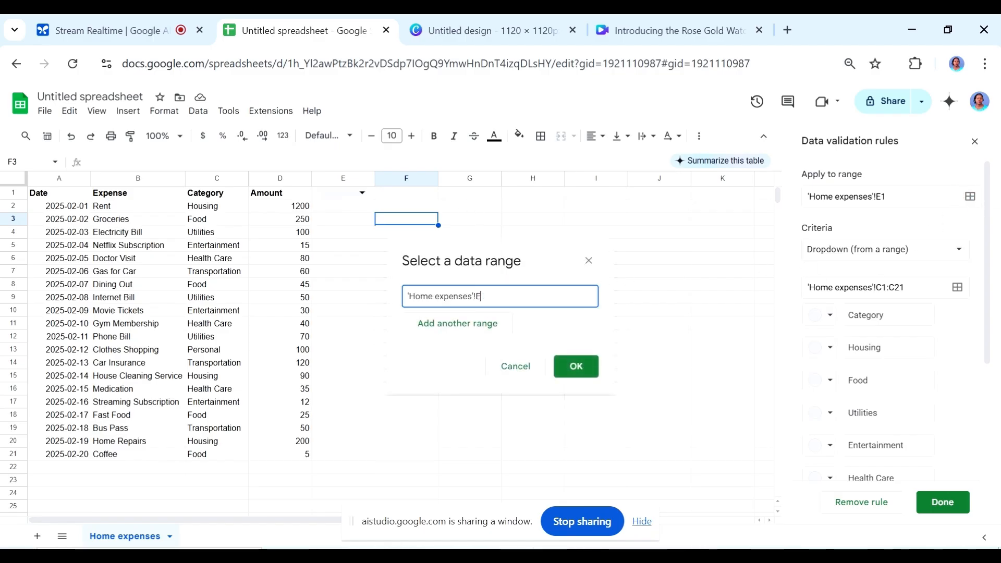
click(574, 366)
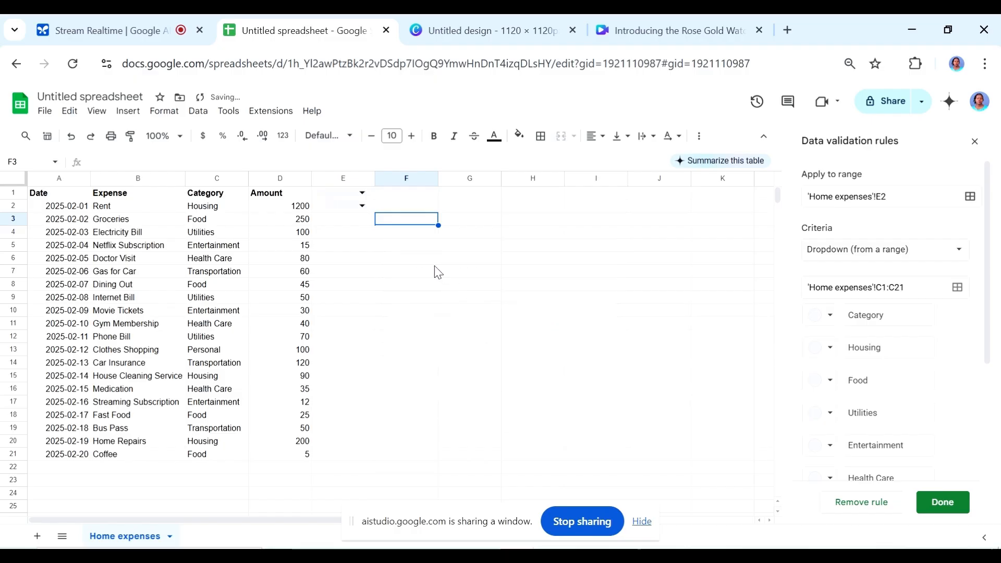
click(344, 191)
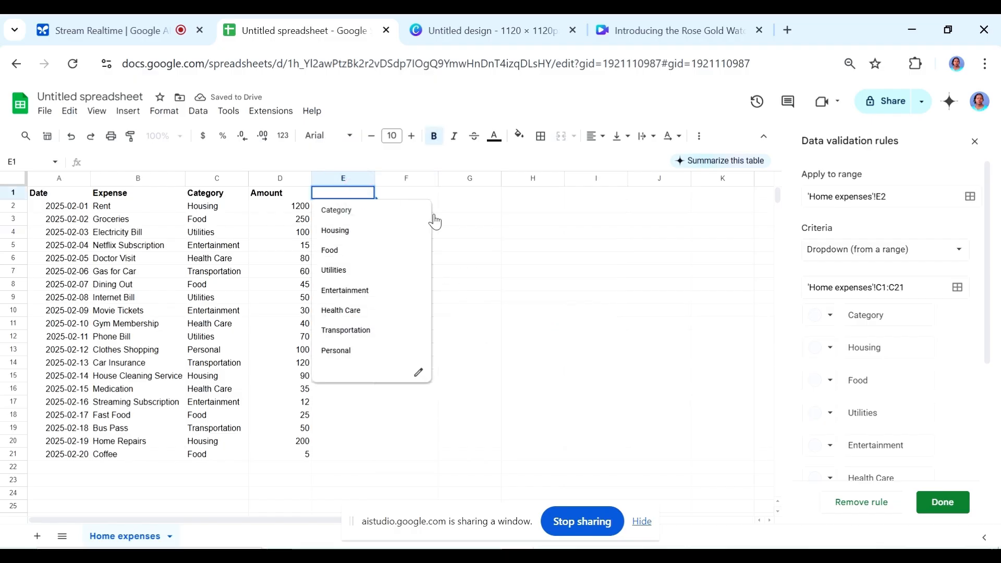
click(470, 297)
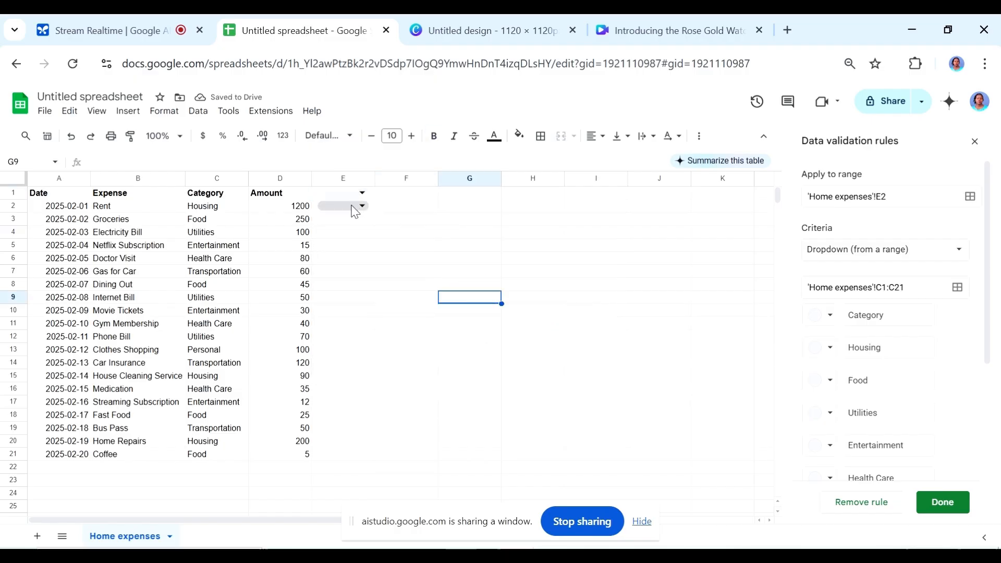
mouse_move(147, 212)
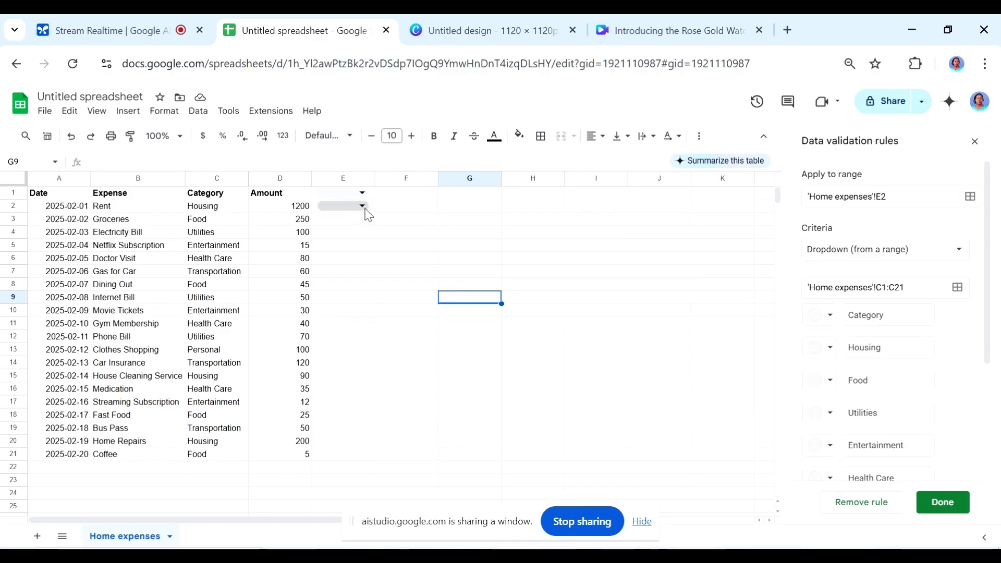
click(362, 205)
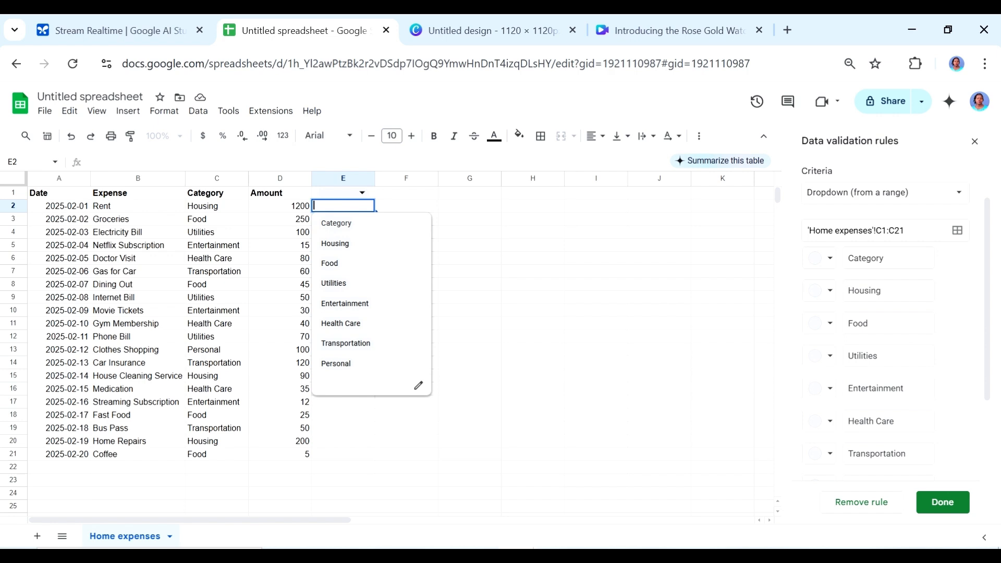
mouse_move(99, 475)
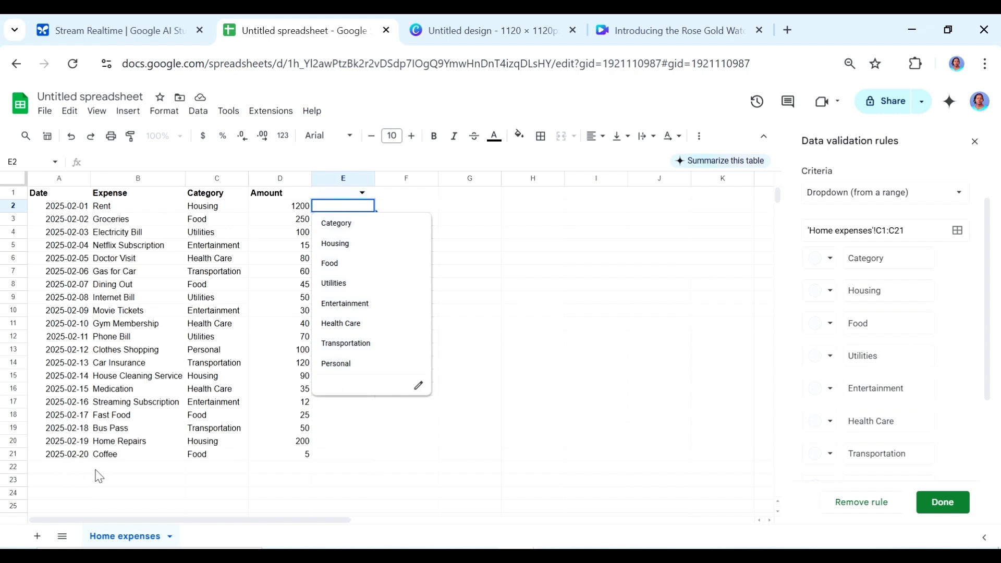
- Enter 'Car wash' as a new expense in B22 below Coffee
click(138, 466)
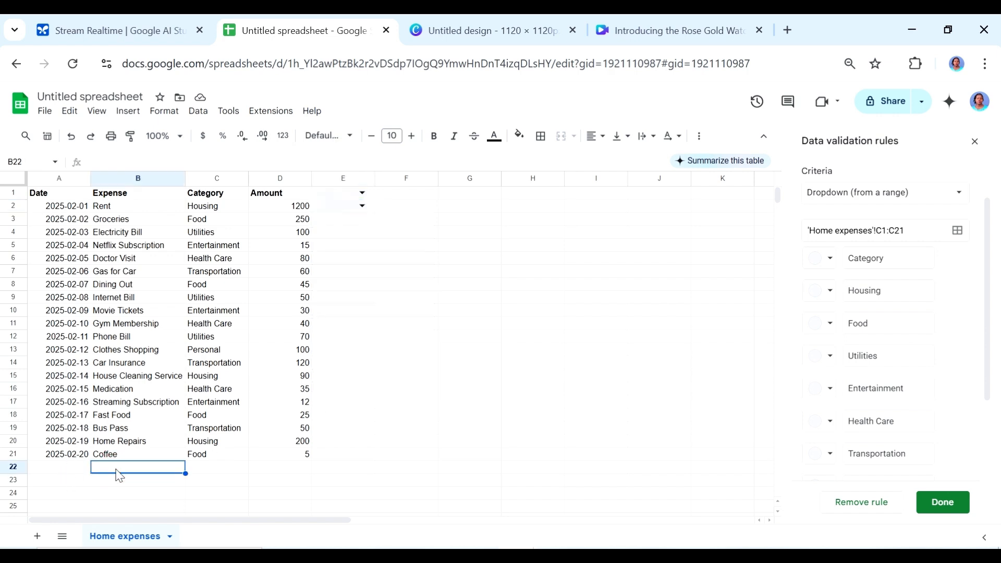
text(Car w)
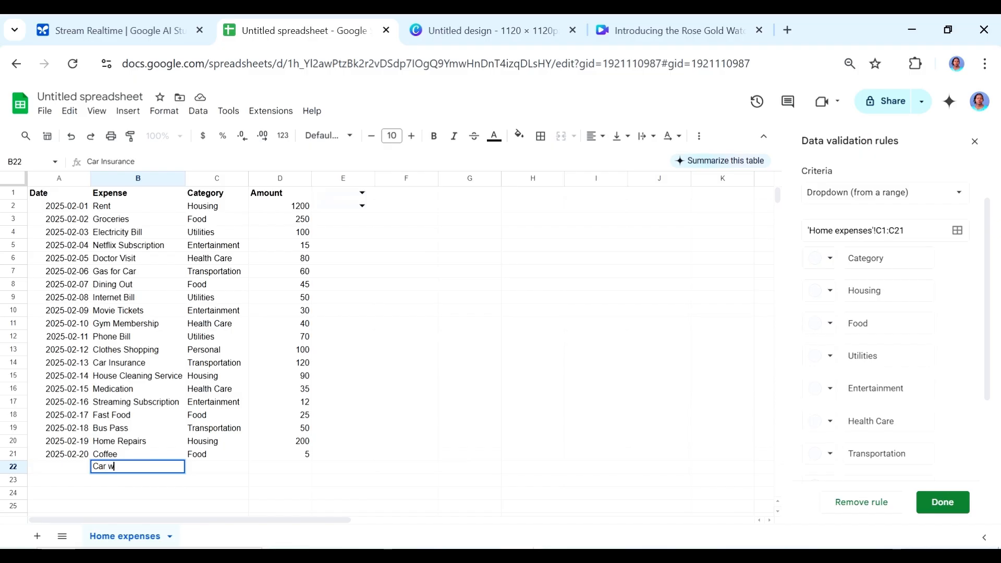
text(ash)
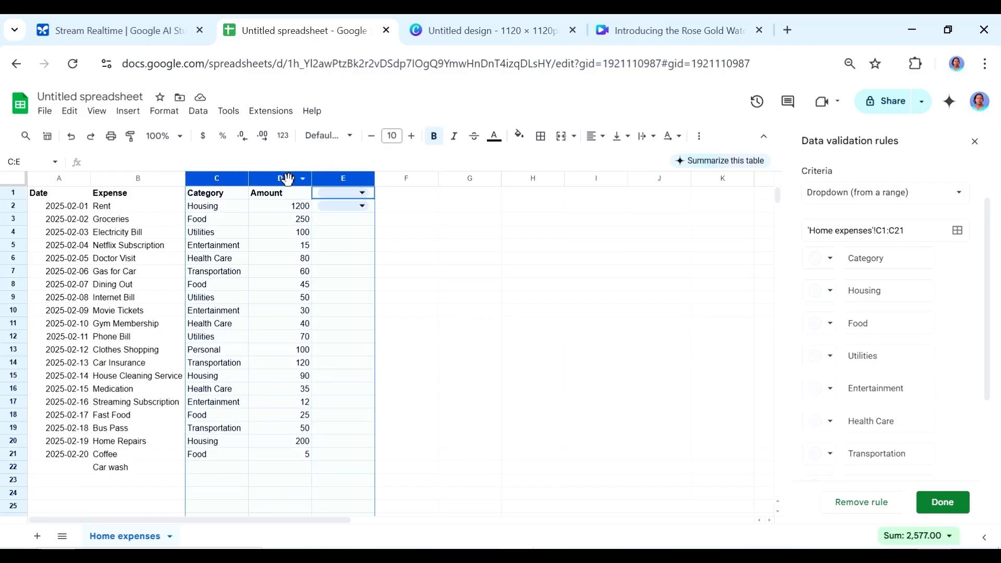
- Move the dropdown column E to sit right after the Expense column
click(533, 231)
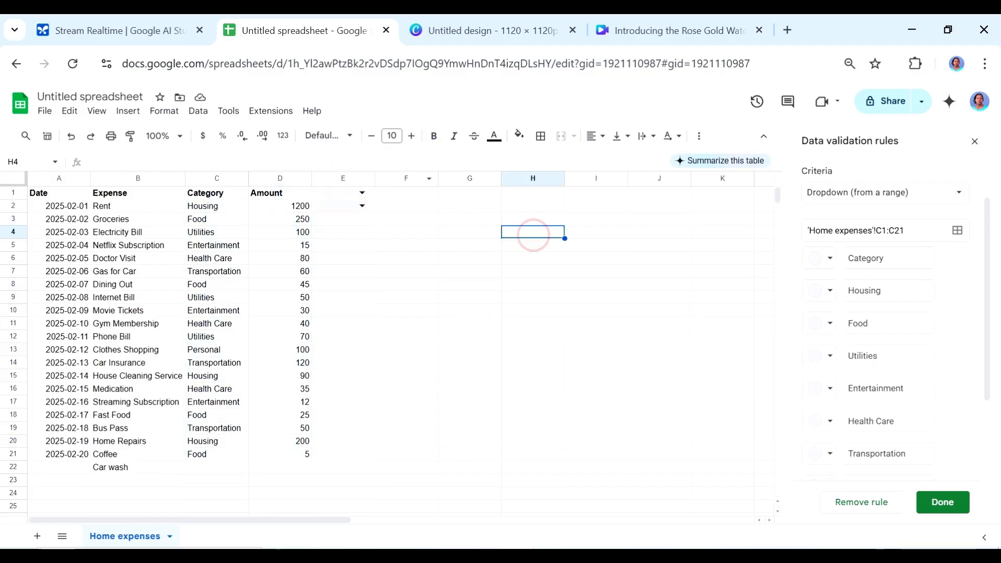
click(343, 178)
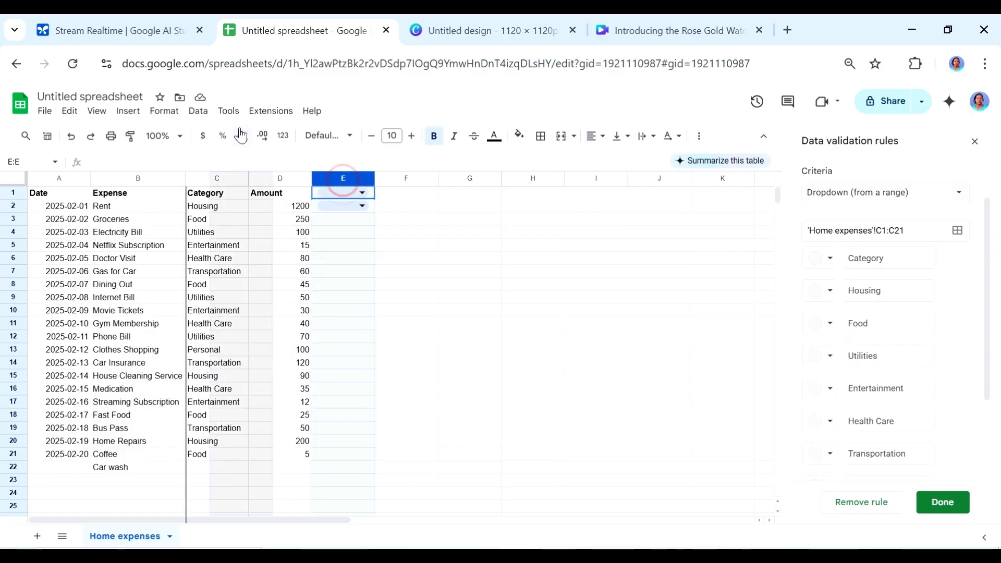
click(942, 501)
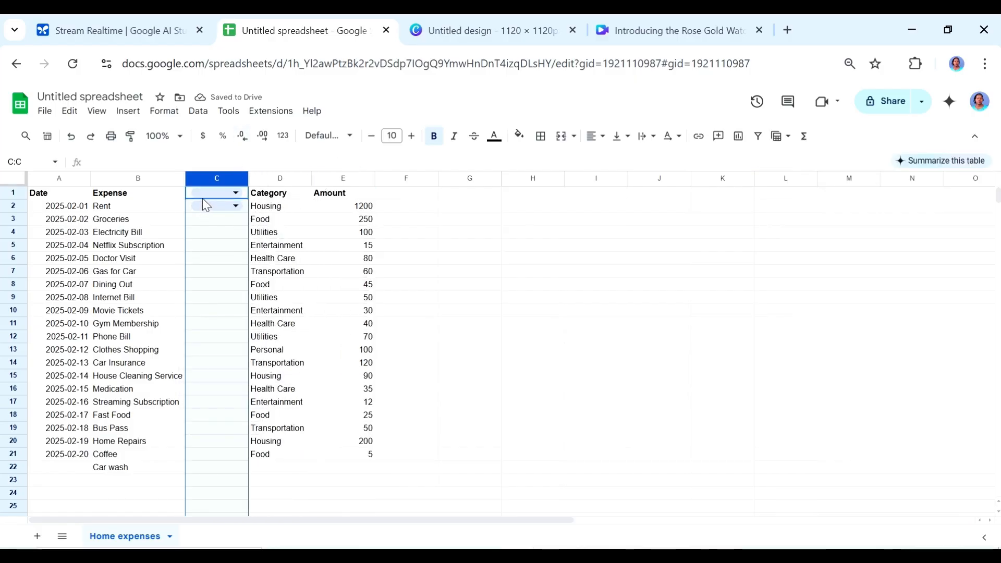
- Select C22 beside Car wash so the category dropdown column extends to that row
click(235, 192)
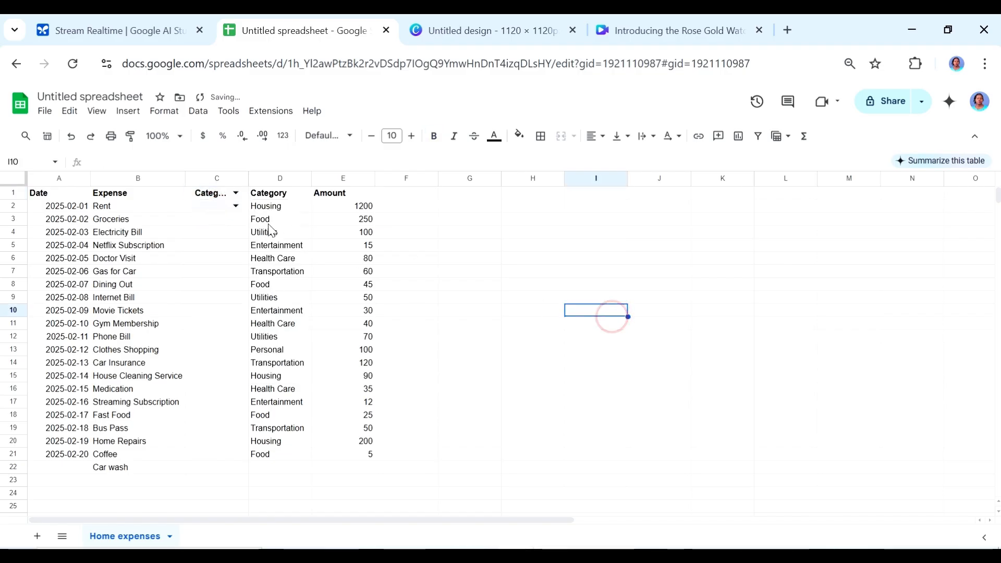
click(216, 467)
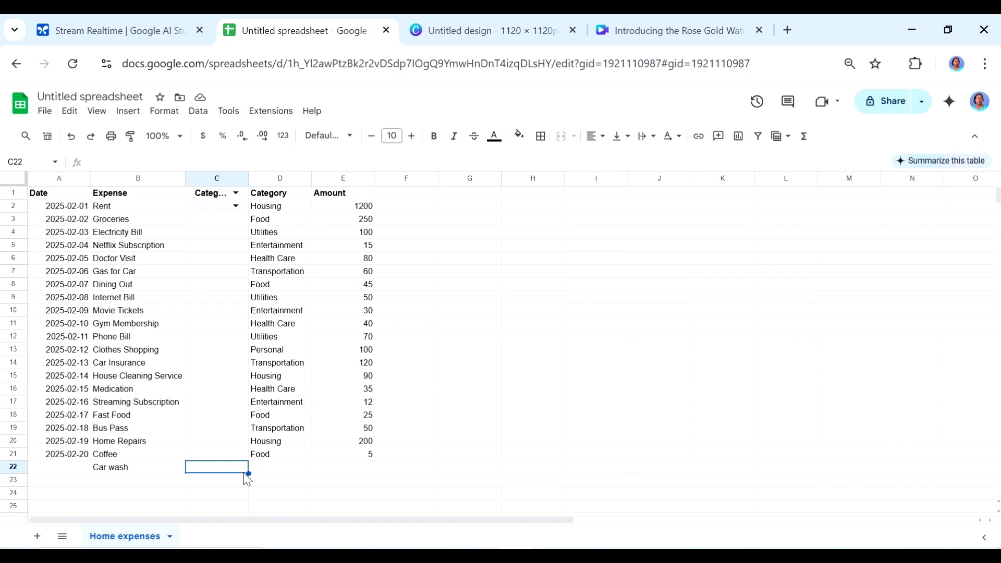
mouse_move(248, 212)
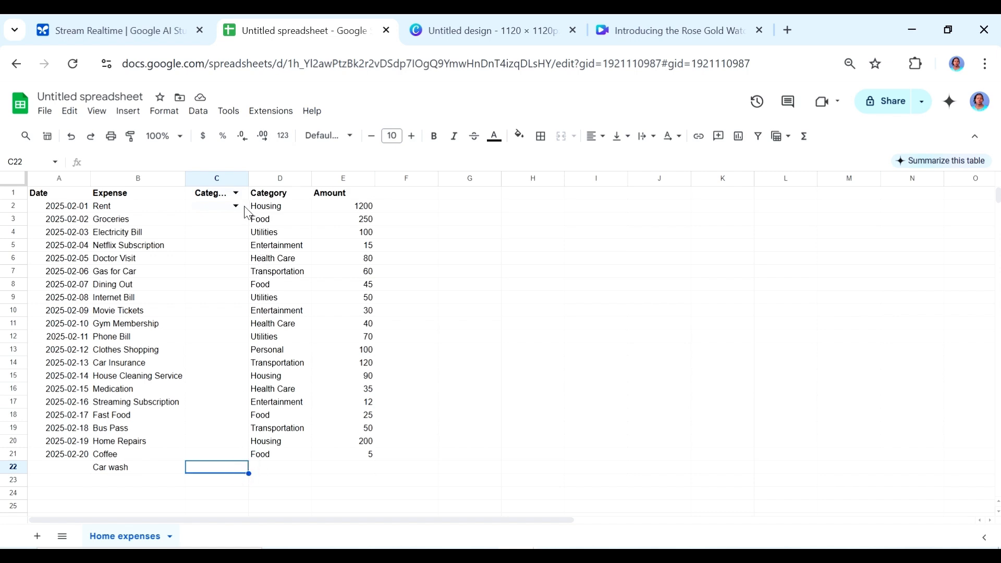
click(469, 298)
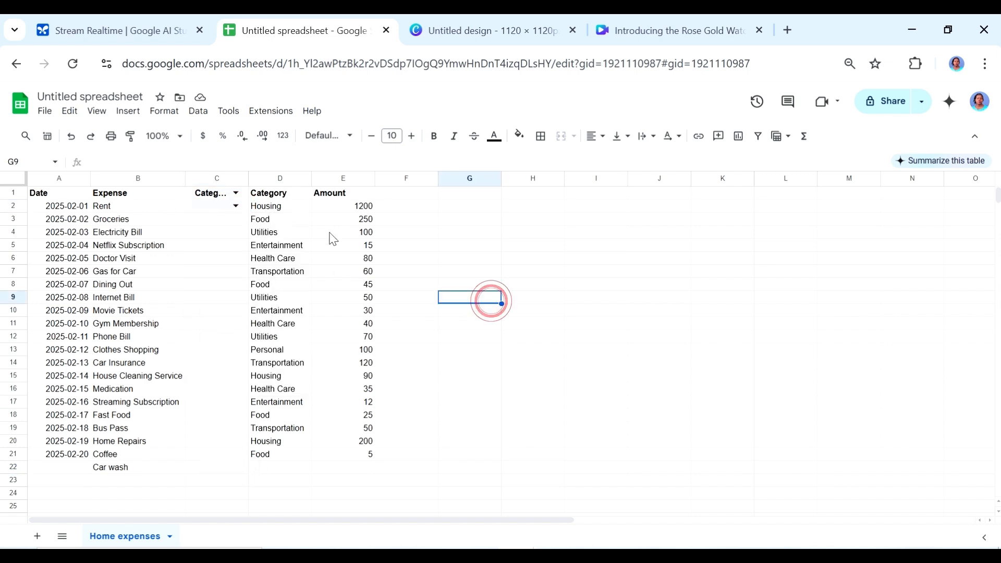
click(217, 206)
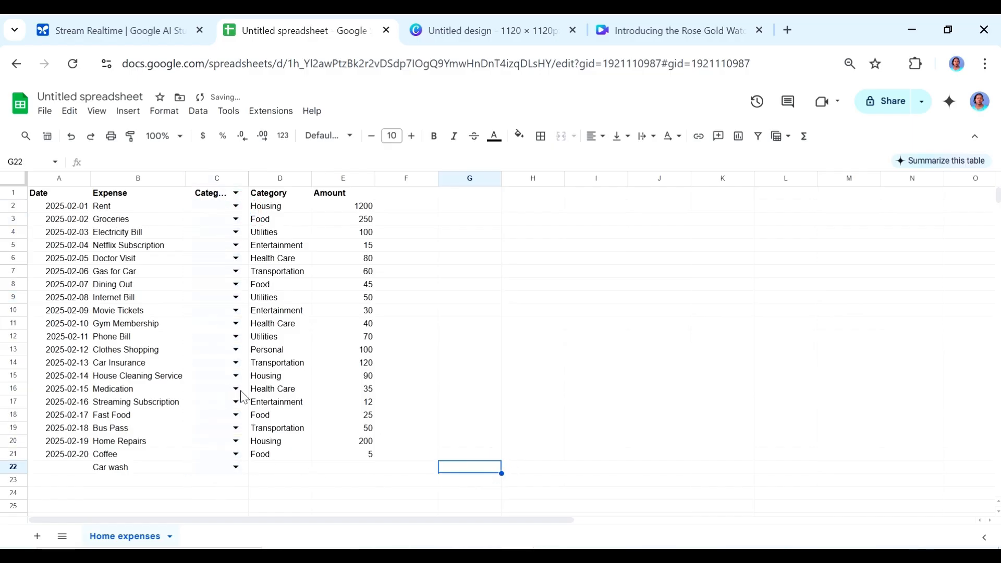
- Categorise Car wash as Transportation, Rent as Housing and Groceries as Food
click(217, 467)
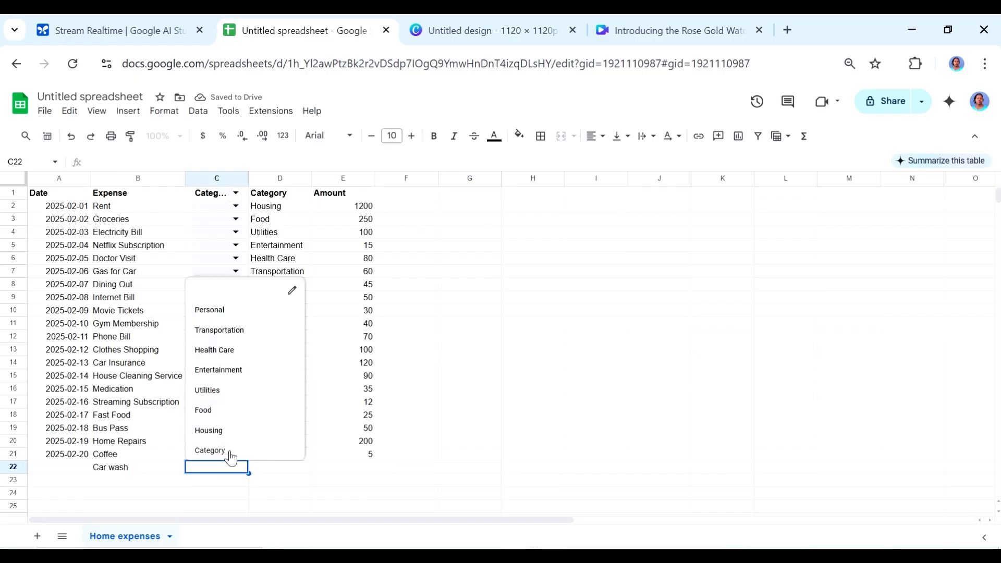
mouse_move(216, 390)
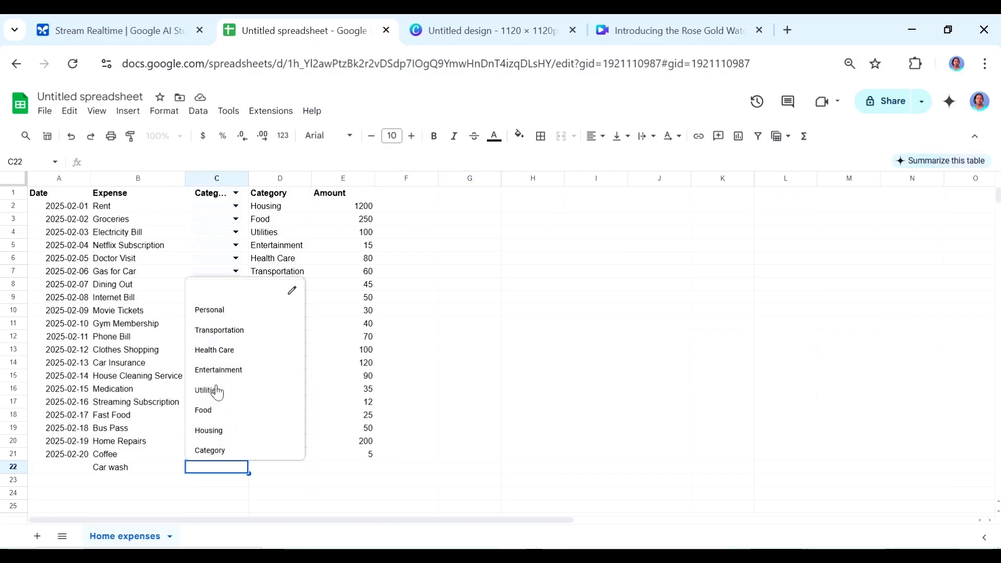
mouse_move(237, 338)
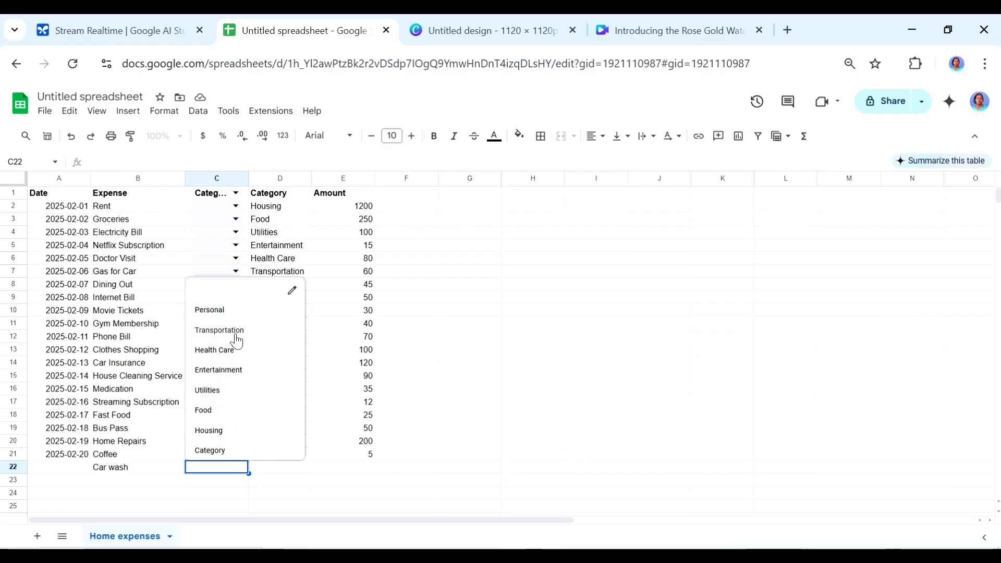
click(219, 330)
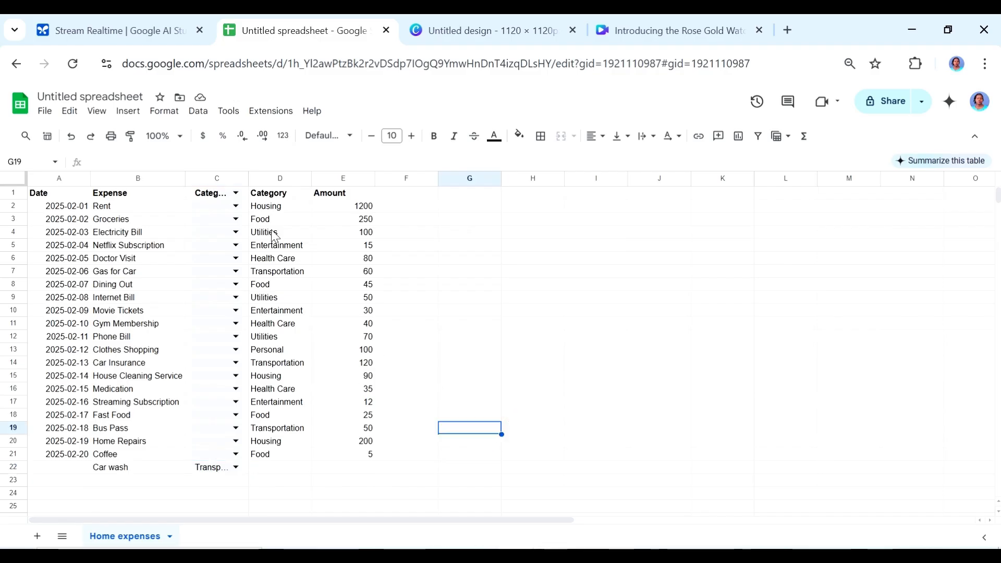
mouse_move(276, 350)
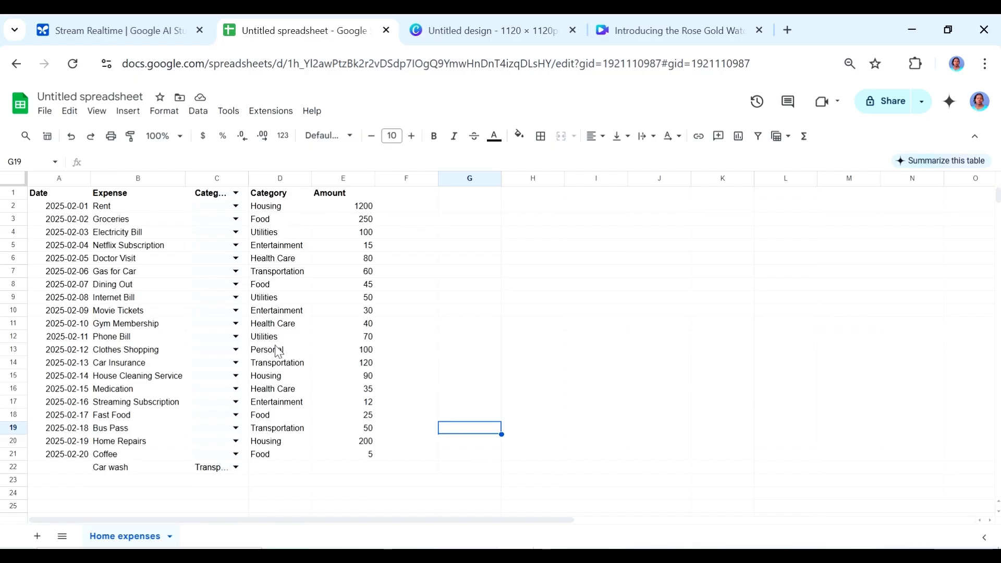
click(235, 206)
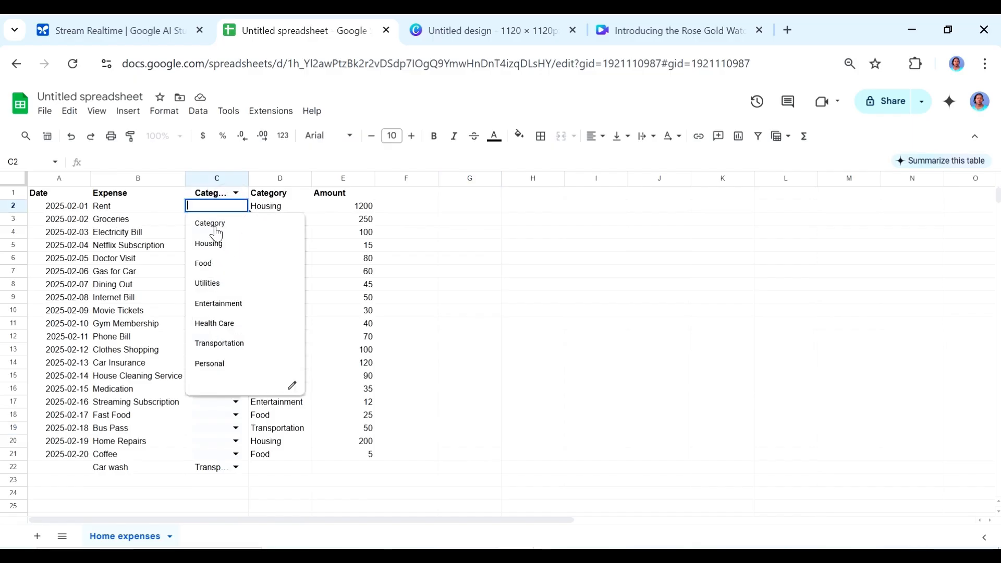
click(208, 243)
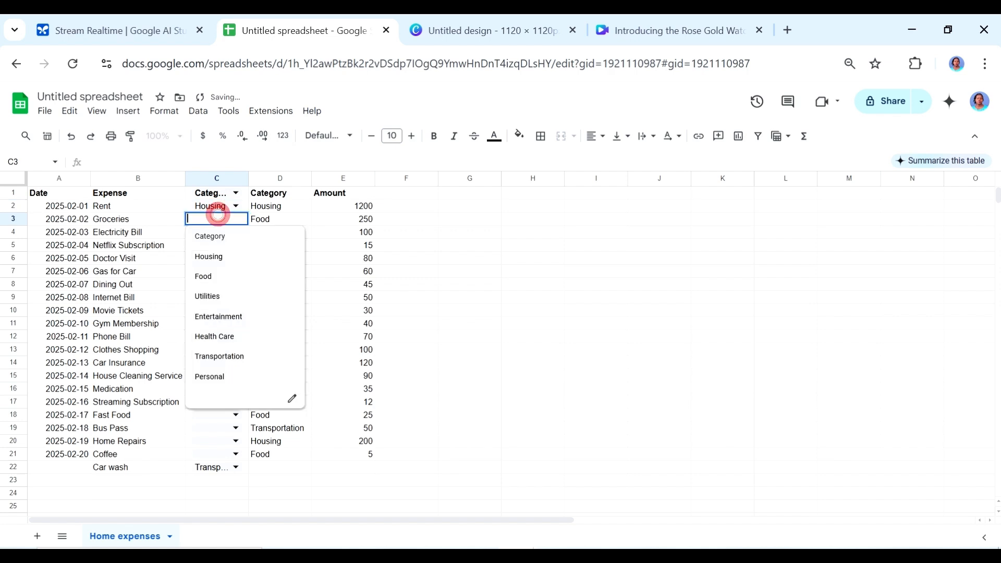
click(204, 275)
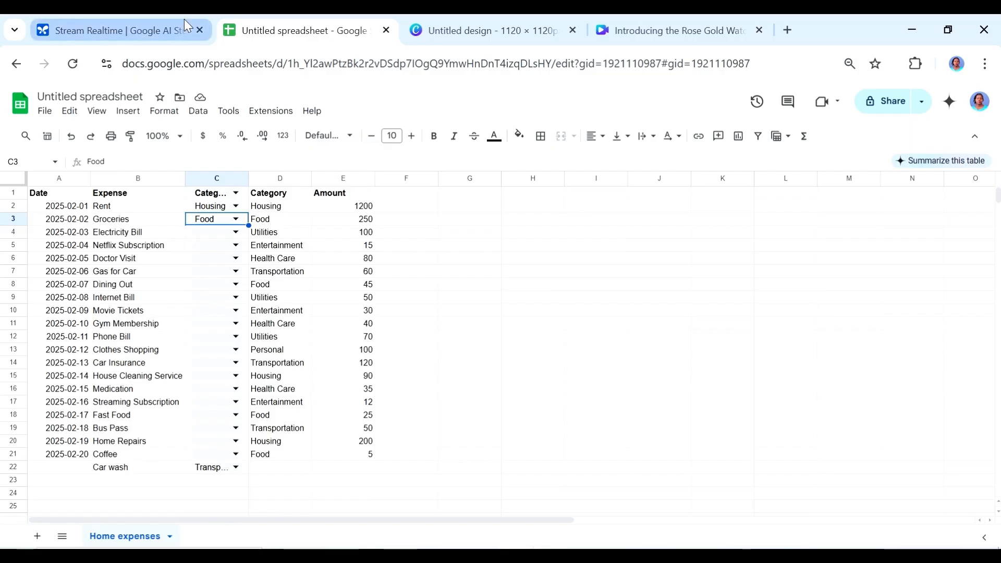
- Disconnect the AI Studio stream, start a new one and share the Canva browser window
click(115, 30)
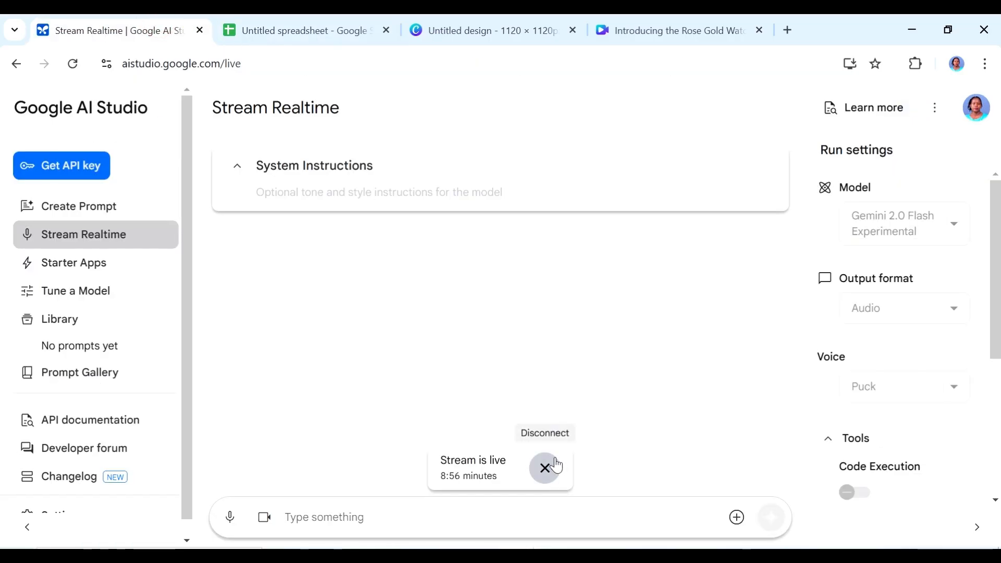
click(544, 467)
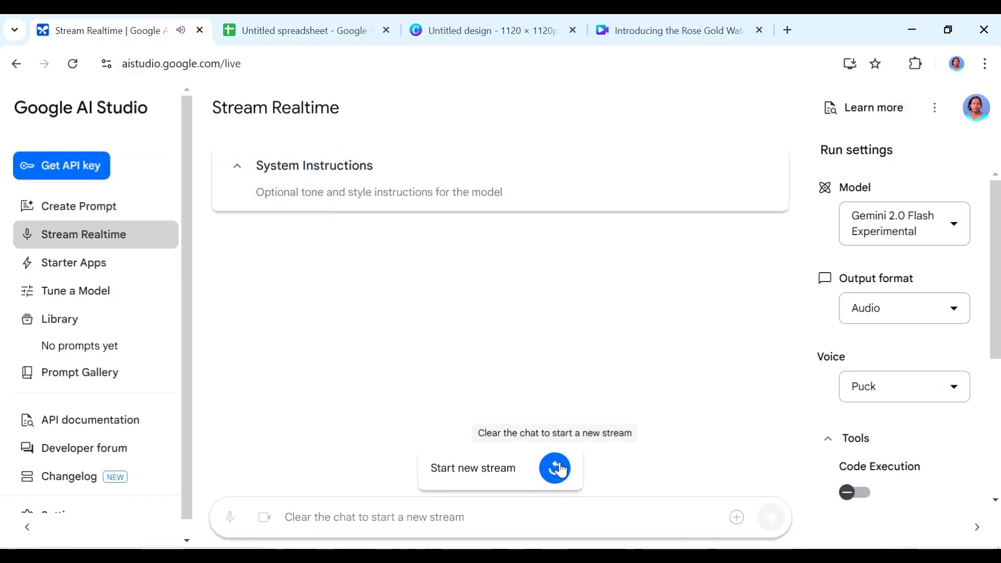
click(555, 468)
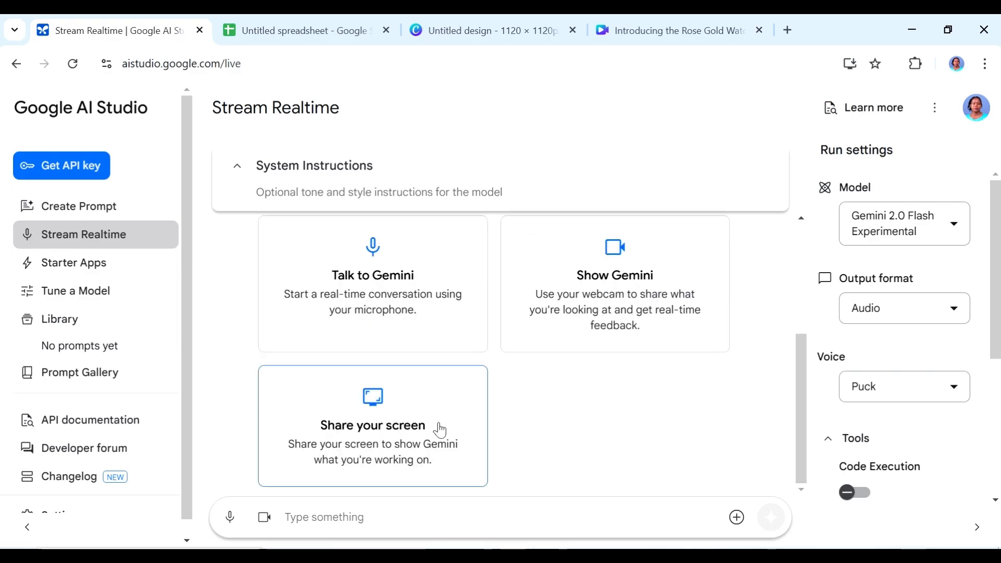
click(372, 426)
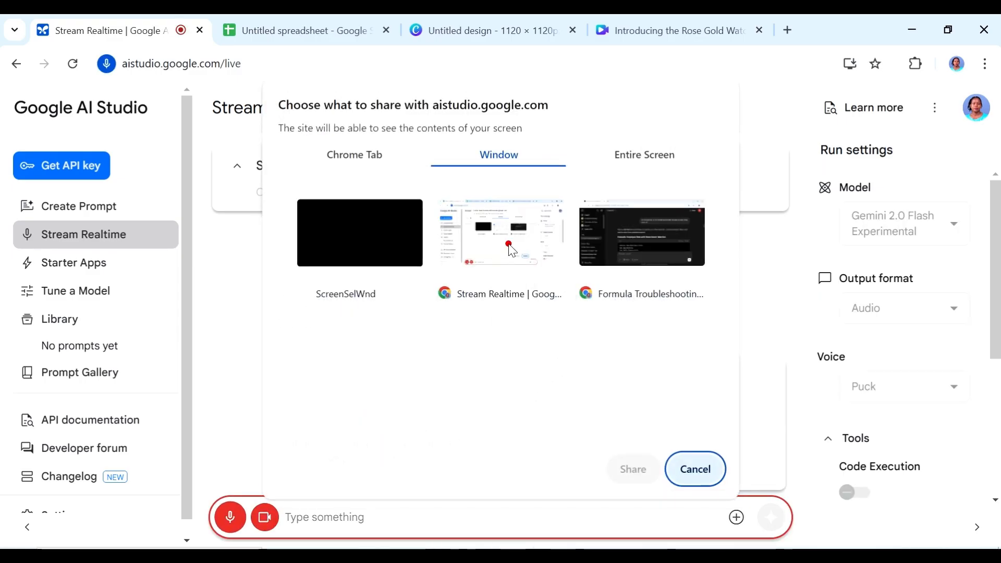
click(632, 468)
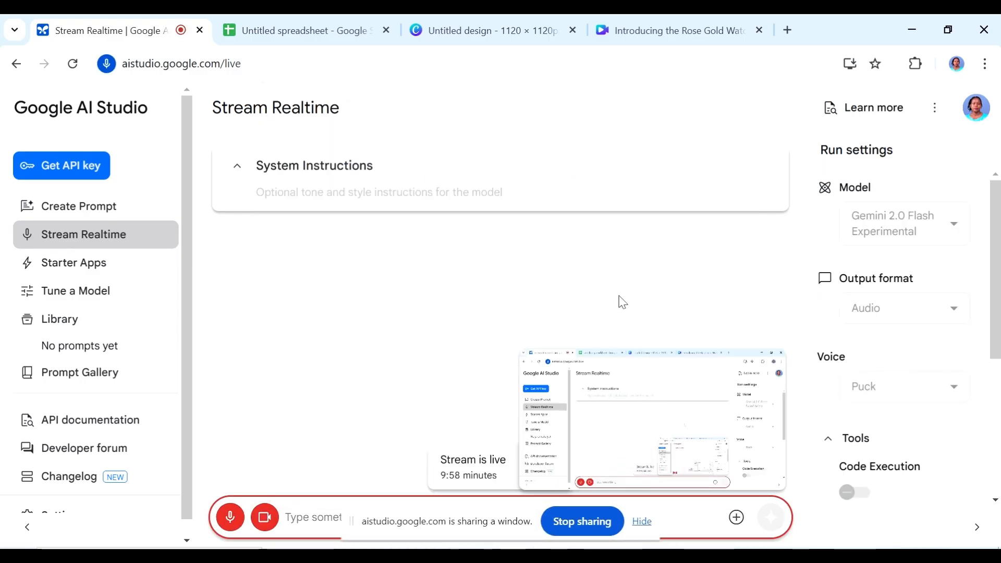
click(485, 30)
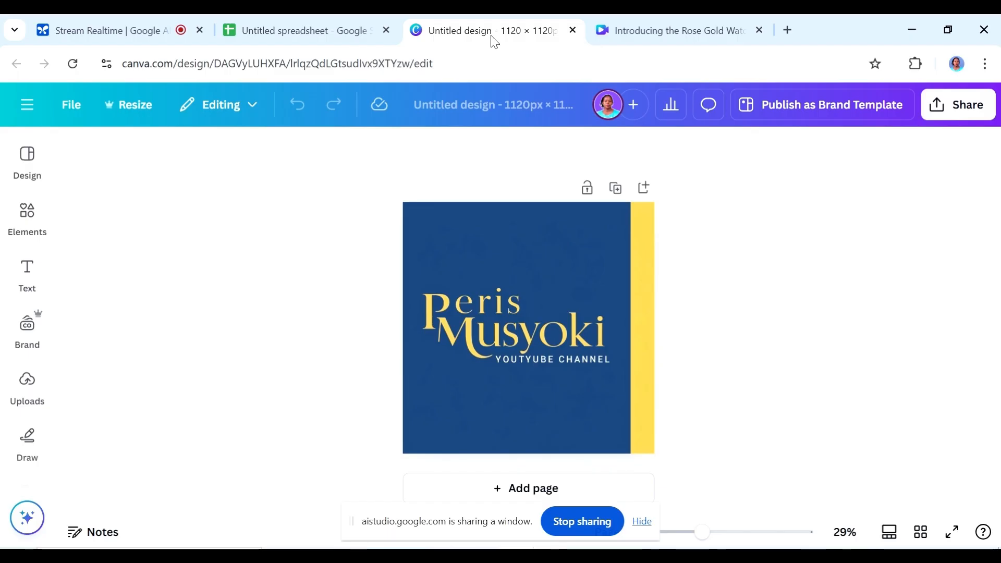
- Add a page below the logo and start a custom background colour for it
click(528, 327)
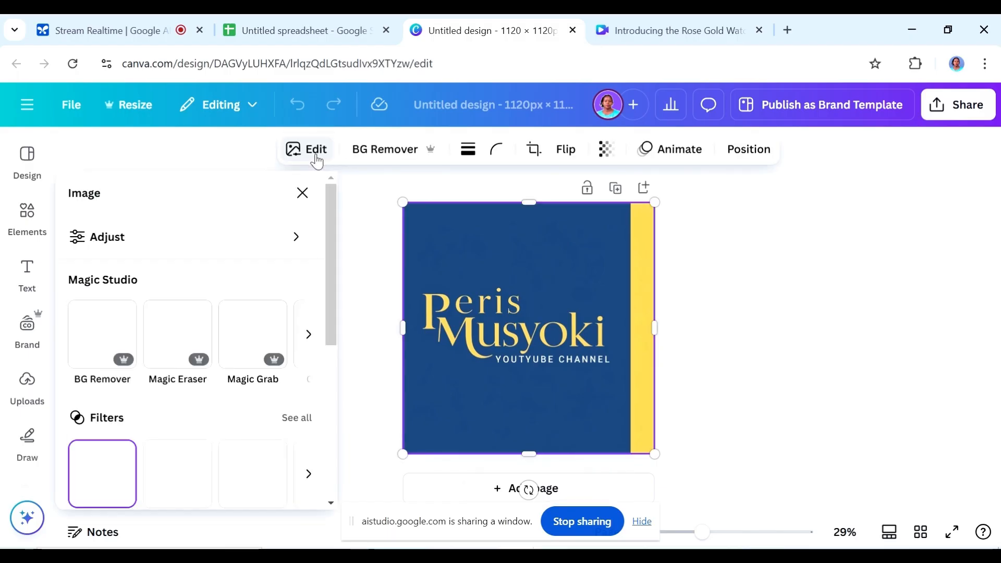
click(296, 417)
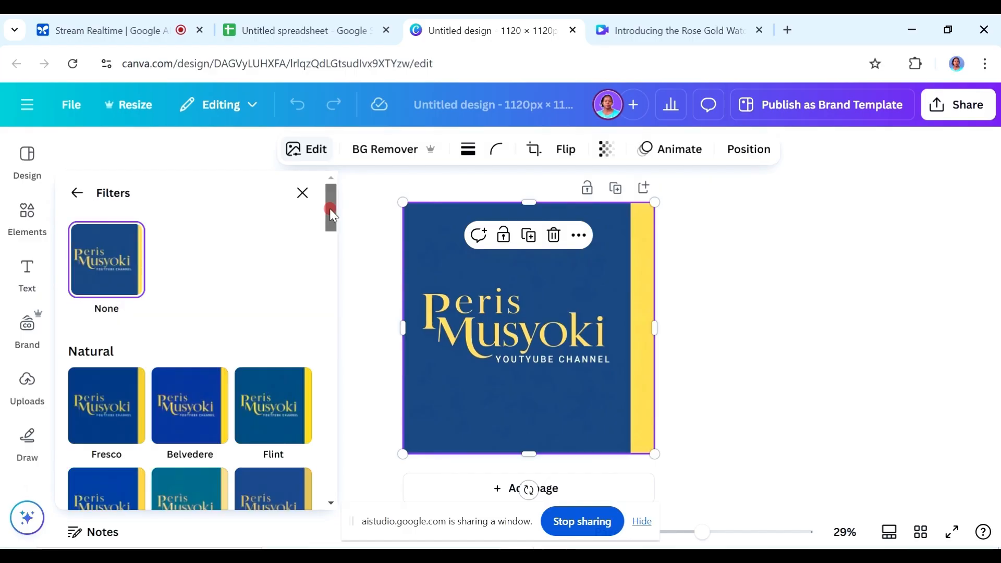
scroll(down, 3)
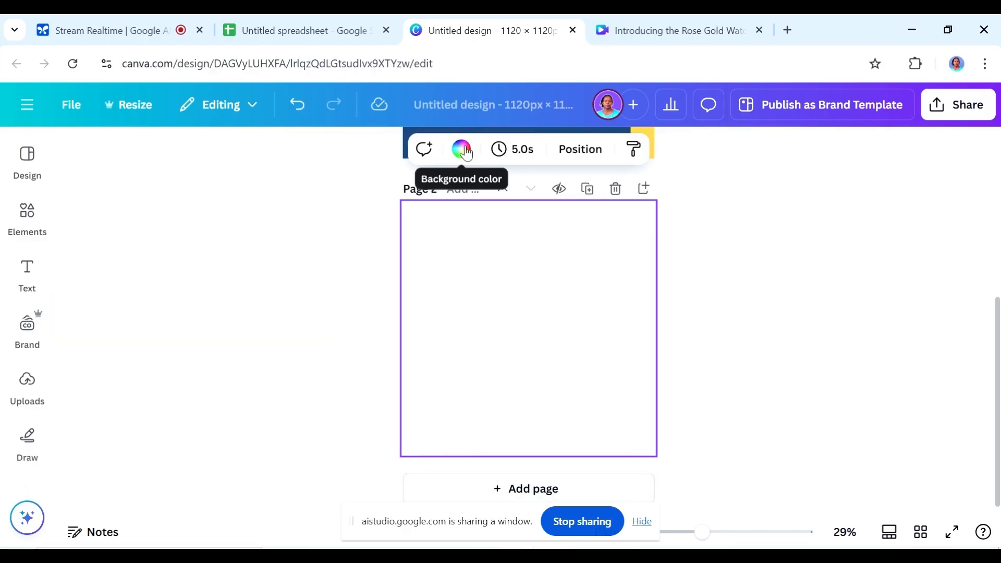
click(461, 149)
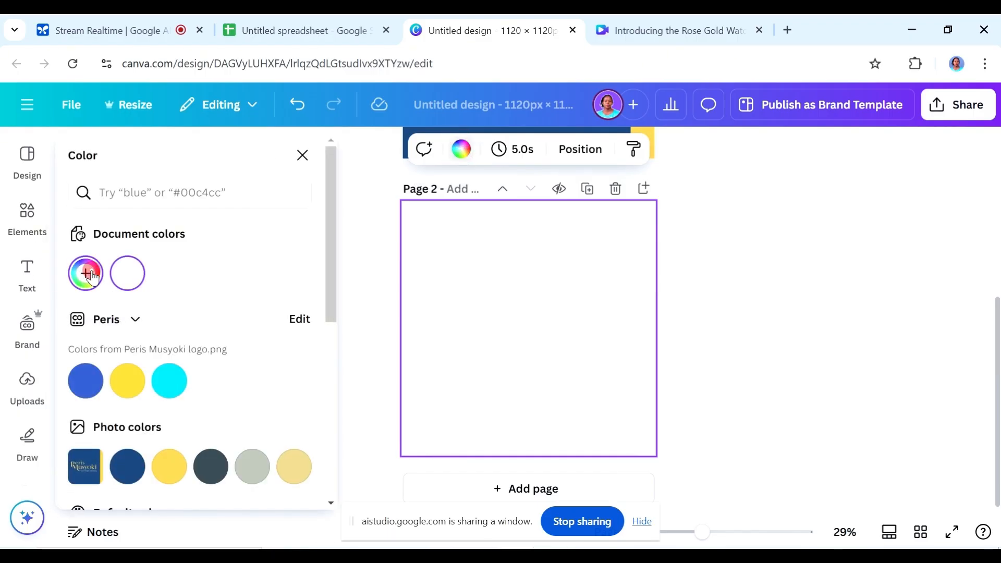
click(84, 273)
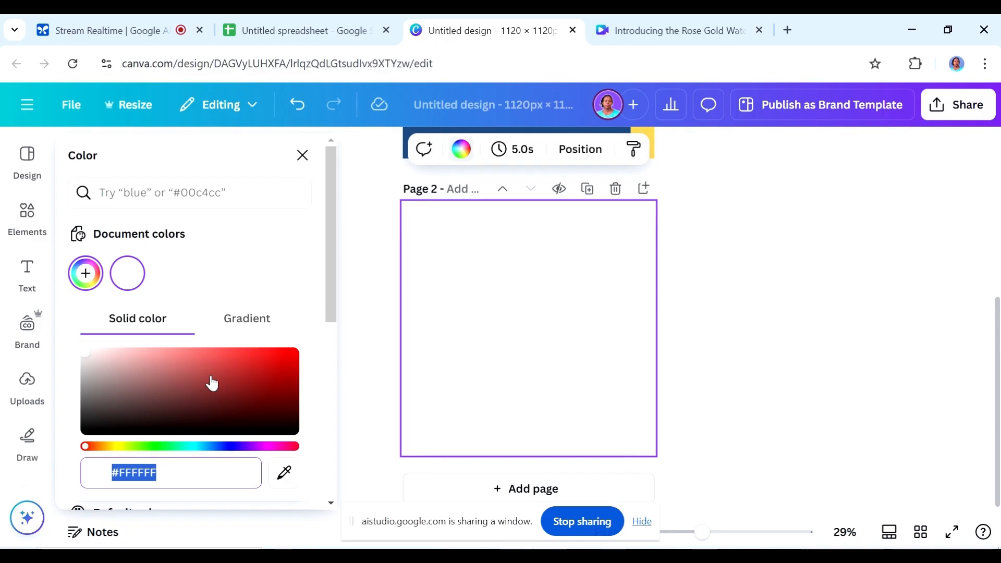
mouse_move(176, 403)
text(#007BFF)
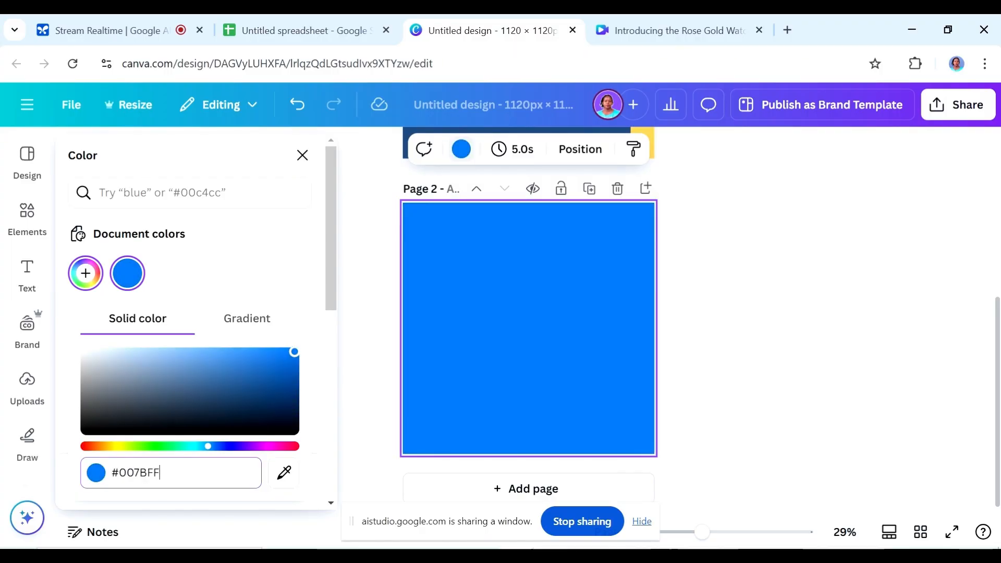
mouse_move(491, 495)
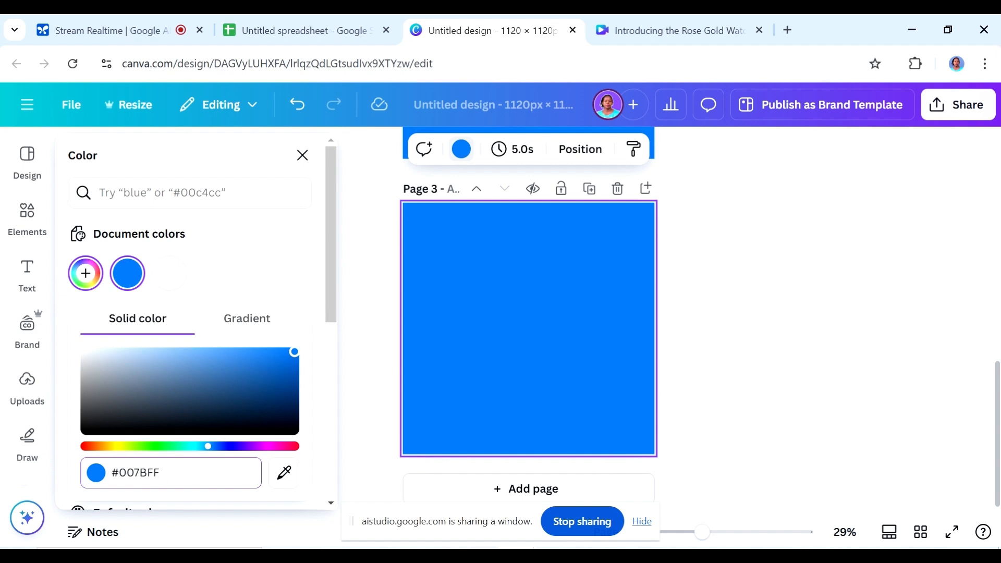
- Enter an FFD hex code to give page 3 a pale yellow background
click(170, 472)
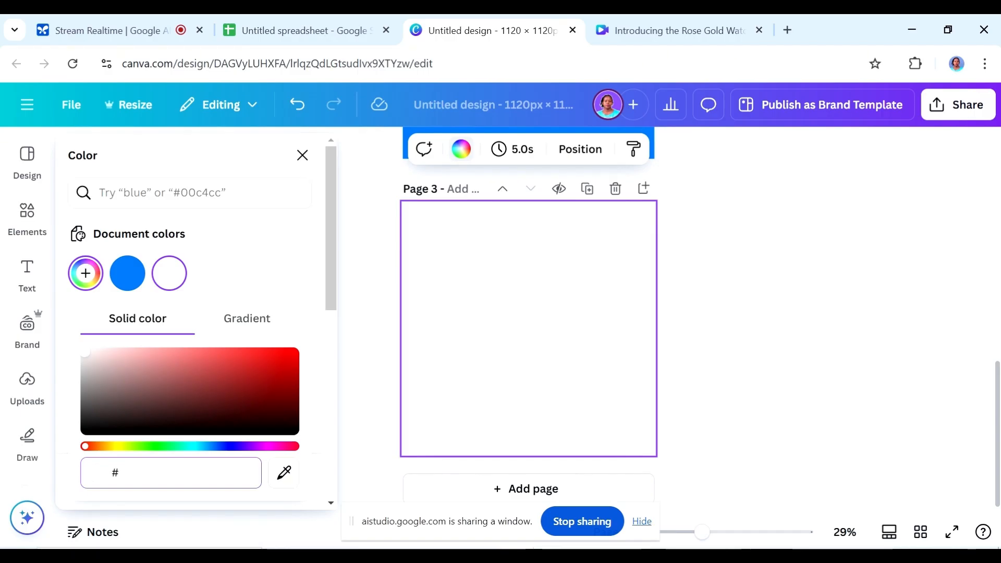
click(171, 472)
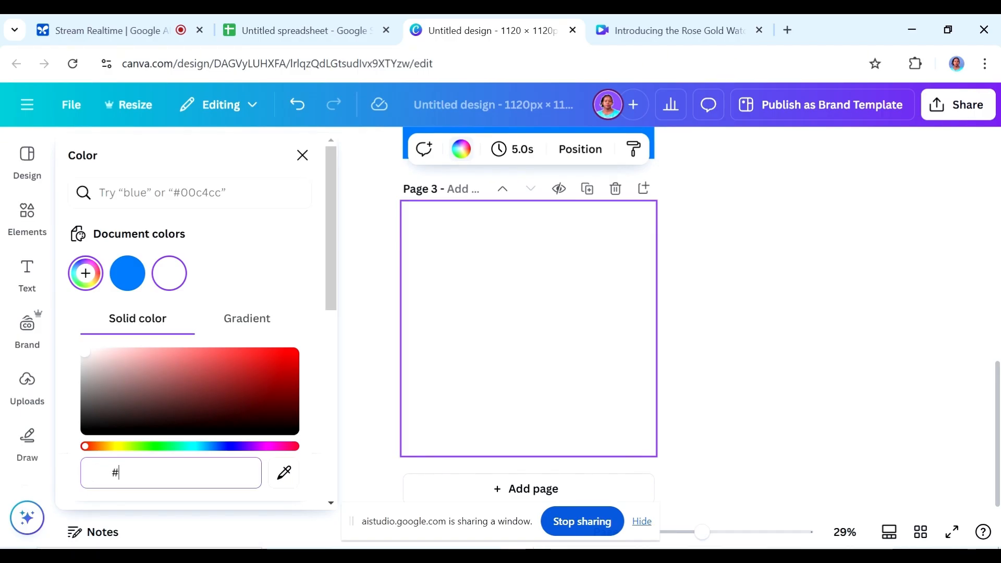
text(FFD)
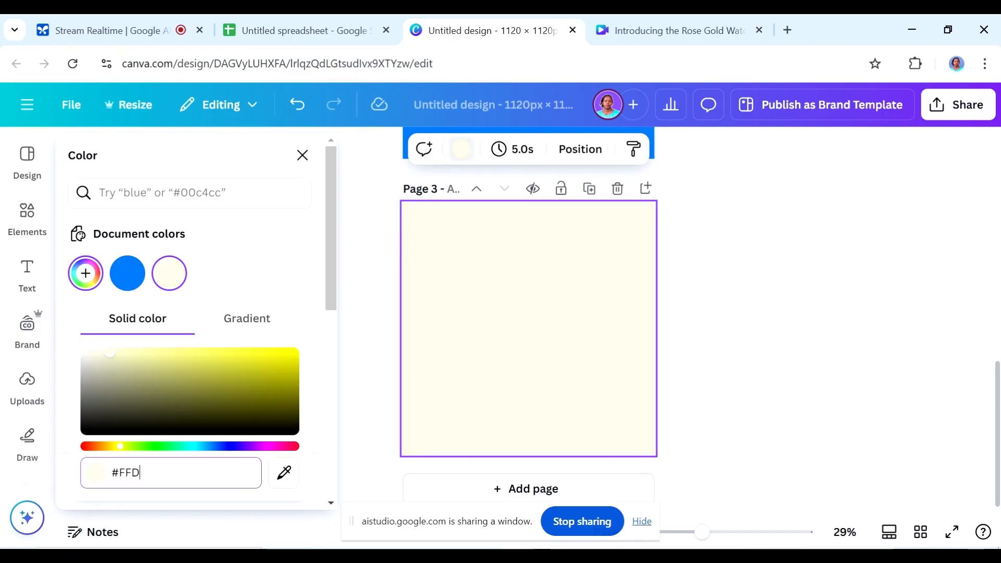